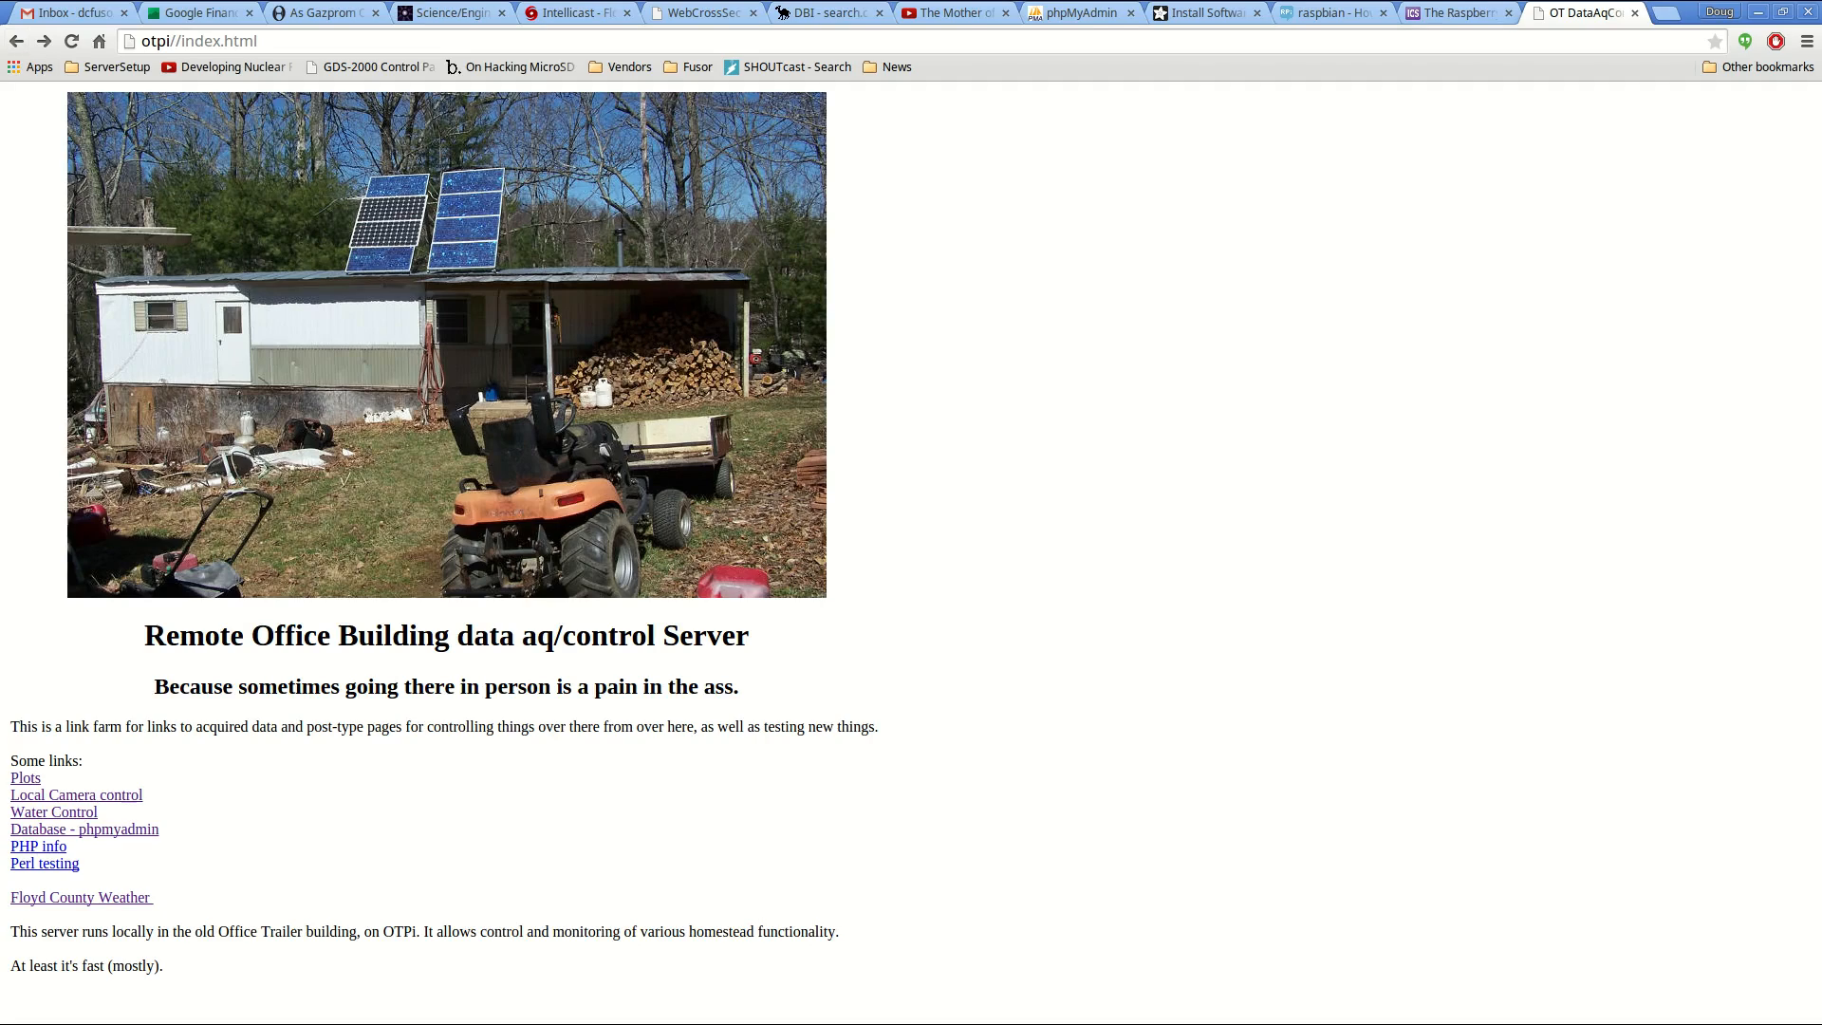
{"action": "mouse_move", "coordinate": [53, 811]}
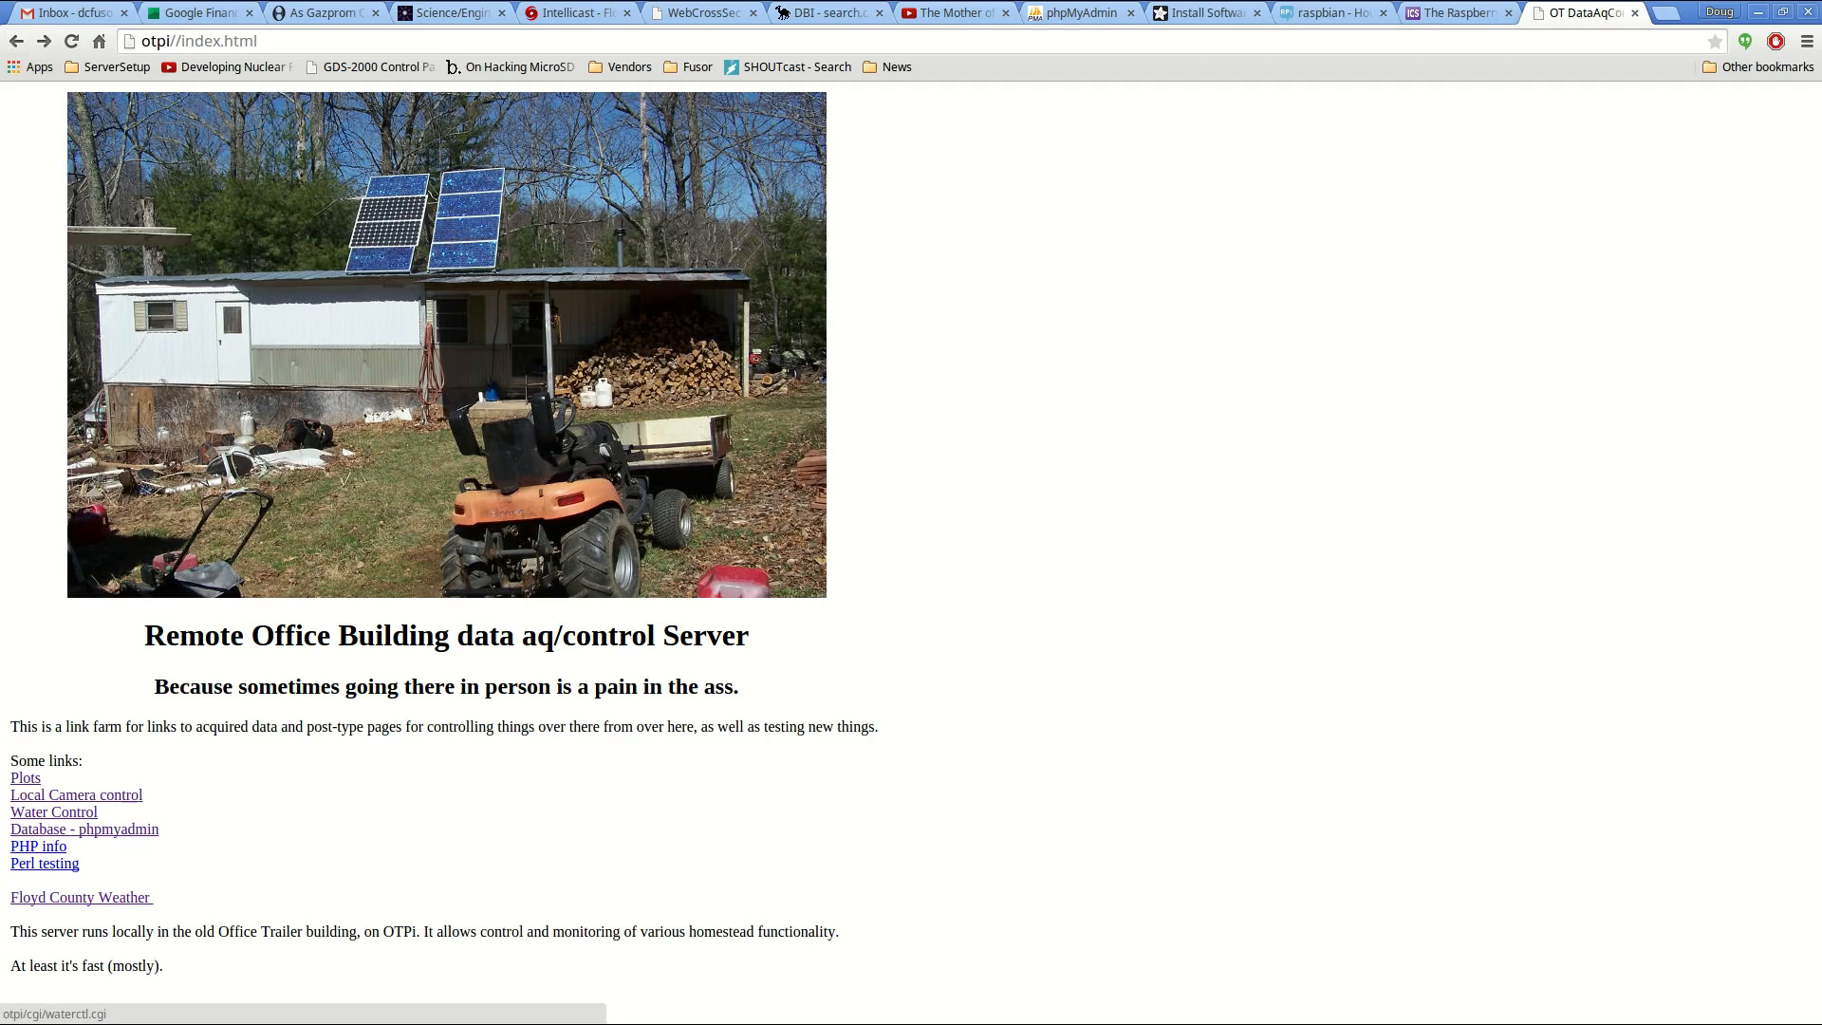
- Check the water valve status page, return home, and load the sensor Plots page
{"action": "left_click", "coordinate": [53, 811]}
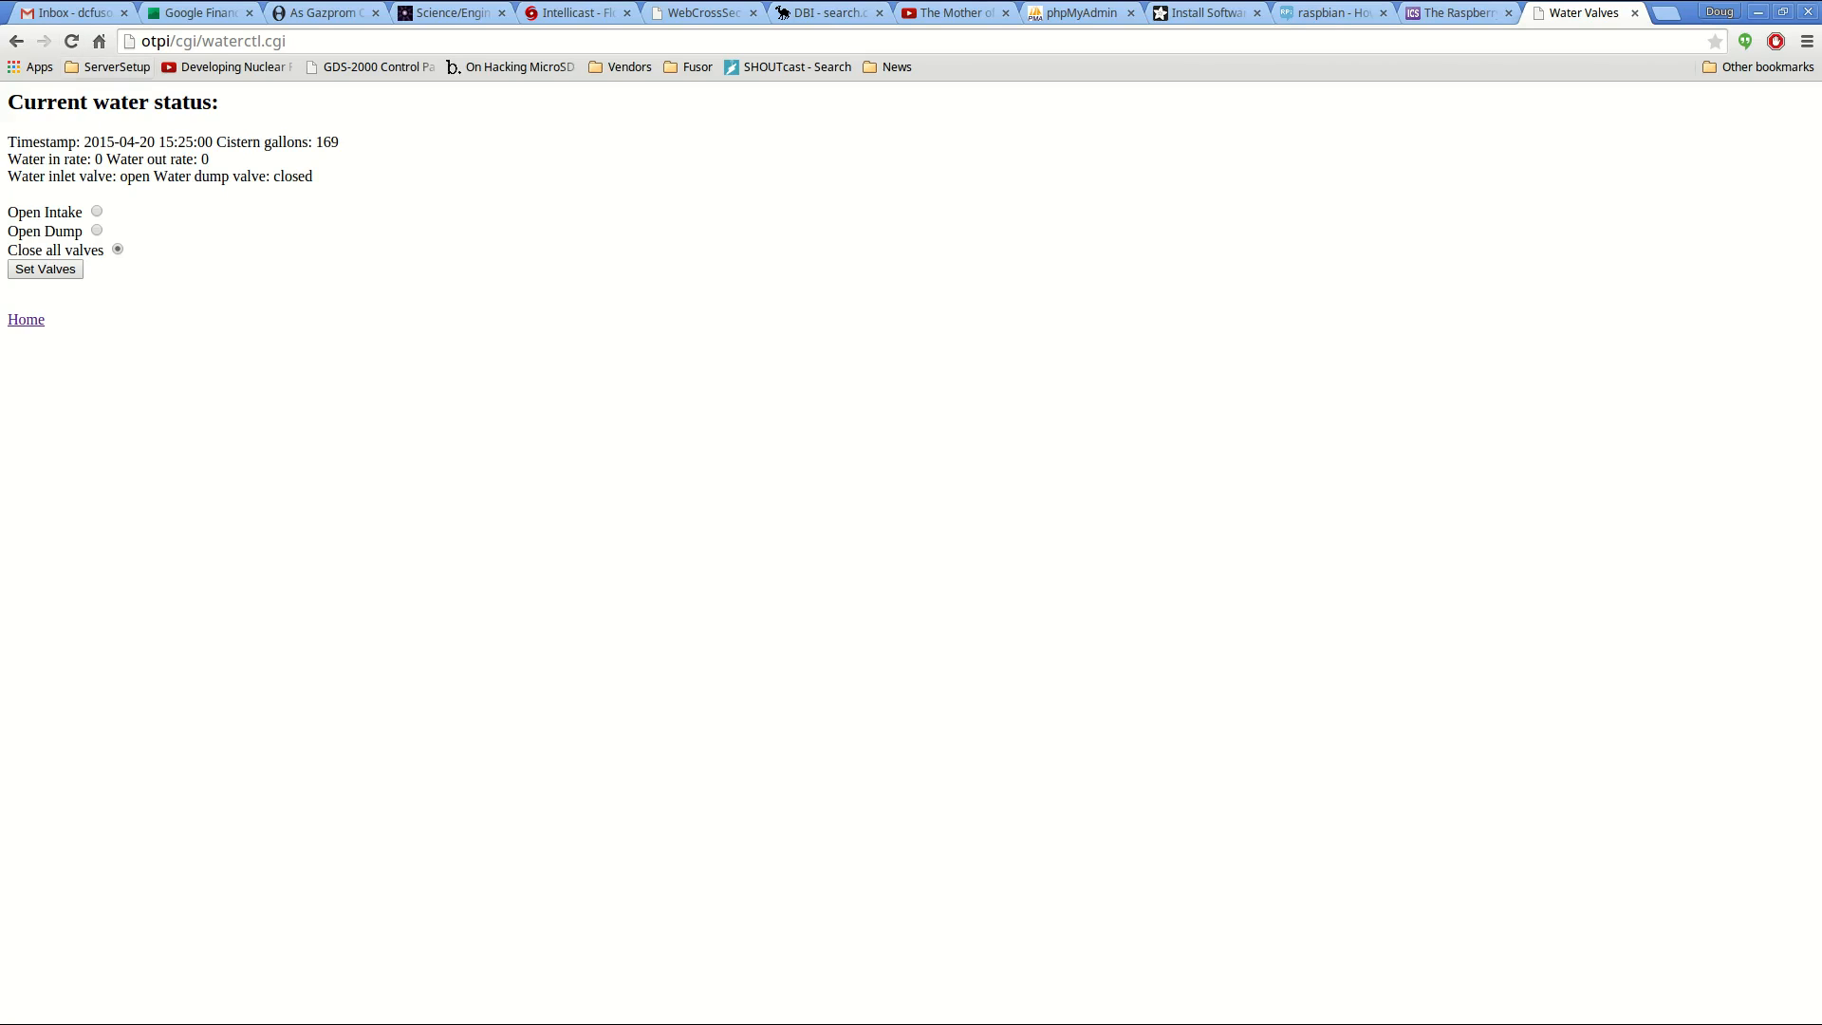
{"action": "left_click", "coordinate": [24, 319]}
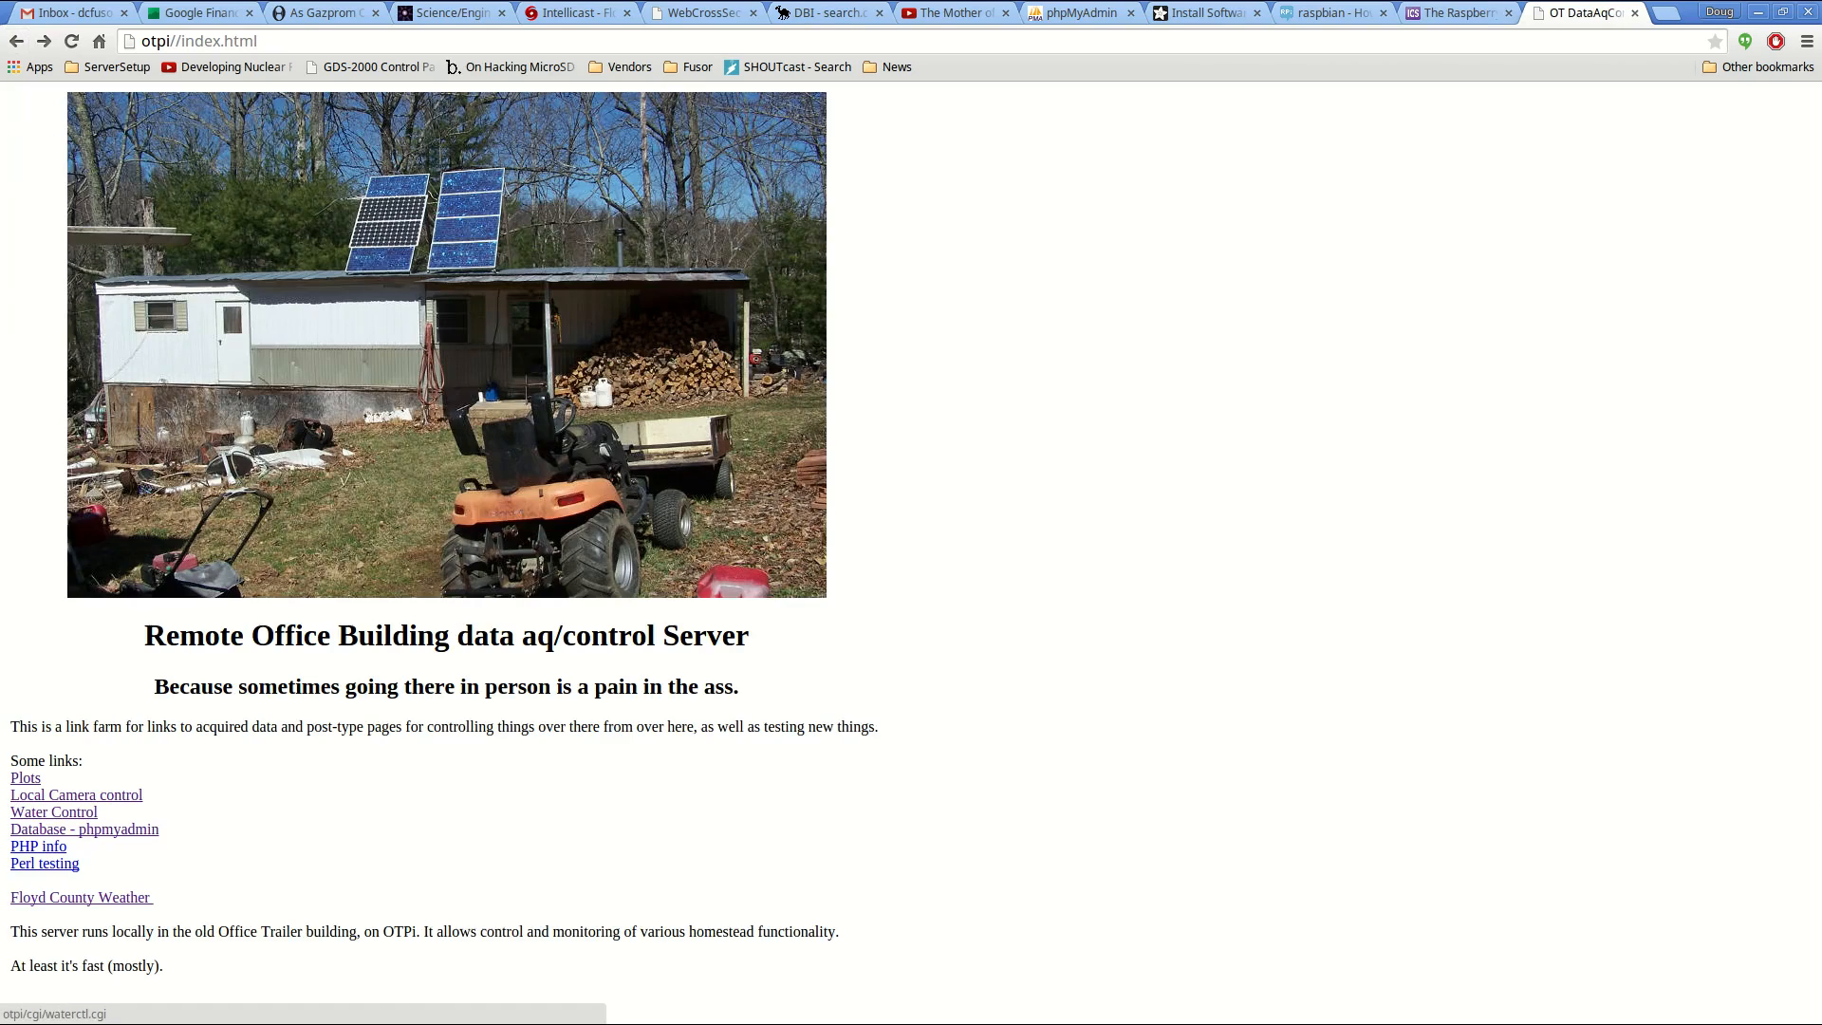
{"action": "left_click", "coordinate": [53, 811]}
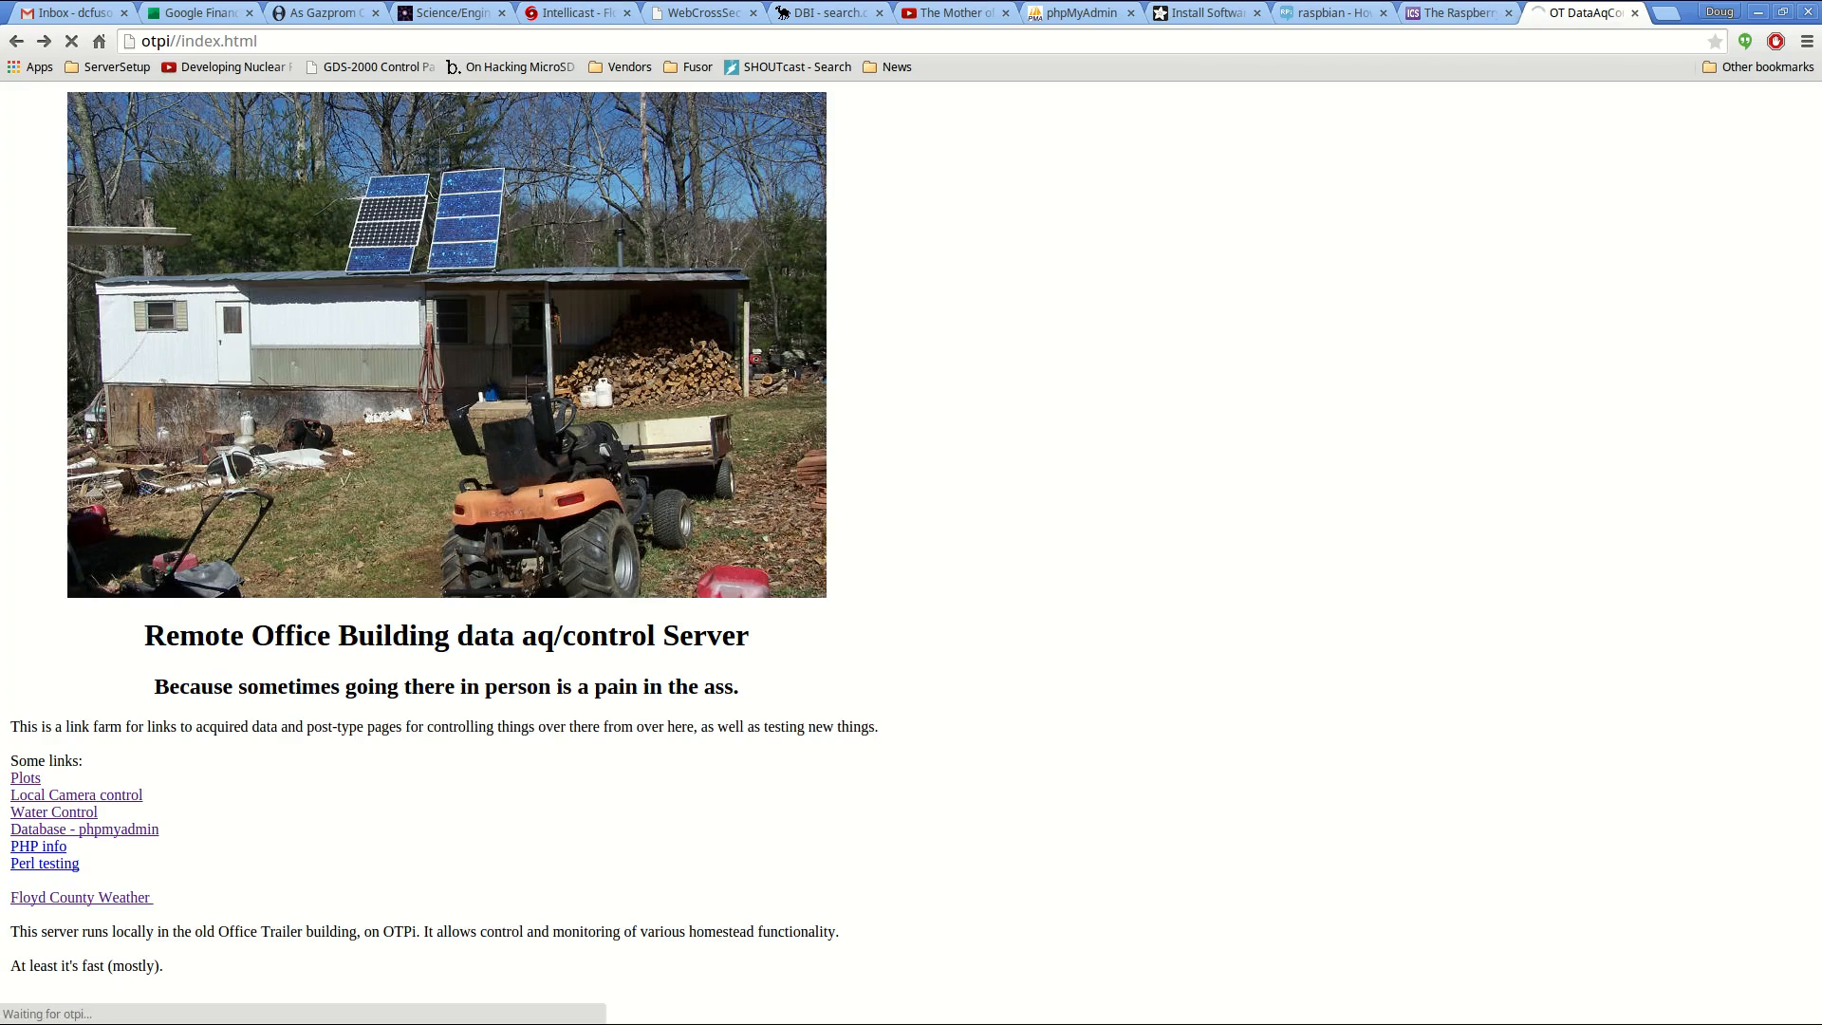
{"action": "left_click", "coordinate": [24, 777]}
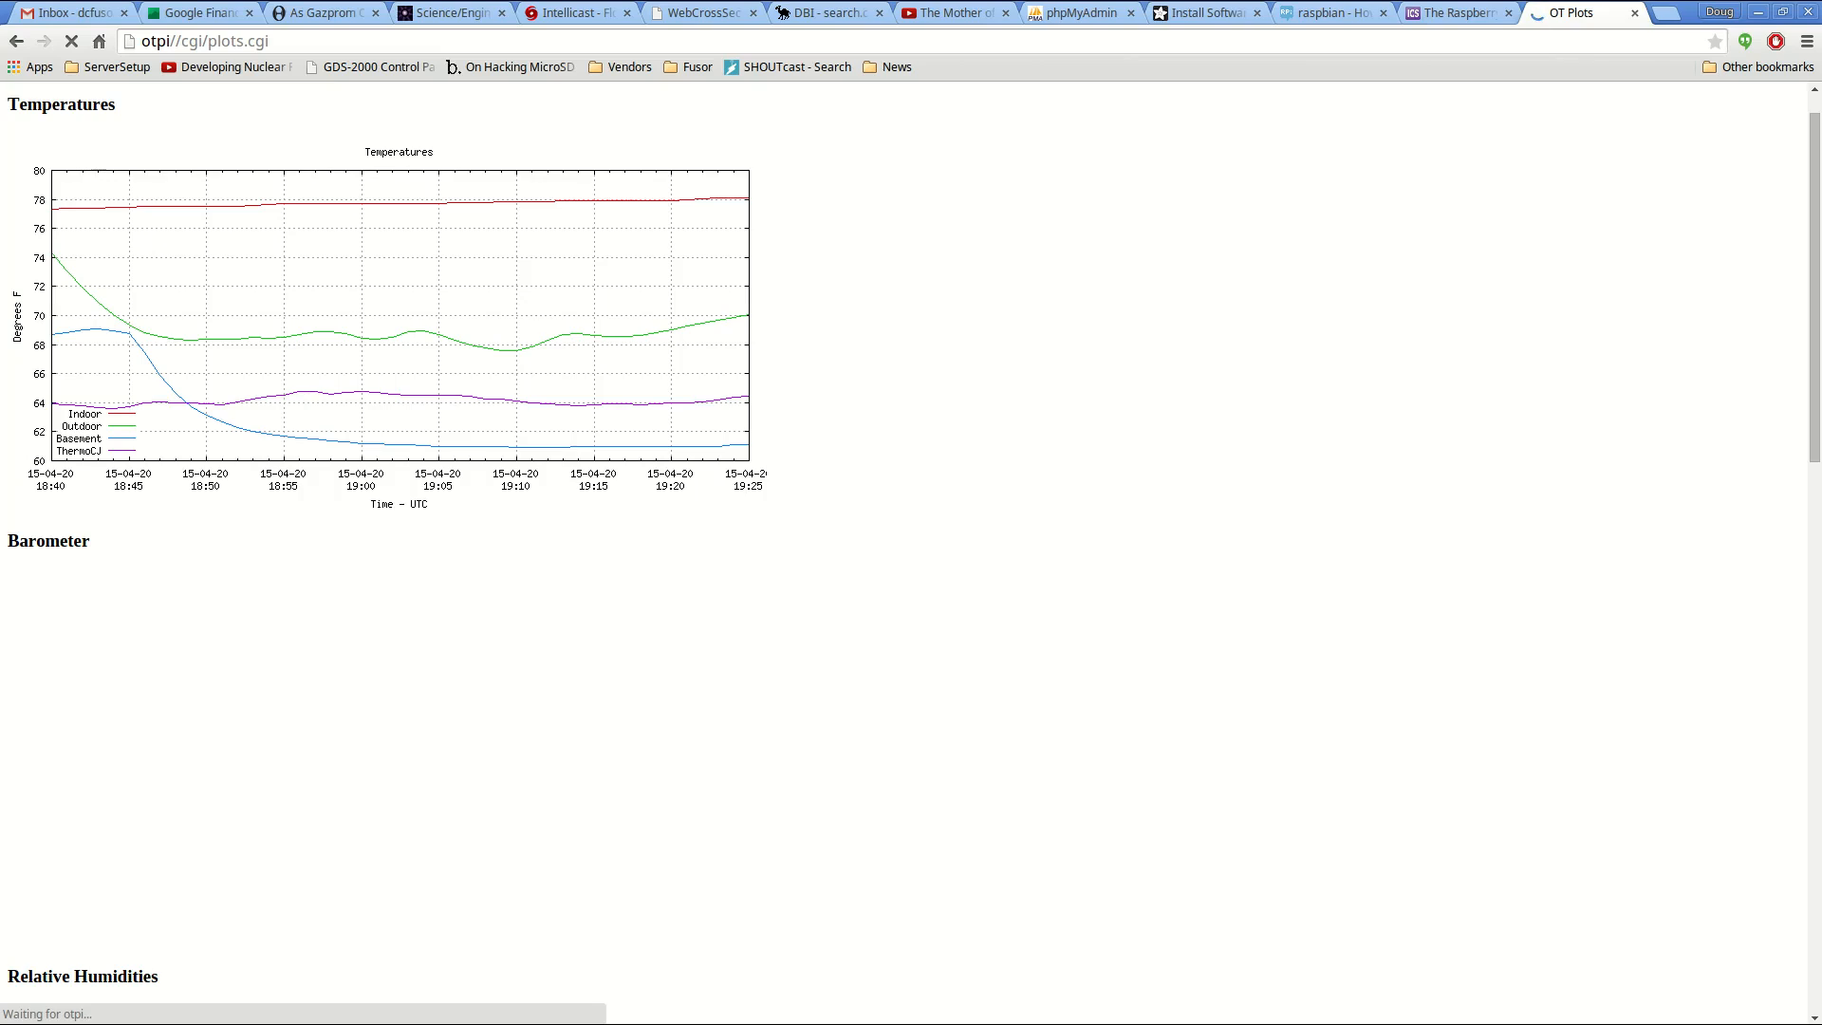
- Scroll through the hourly temperature, barometer, humidity, water and stove graphs to Plot Duration
{"action": "scroll", "scroll_direction": "down", "scroll_amount": 3}
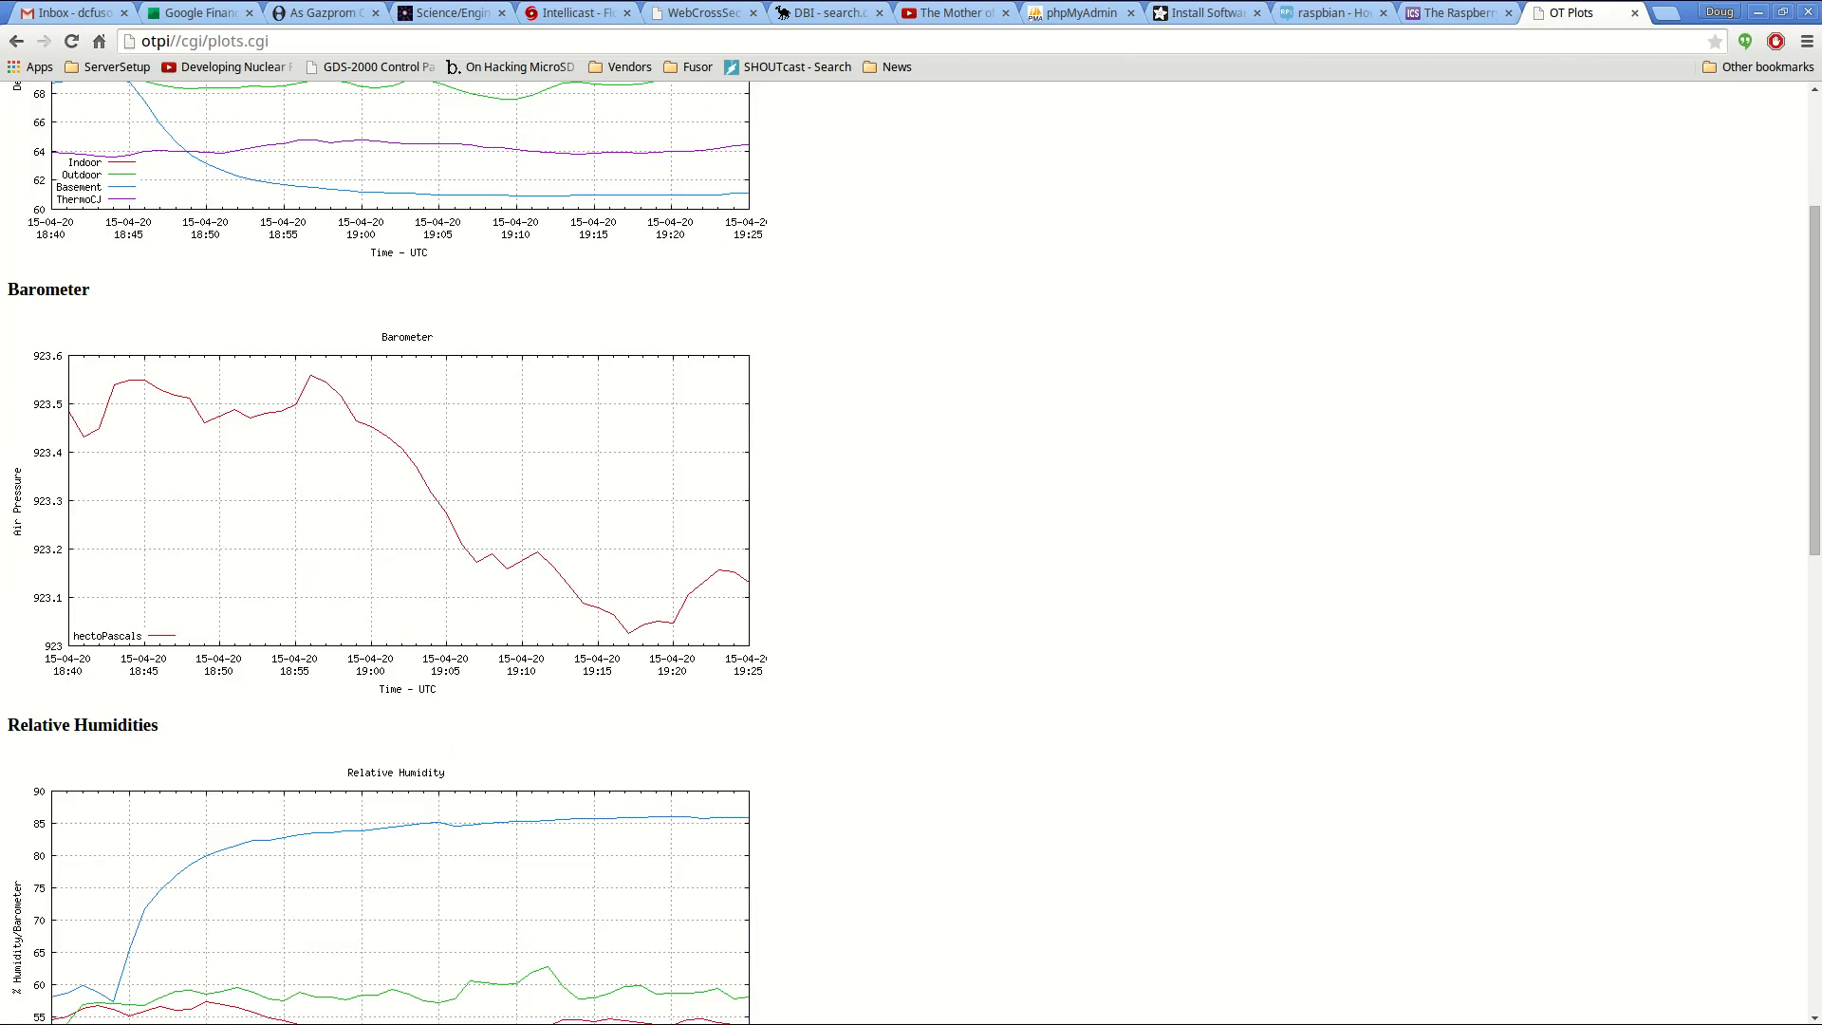
{"action": "scroll", "scroll_direction": "down", "scroll_amount": 3}
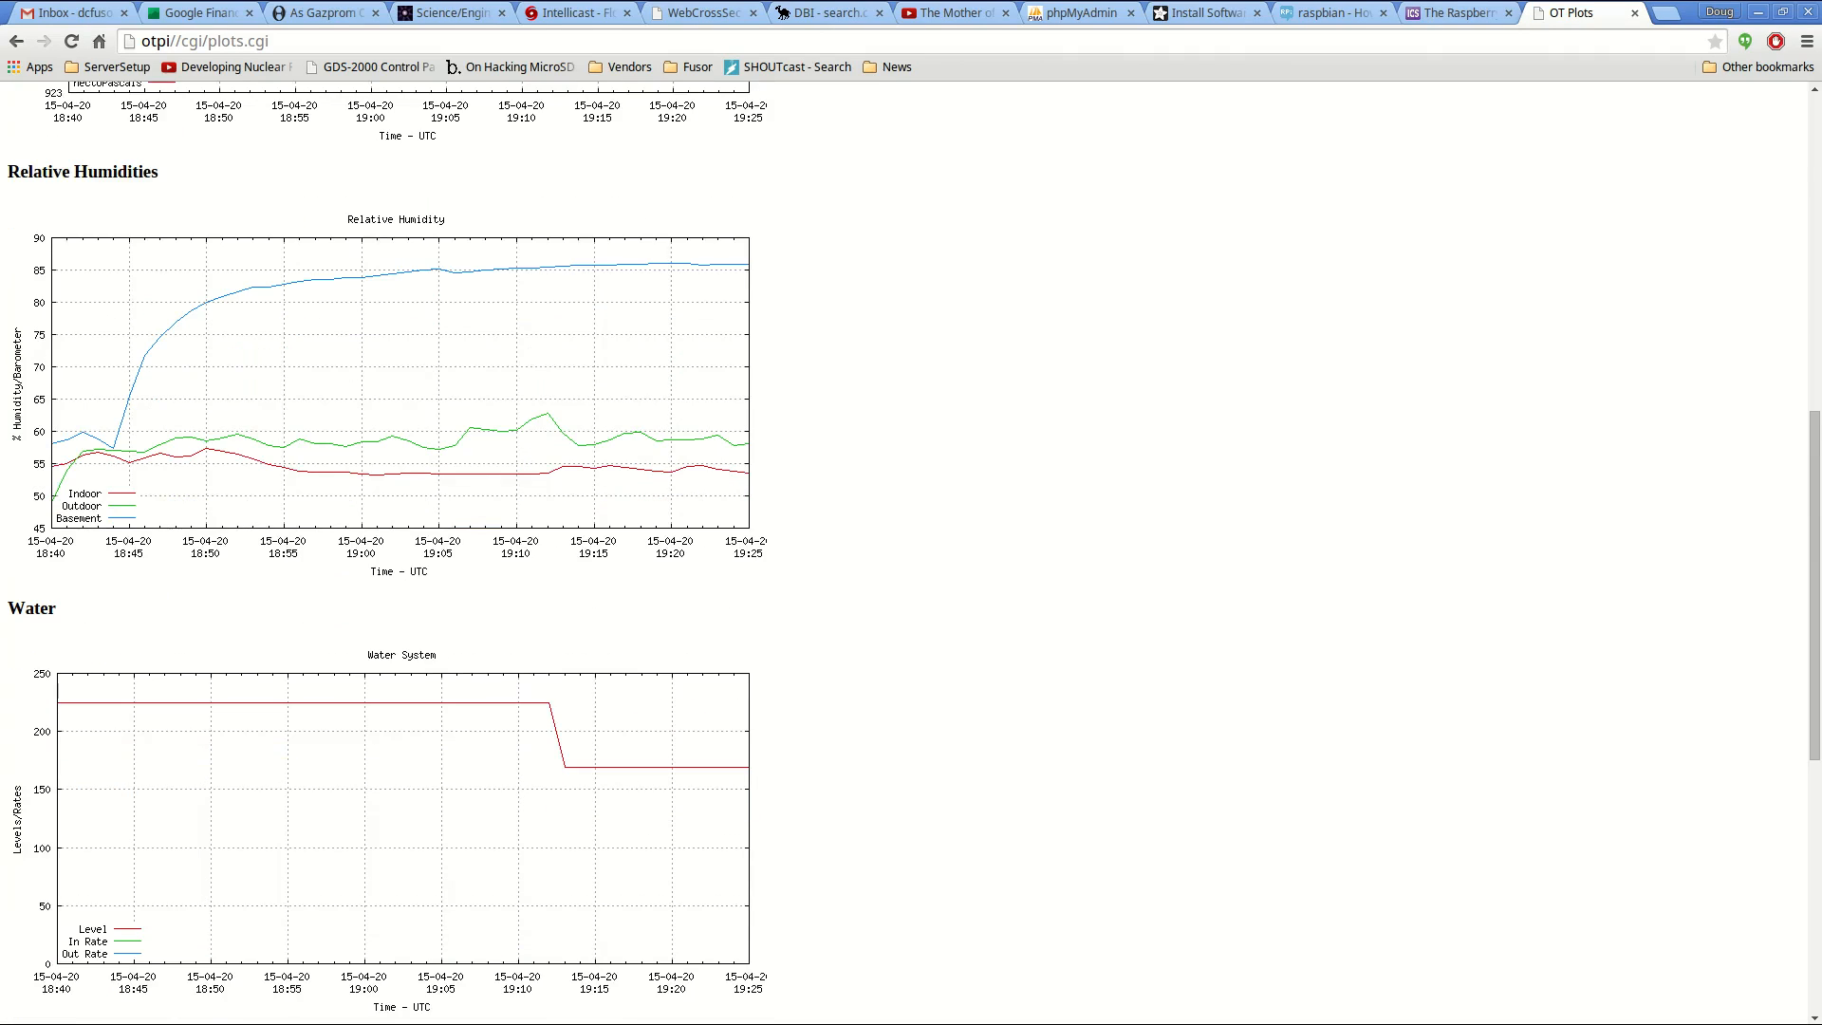
{"action": "scroll", "scroll_direction": "down", "scroll_amount": 3}
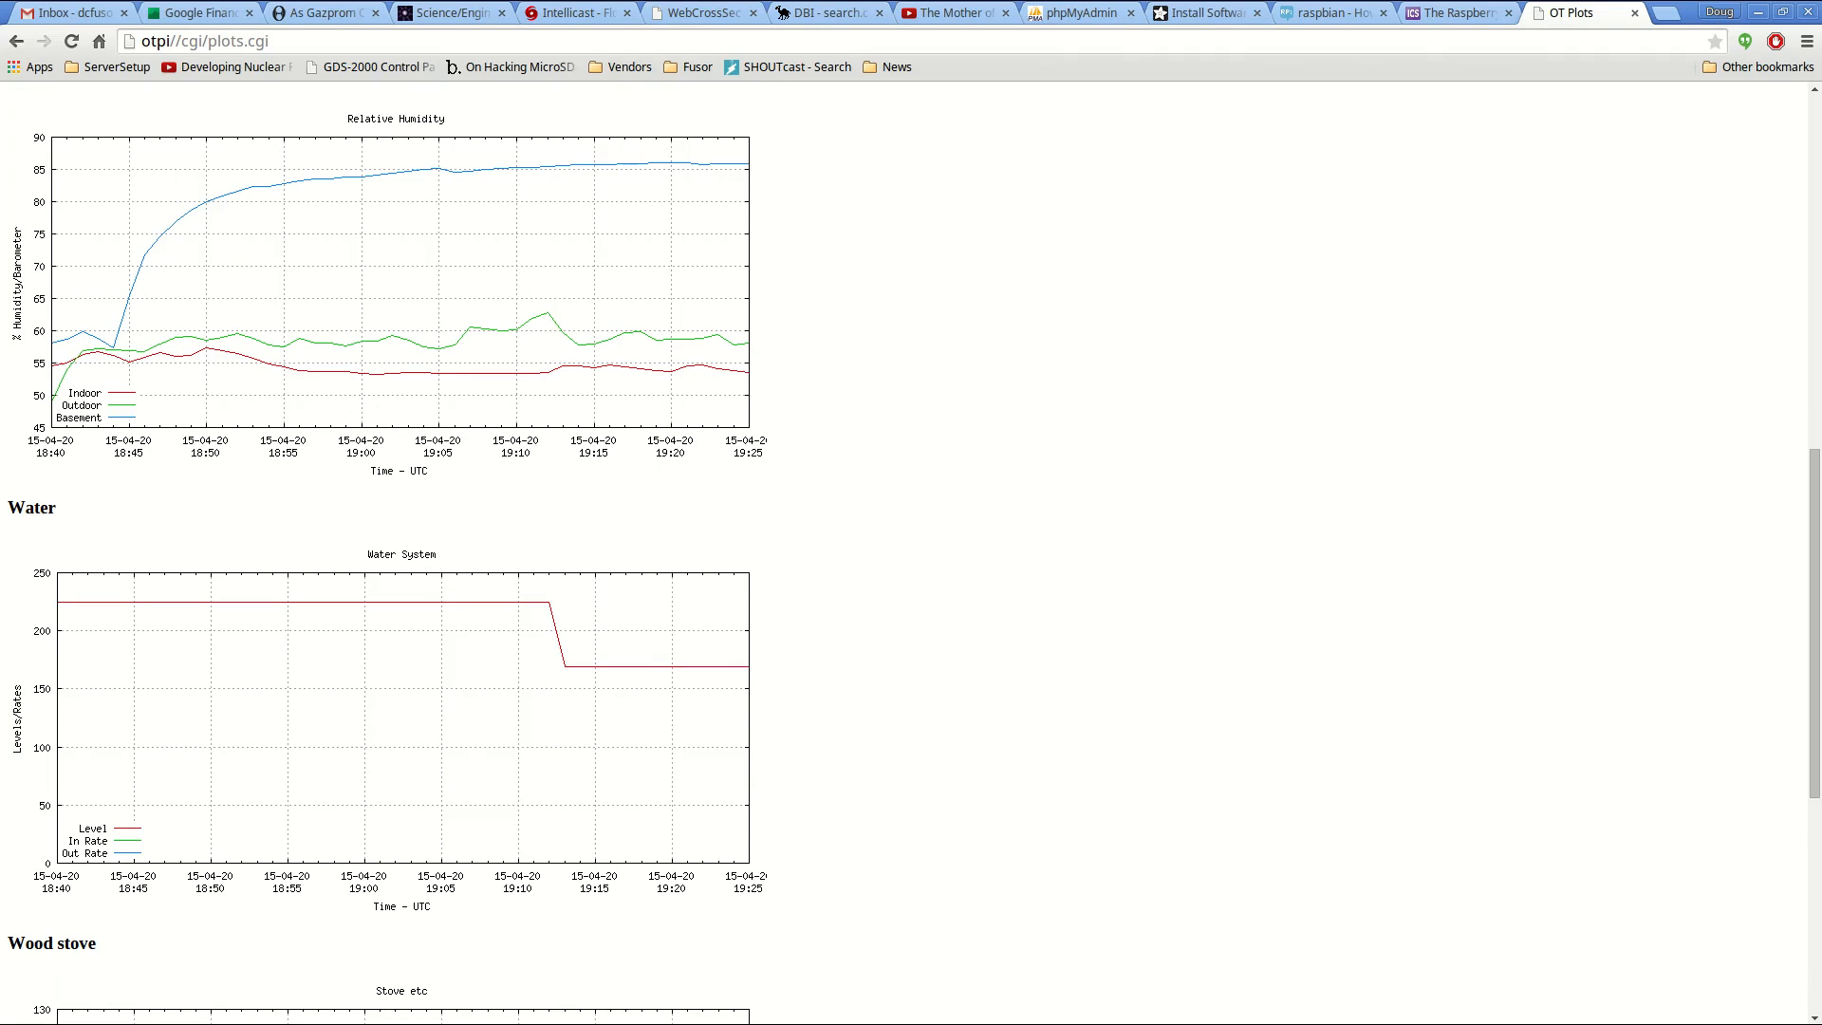
{"action": "scroll", "scroll_direction": "down", "scroll_amount": 3}
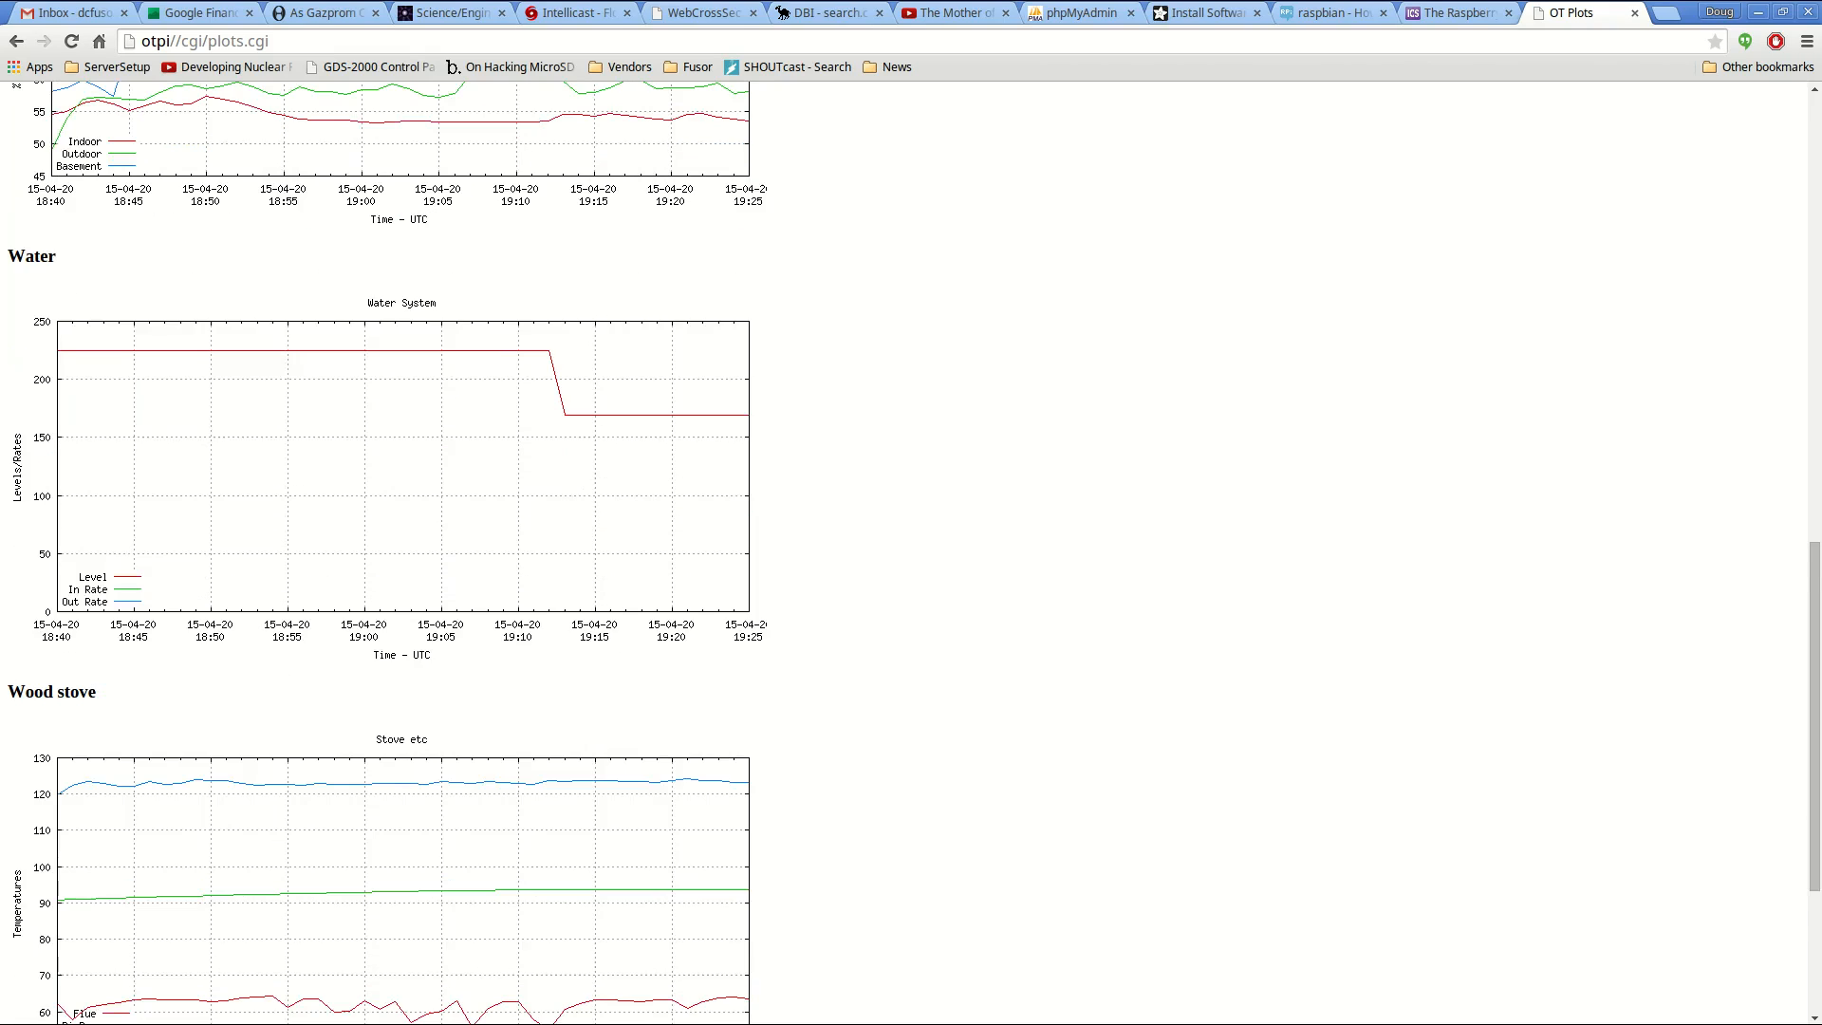
{"action": "scroll", "scroll_direction": "down", "scroll_amount": 3}
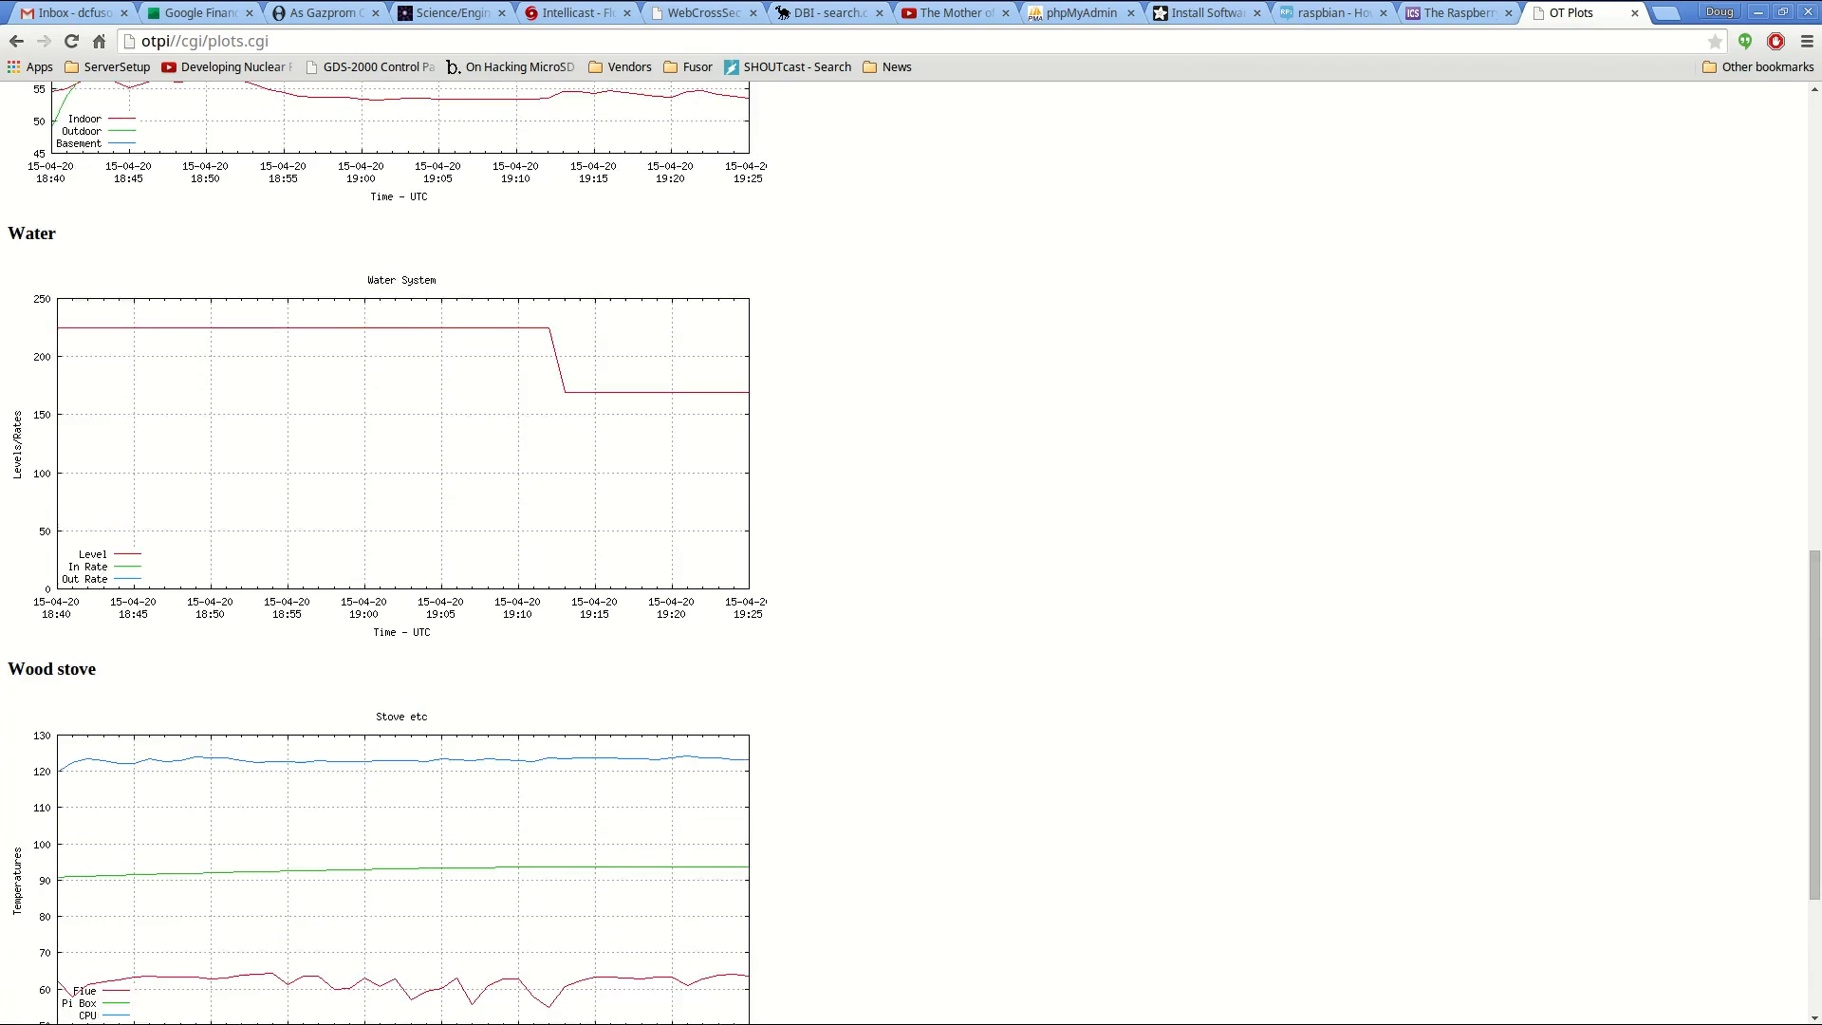
{"action": "scroll", "scroll_direction": "down", "scroll_amount": 3}
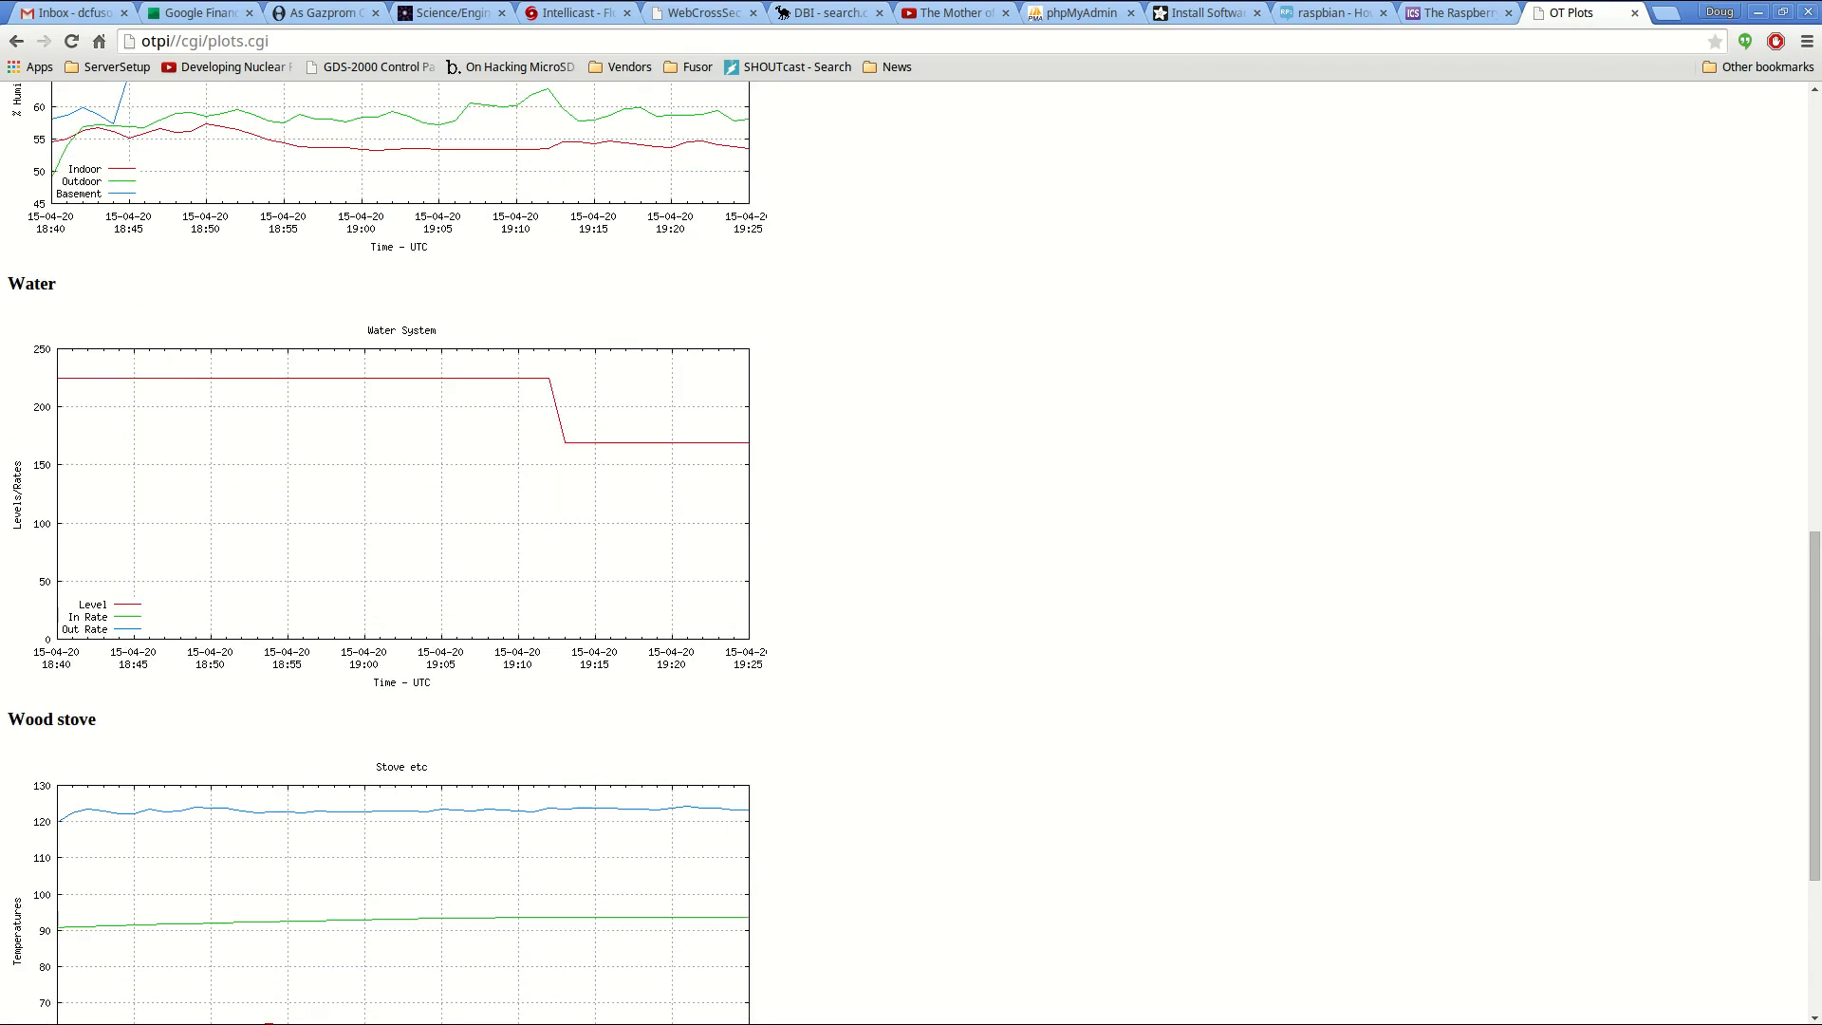
{"action": "scroll", "scroll_direction": "down", "scroll_amount": 3}
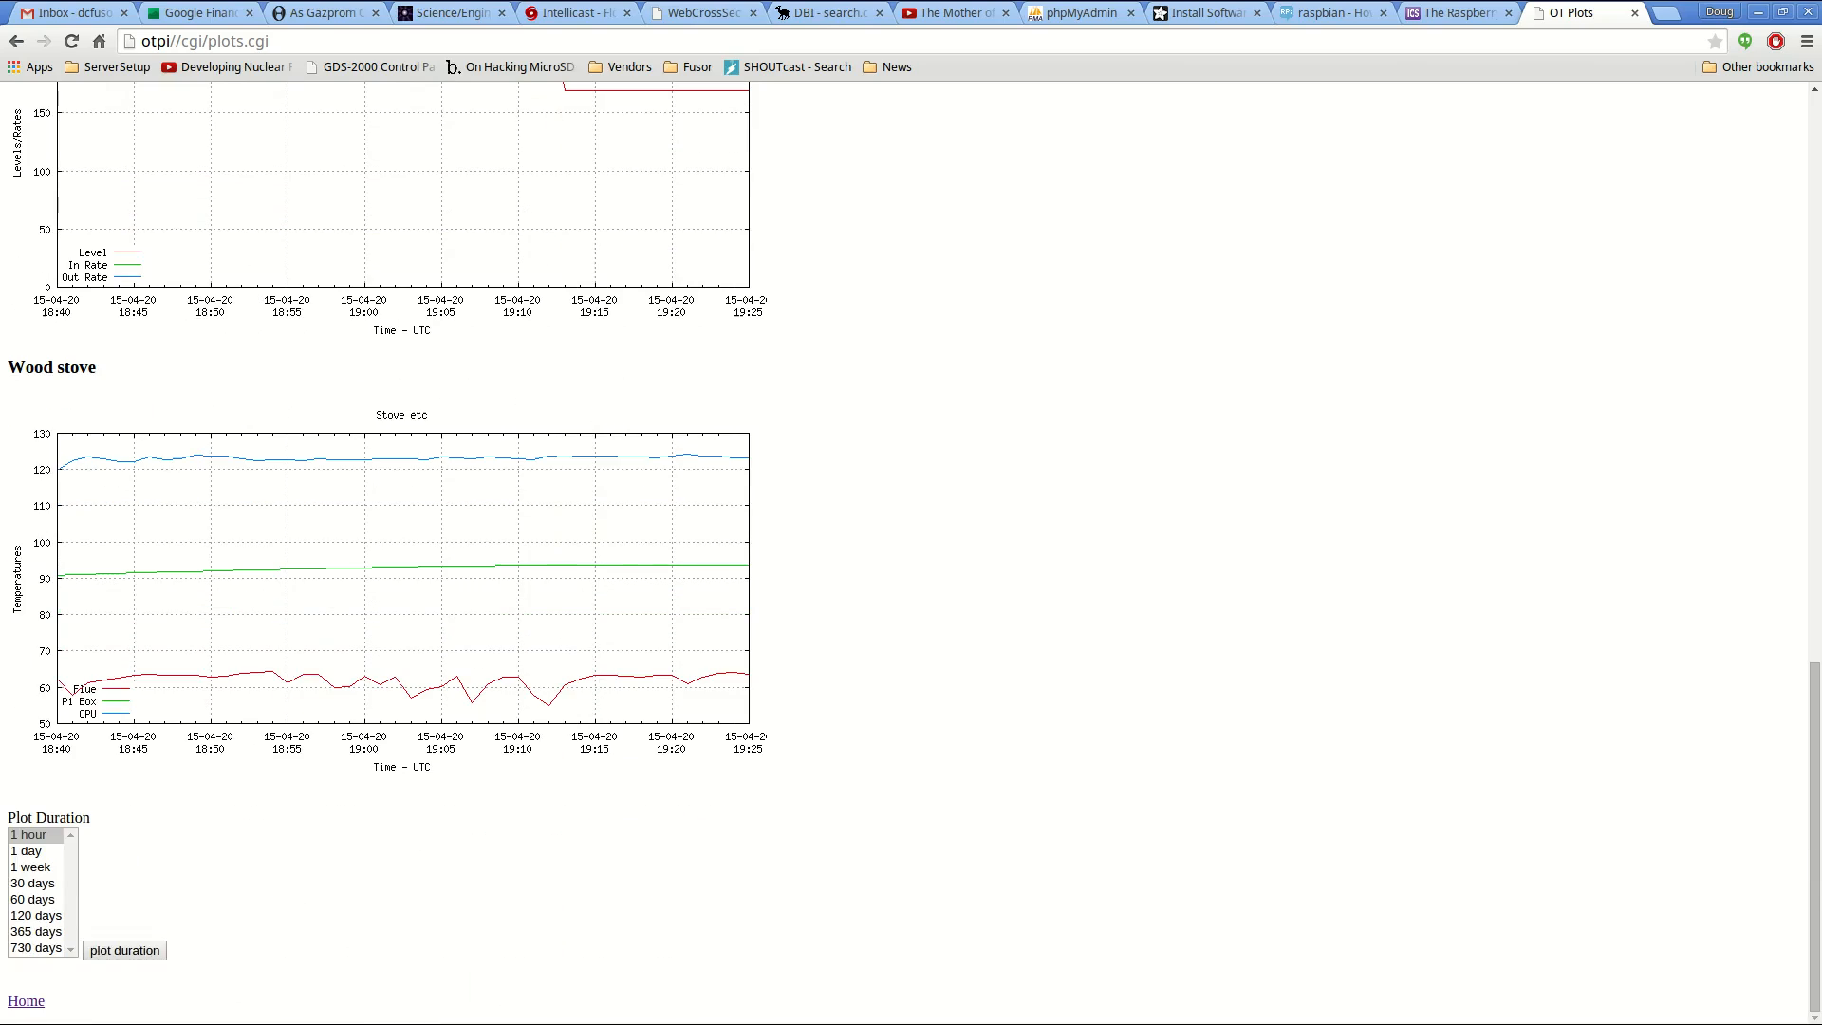
- Select a 1 week plot duration and redraw the charts for April 13 to 20
{"action": "left_click", "coordinate": [31, 866]}
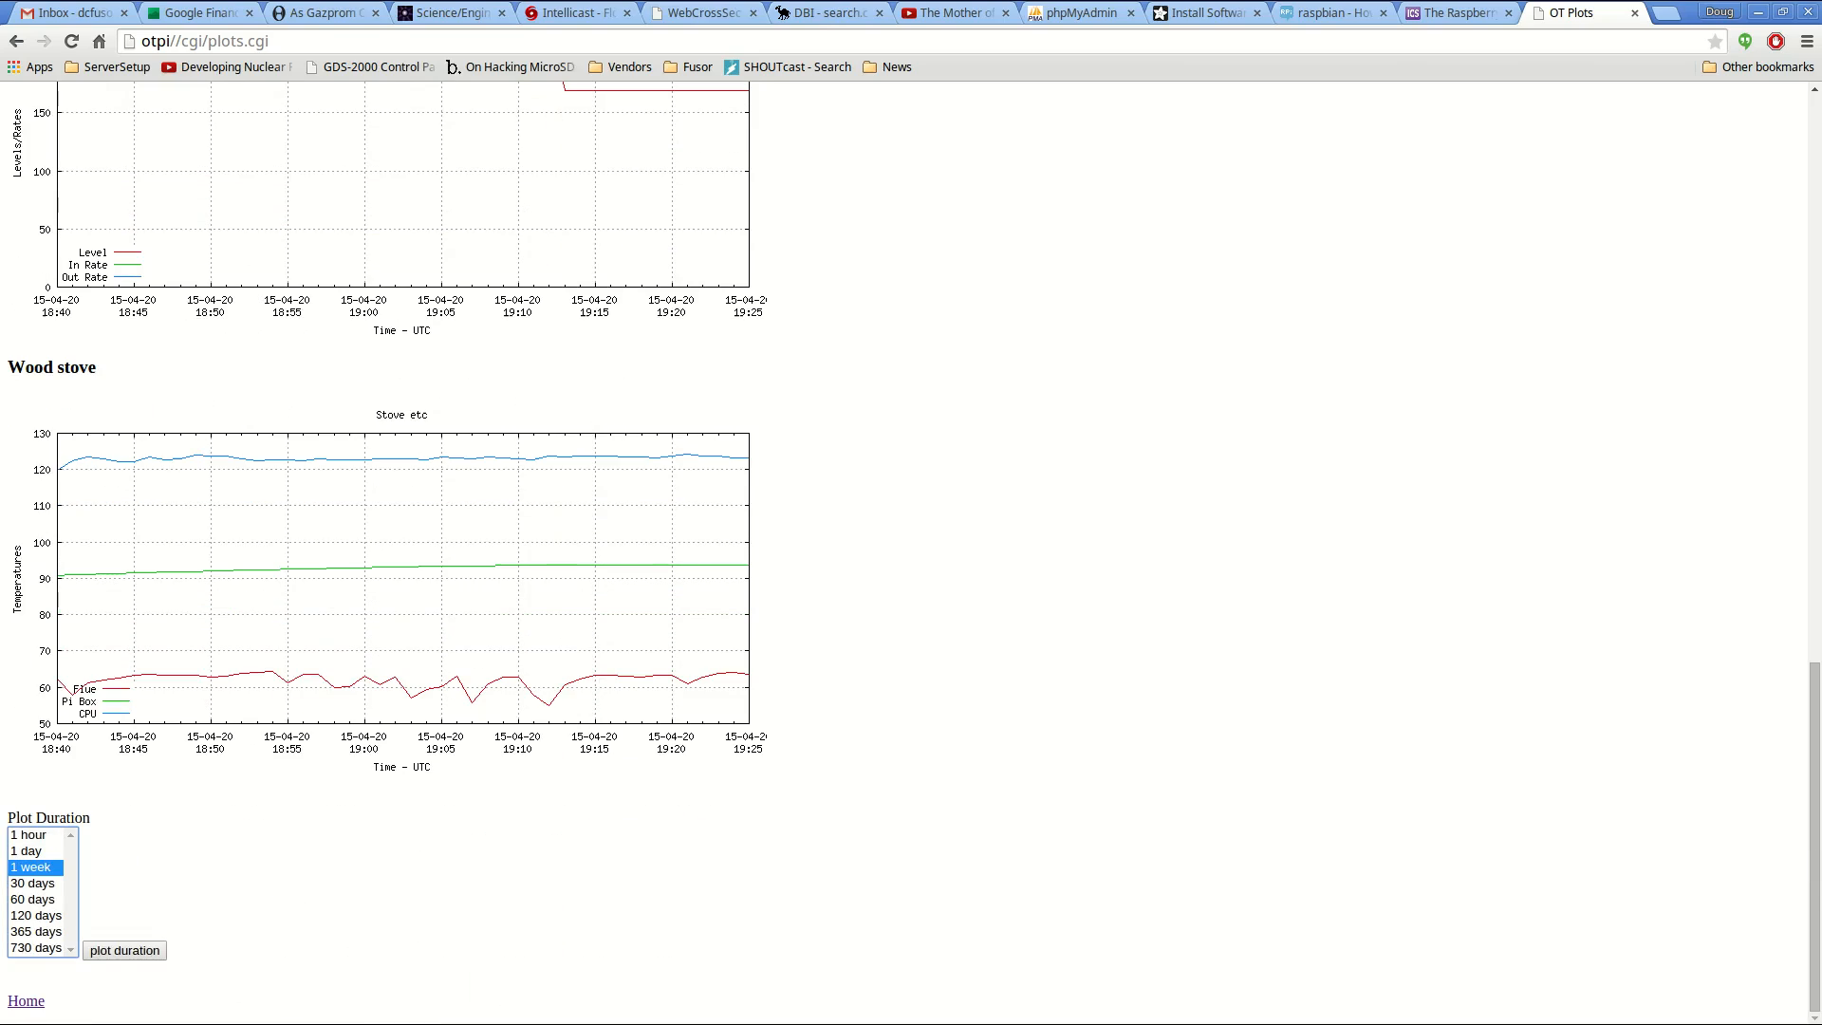
{"action": "left_click", "coordinate": [31, 881]}
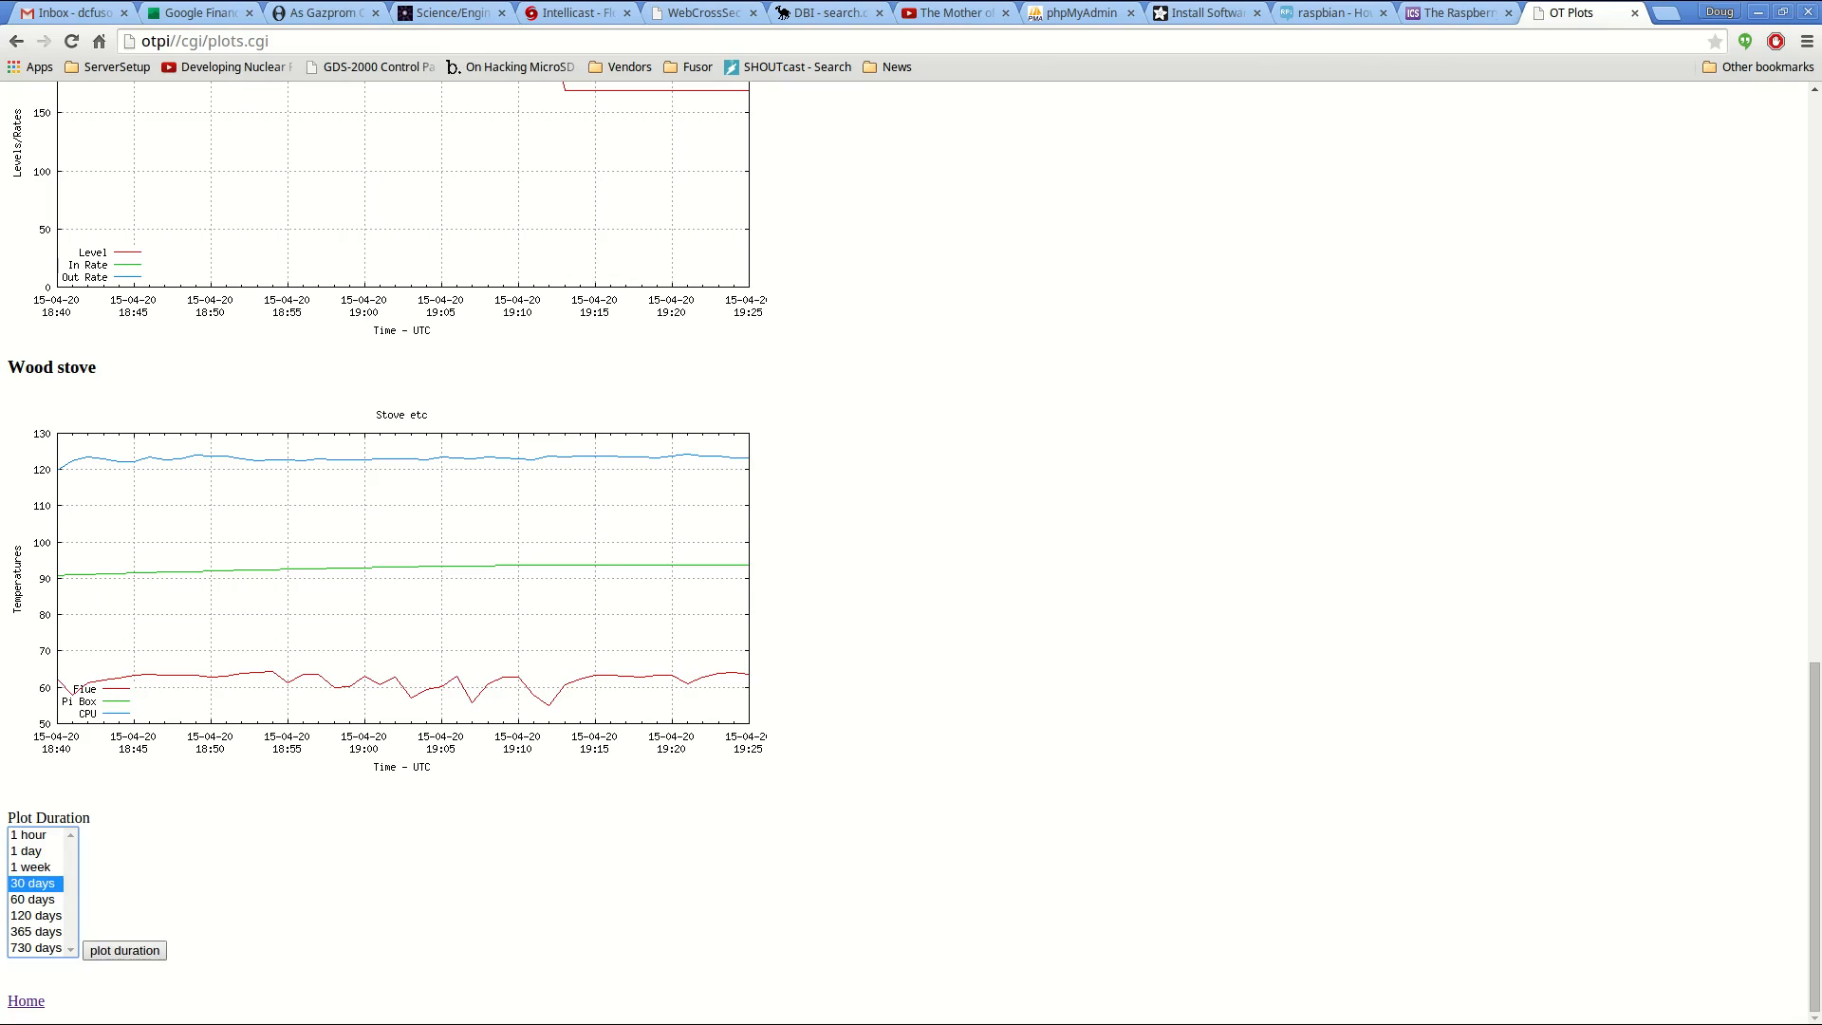
{"action": "left_click", "coordinate": [31, 865]}
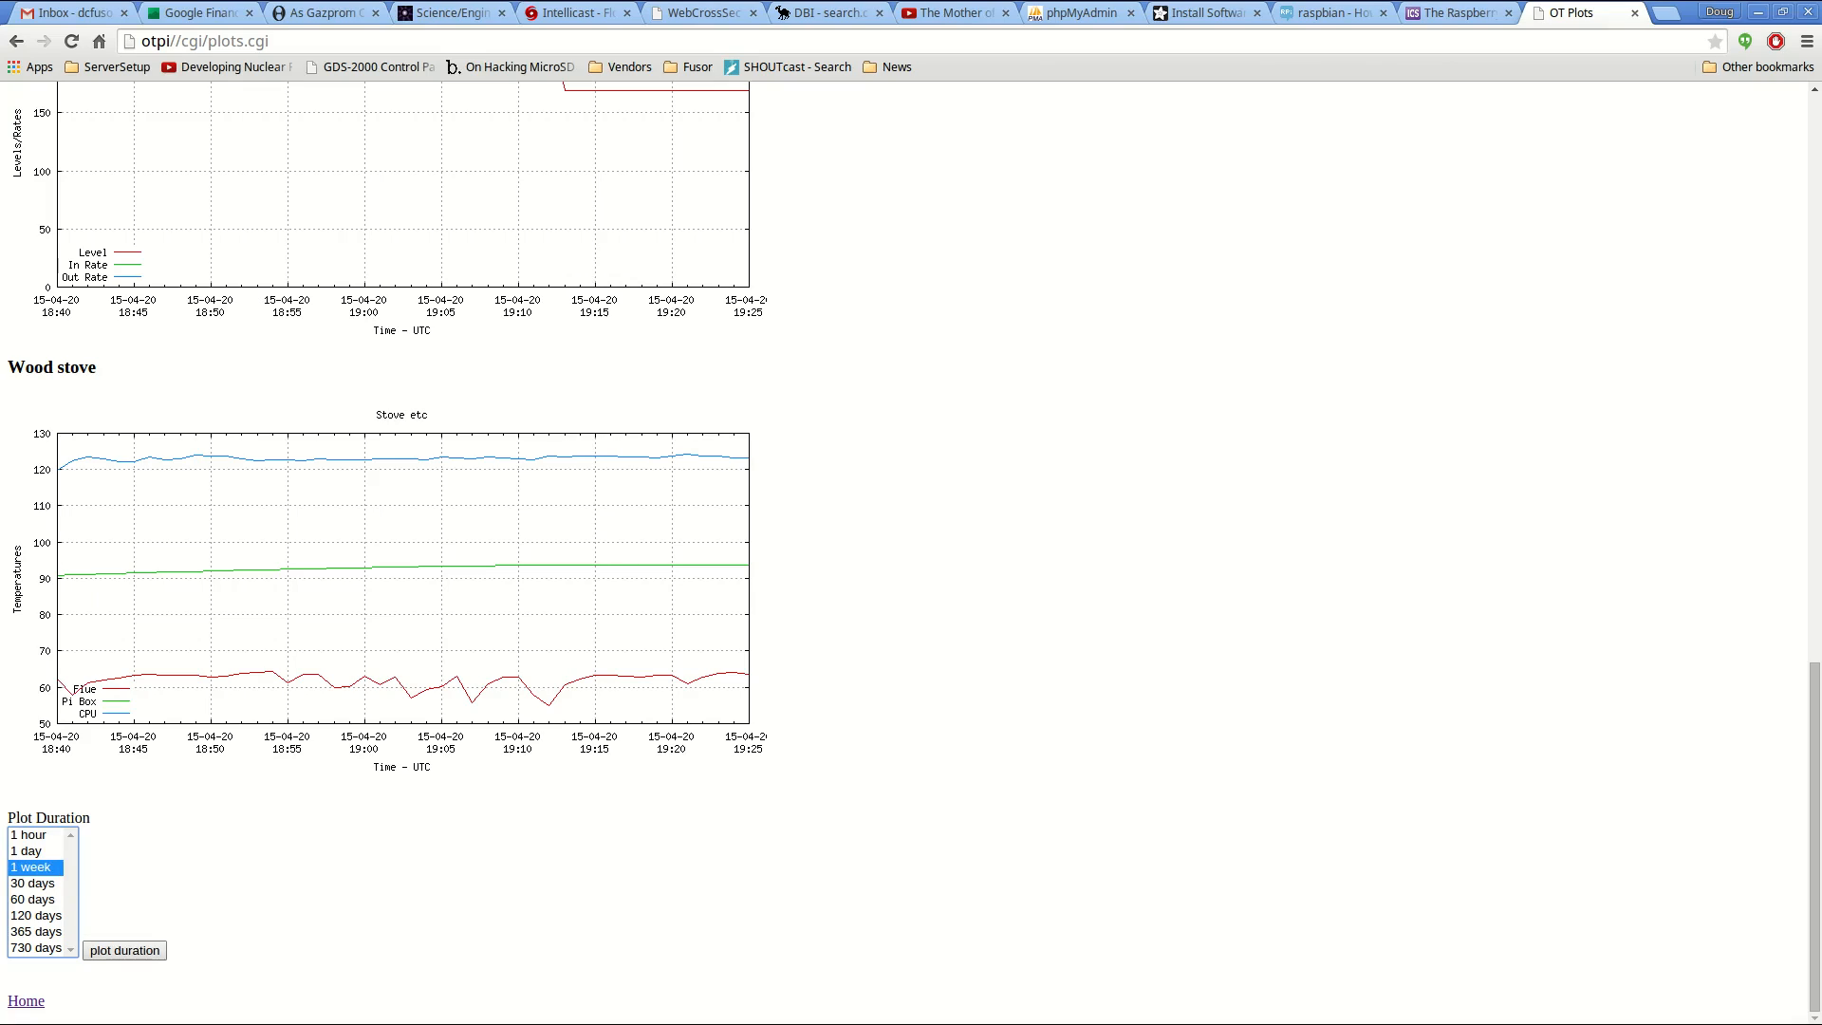
{"action": "left_click", "coordinate": [123, 949]}
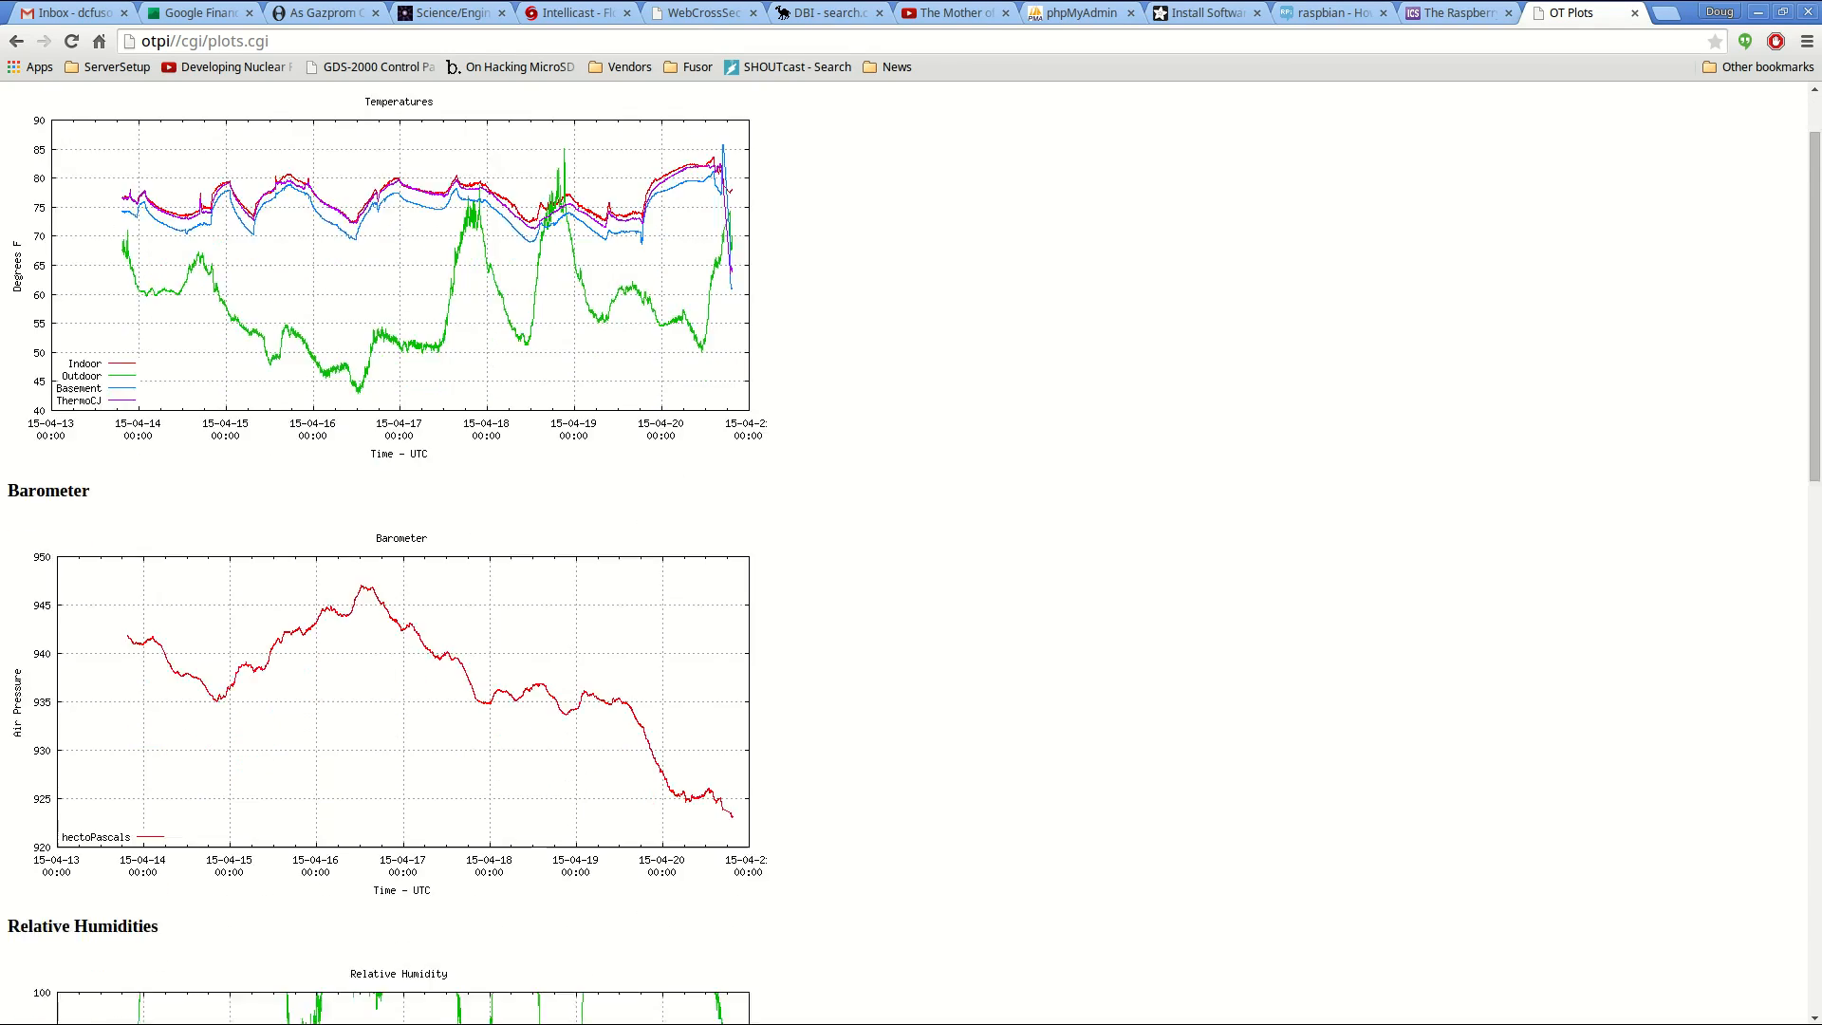
{"action": "scroll", "scroll_direction": "down", "scroll_amount": 3}
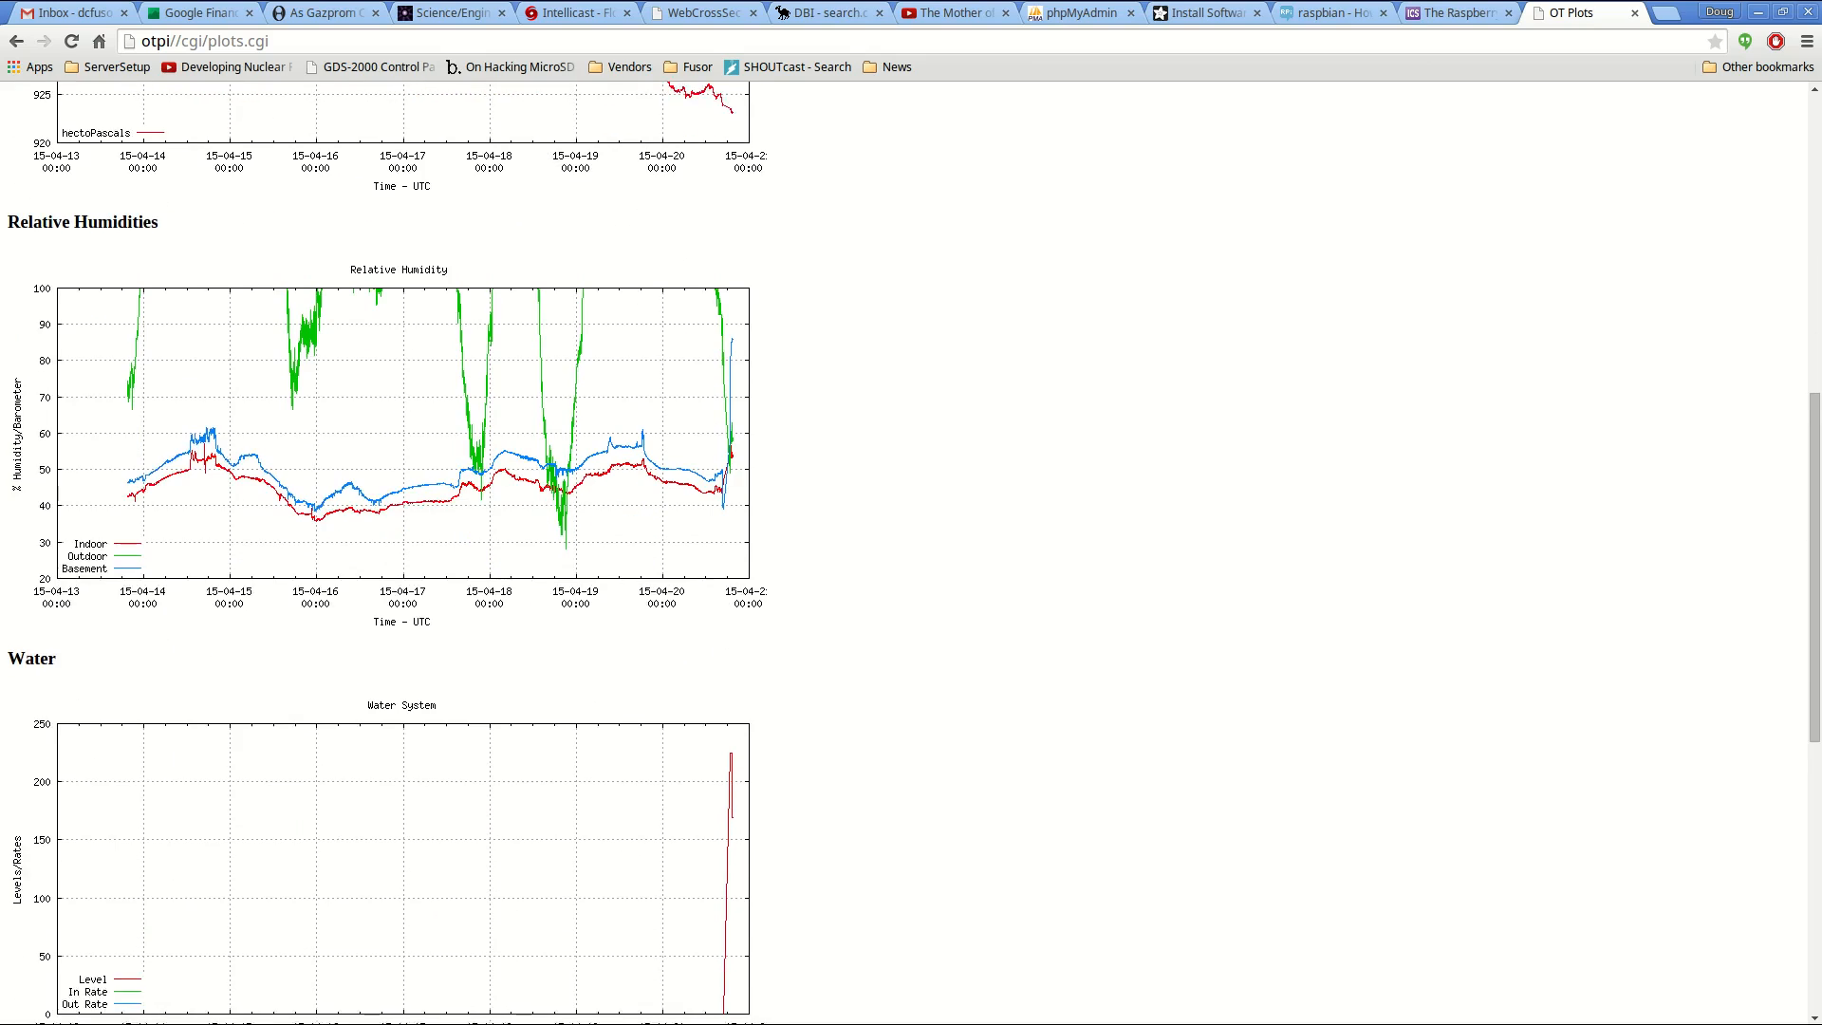
{"action": "scroll", "scroll_direction": "down", "scroll_amount": 3}
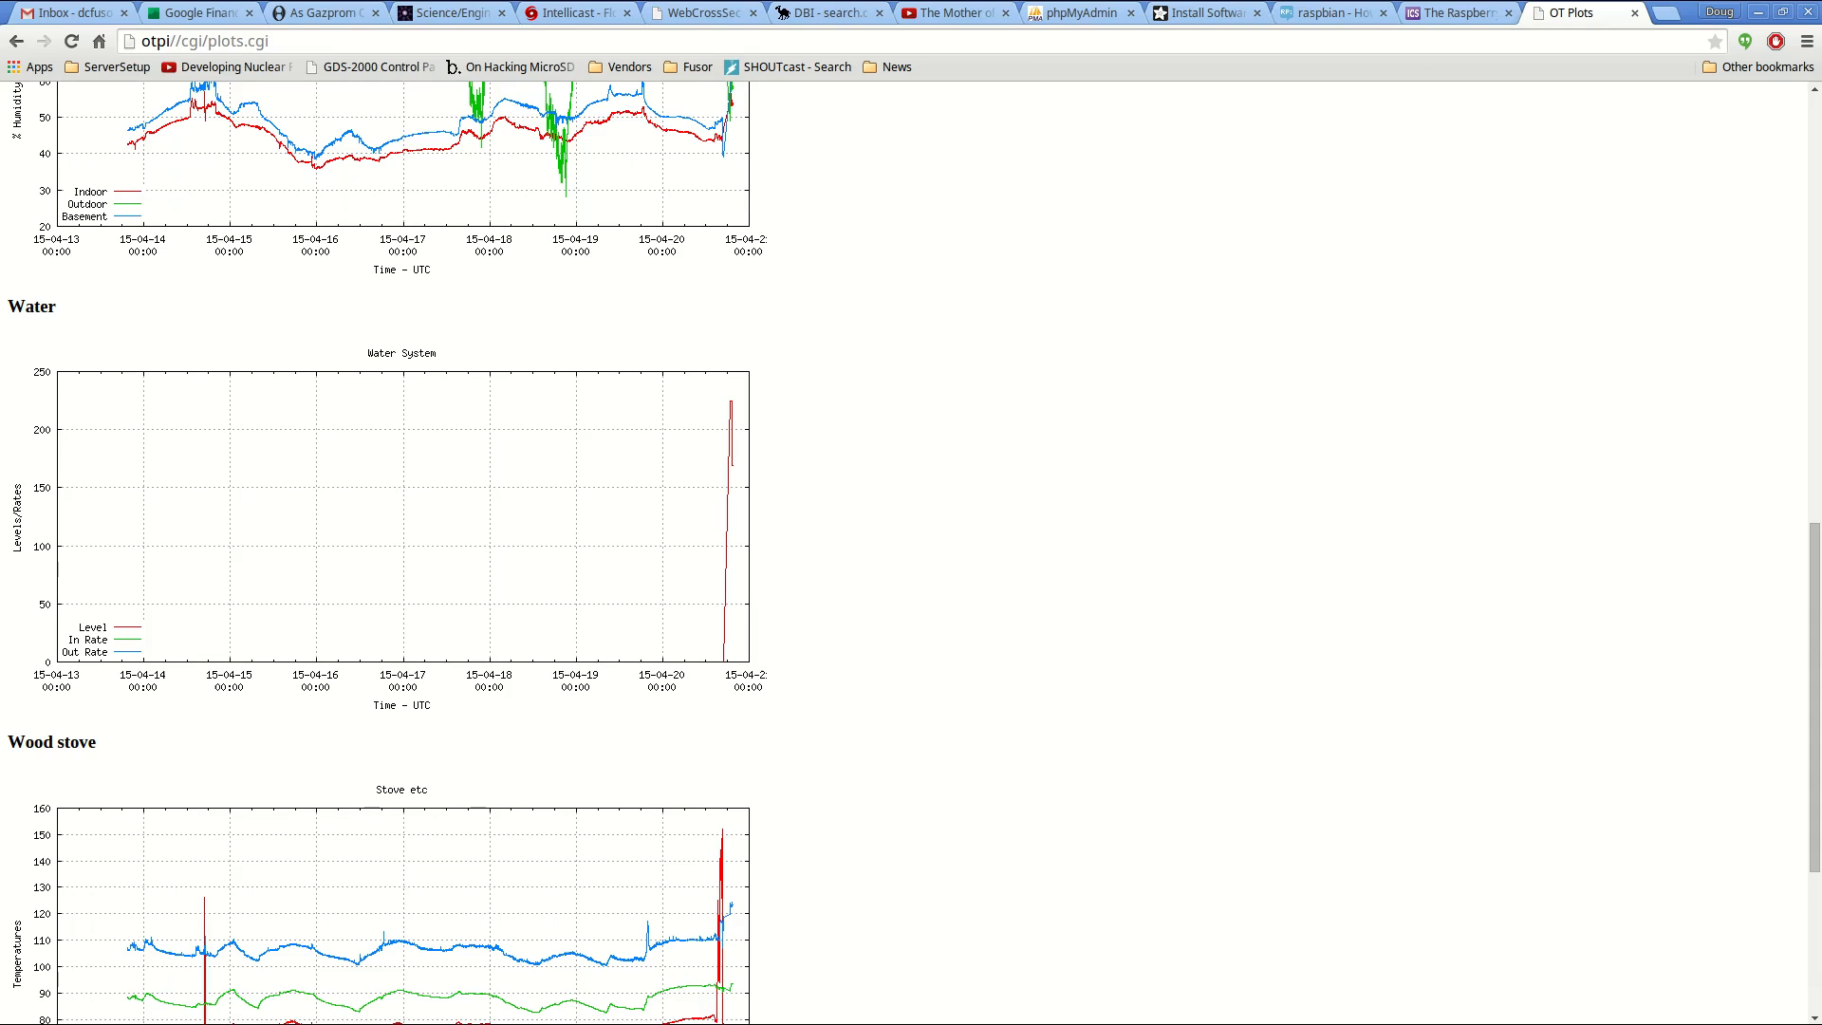
{"action": "scroll", "scroll_direction": "down", "scroll_amount": 3}
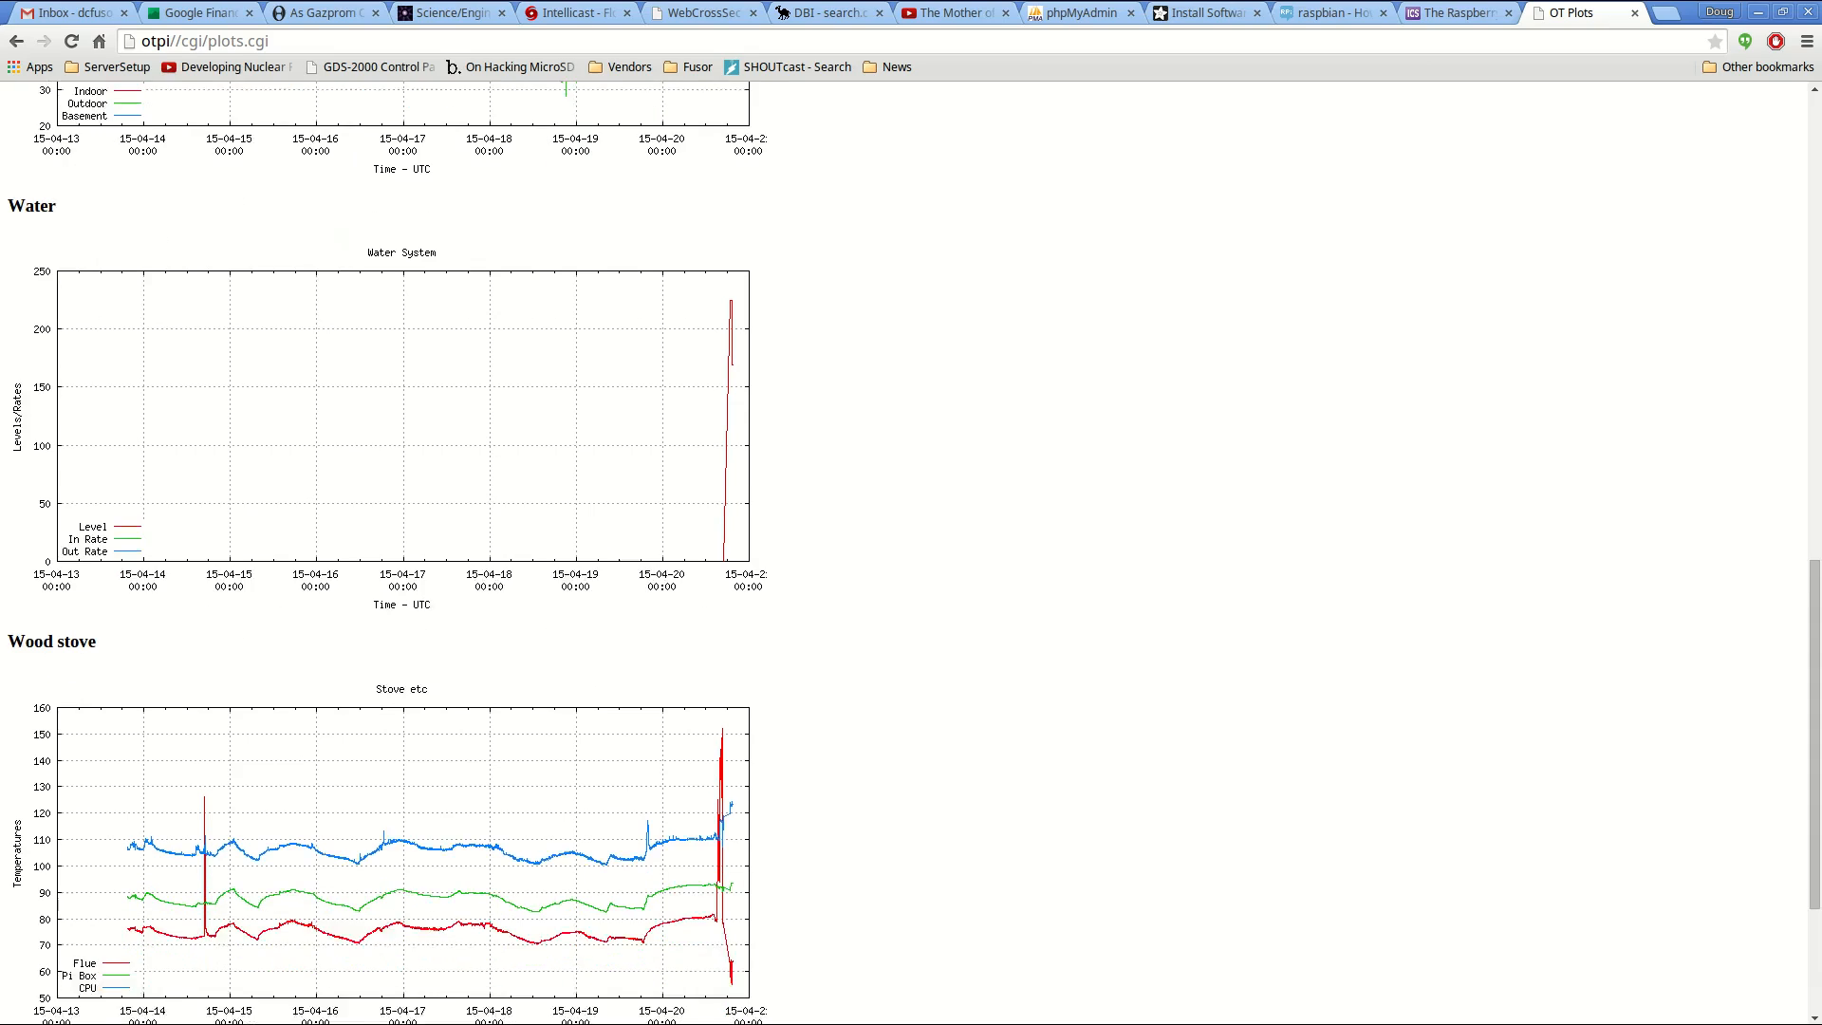
{"action": "scroll", "scroll_direction": "down", "scroll_amount": 3}
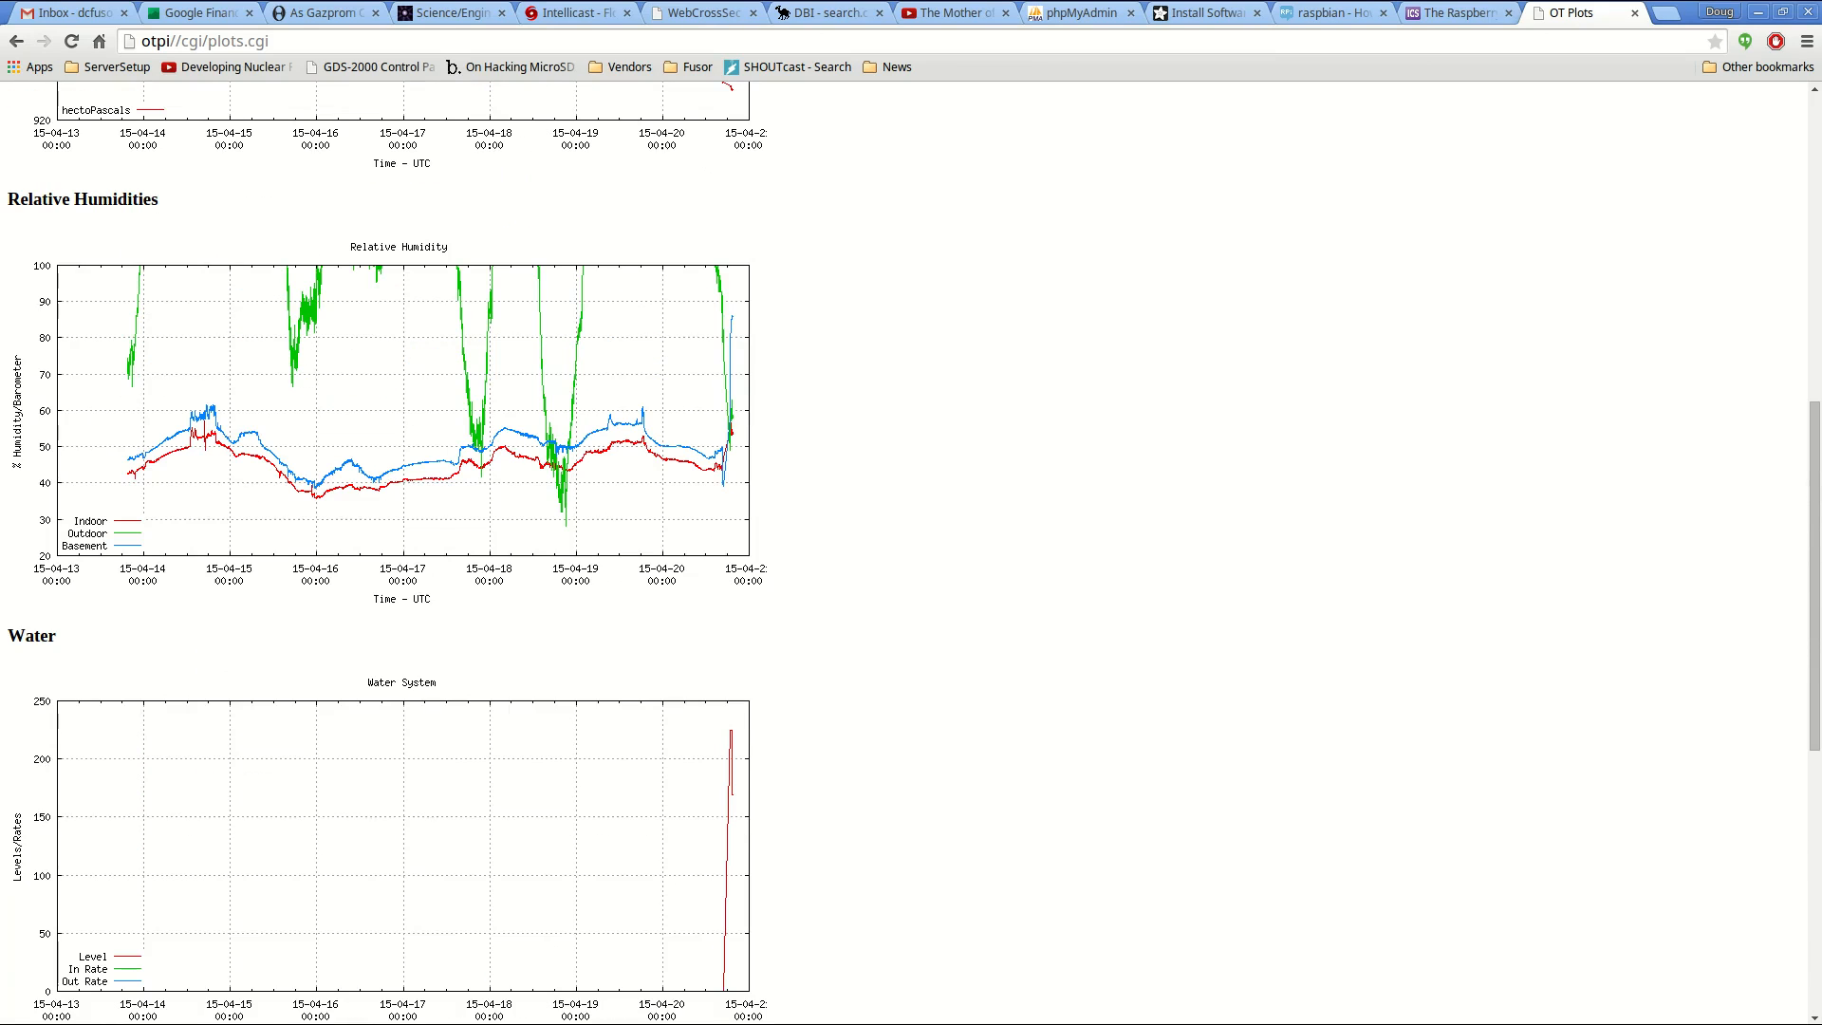
{"action": "scroll", "scroll_direction": "up", "scroll_amount": 3}
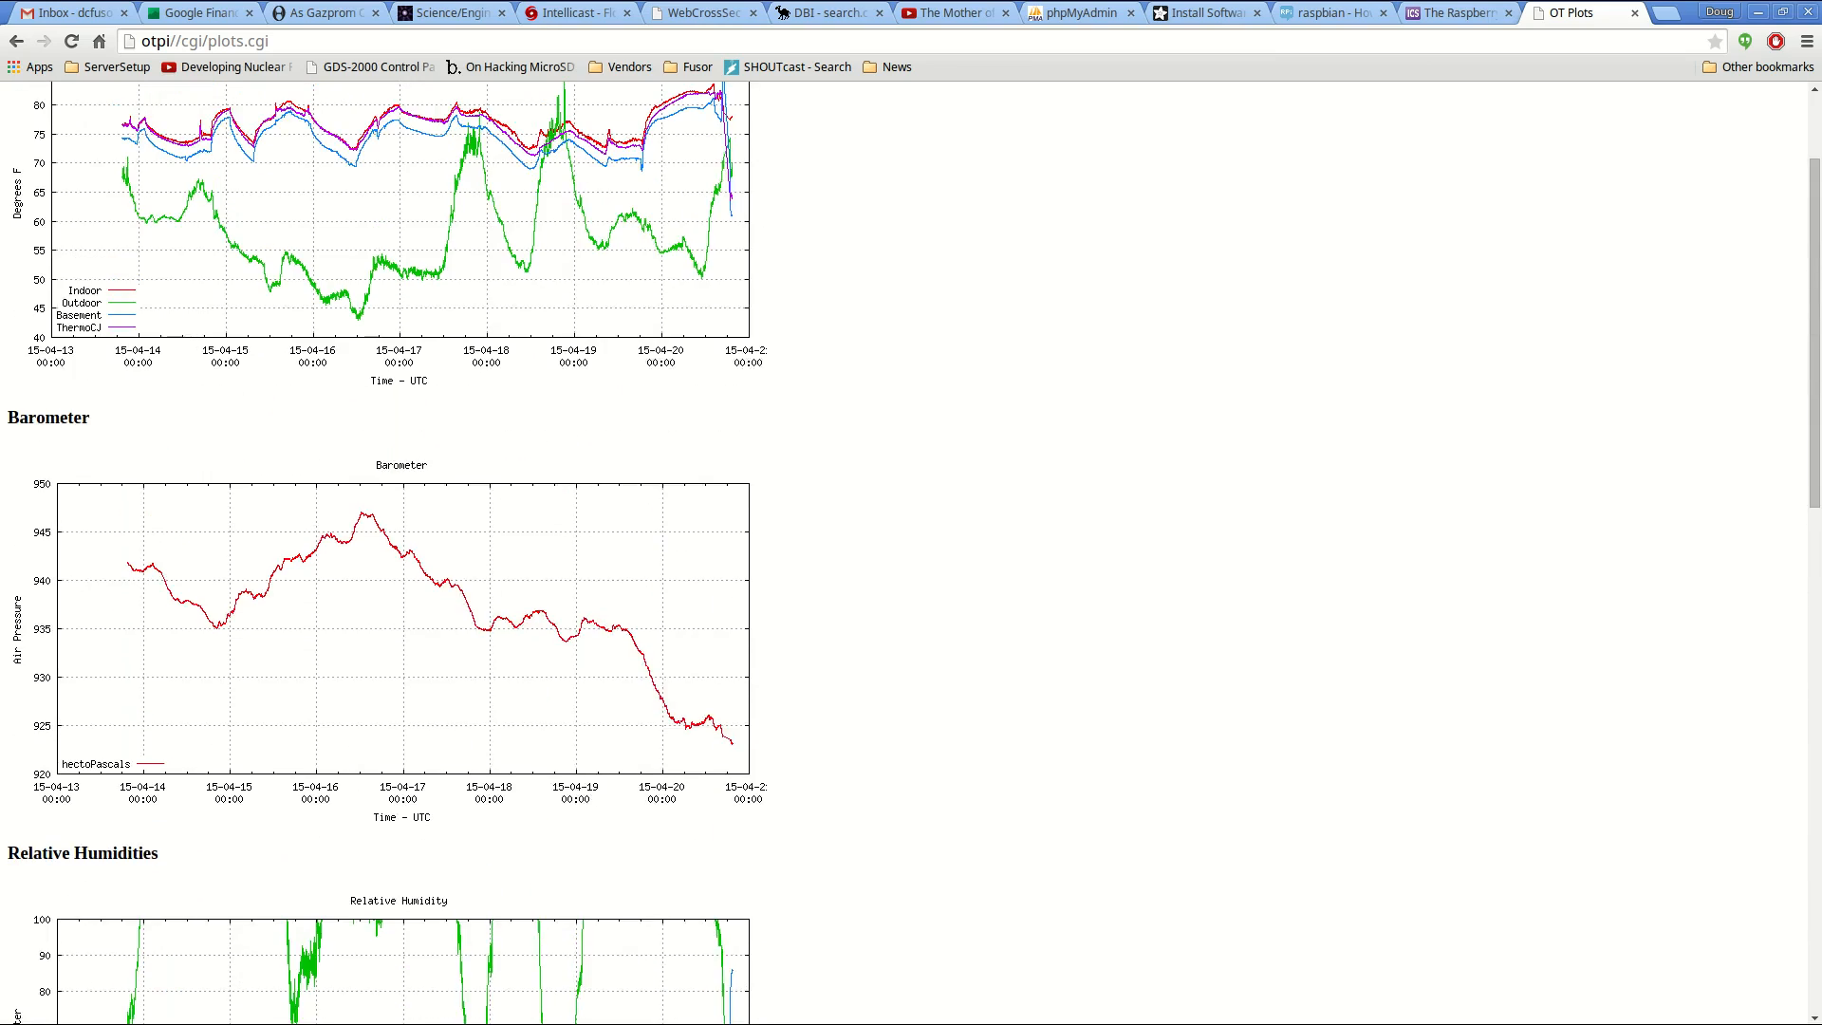
{"action": "scroll", "scroll_direction": "up", "scroll_amount": 3}
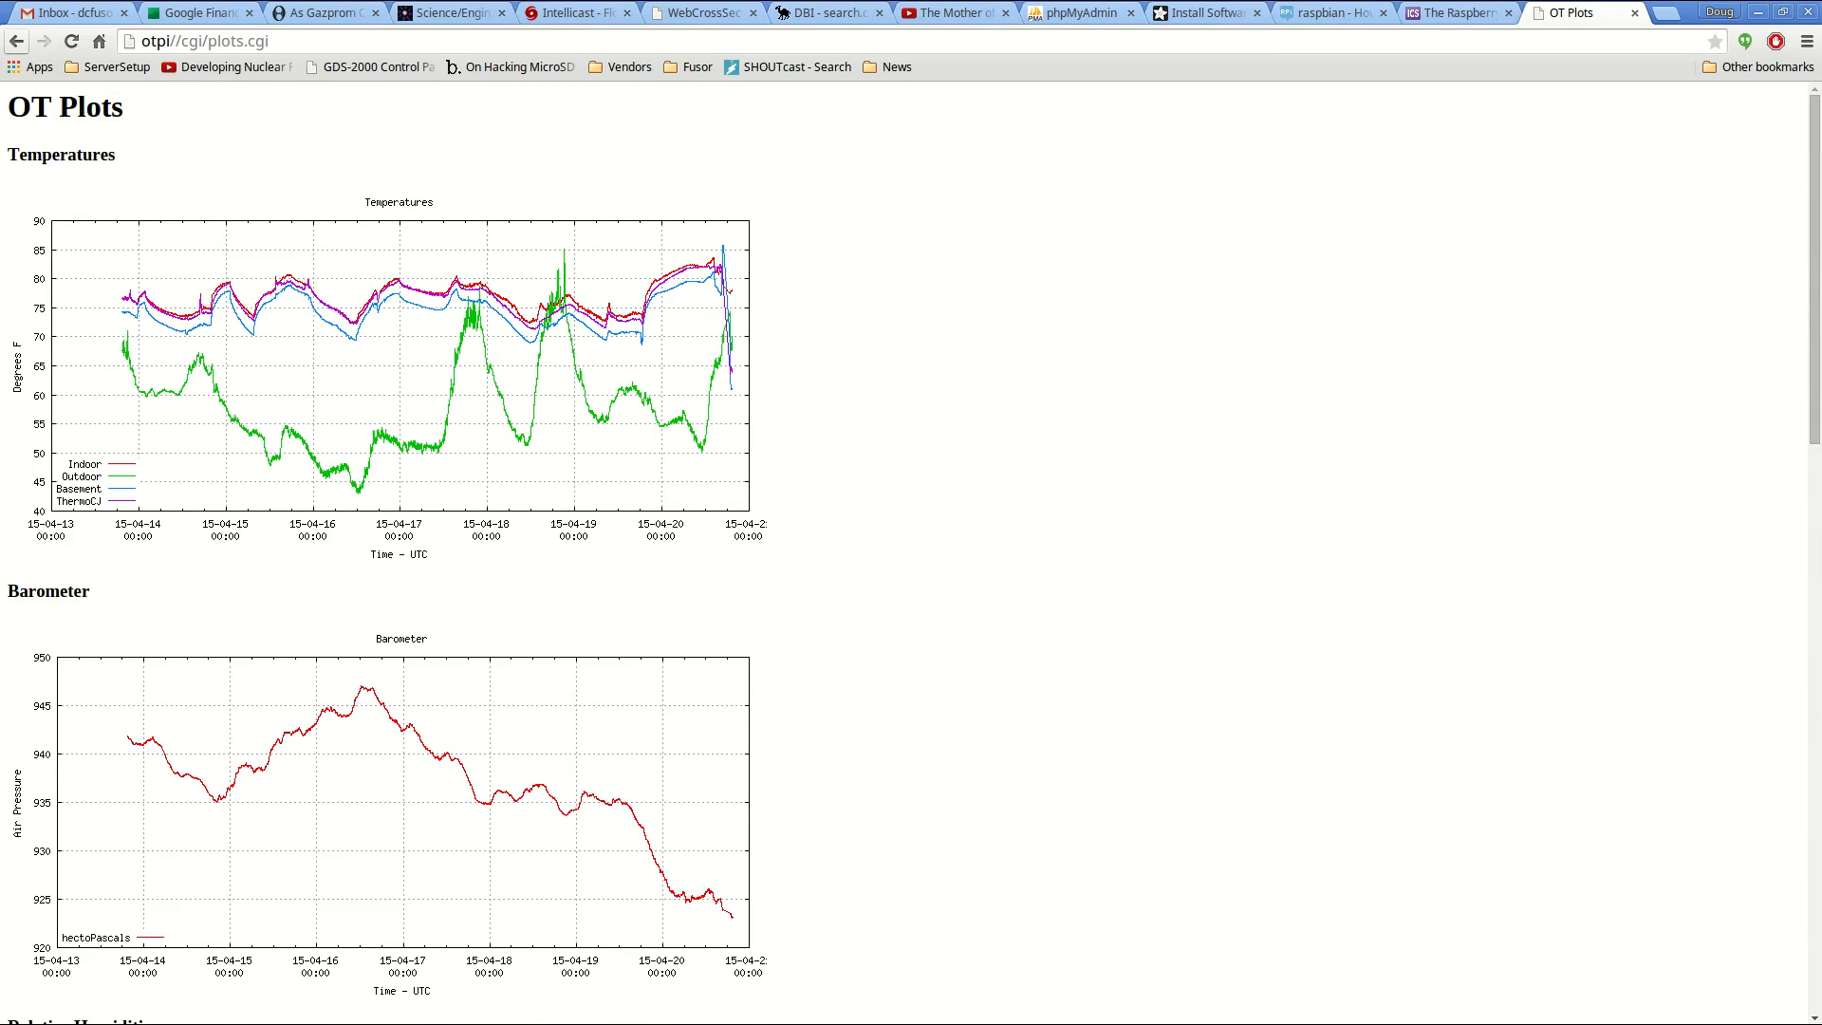
{"action": "scroll", "scroll_direction": "down", "scroll_amount": 3}
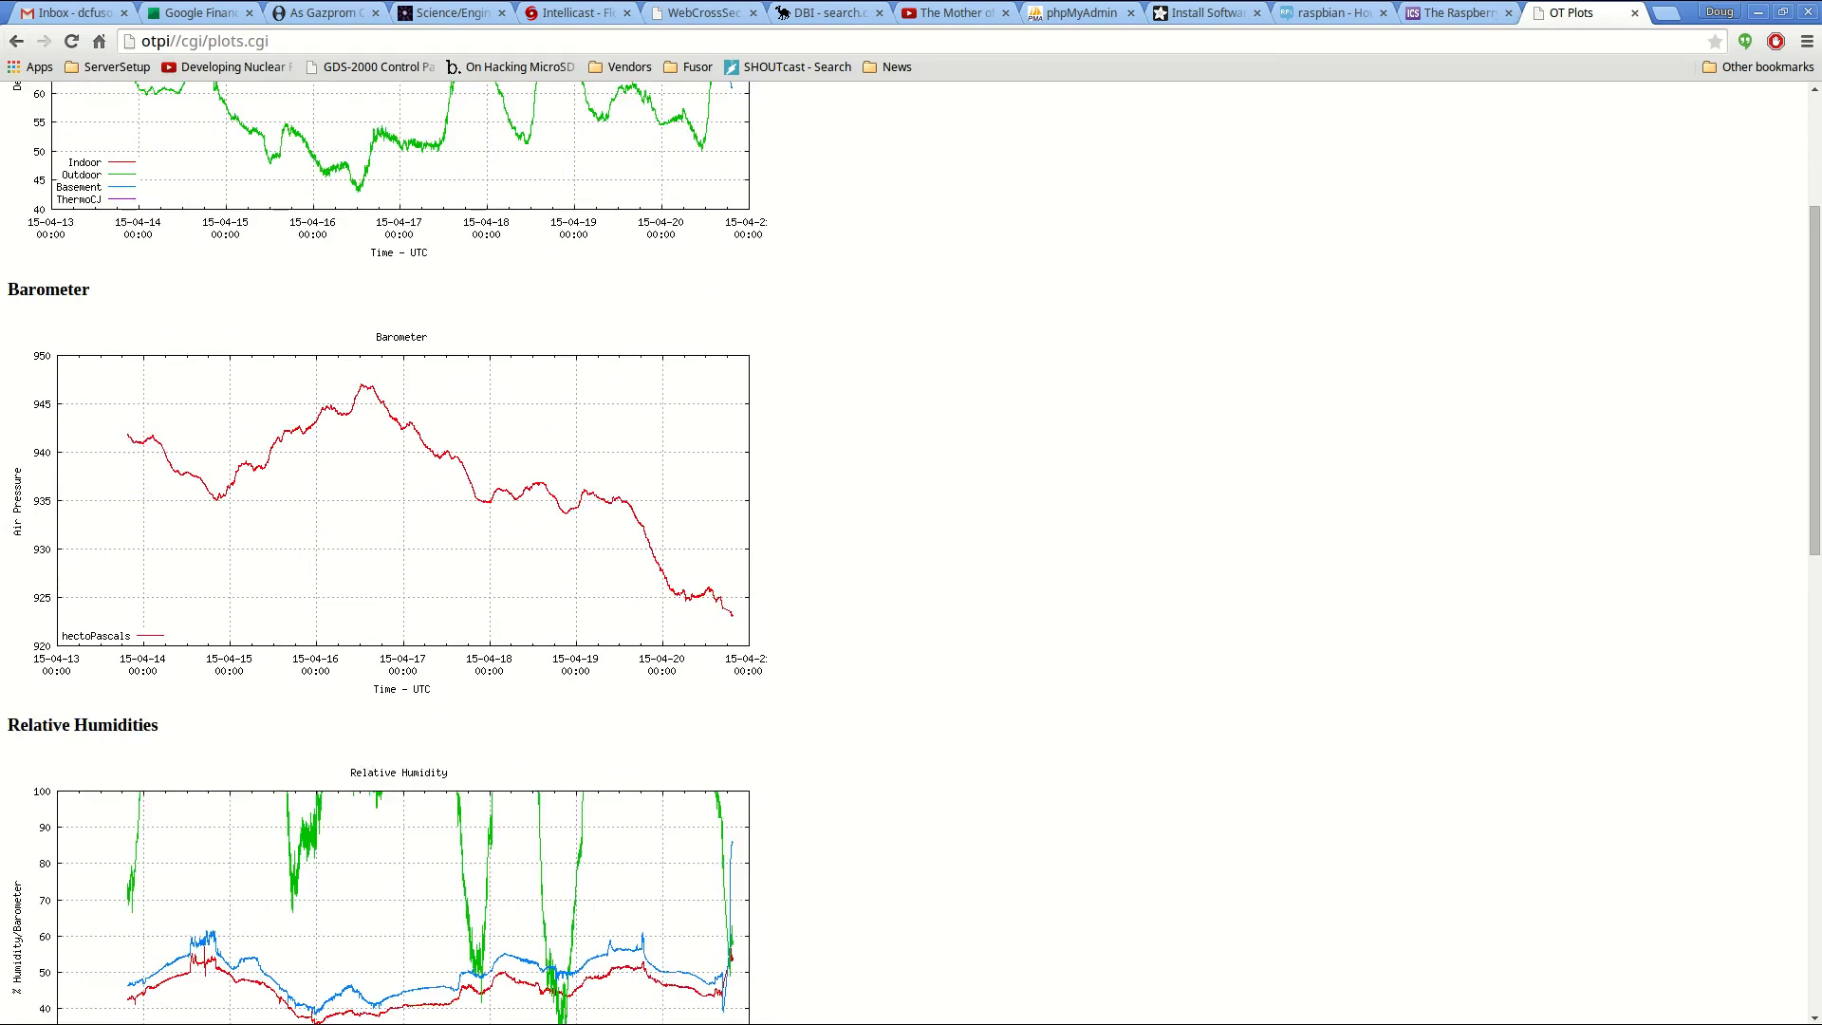
- Redraw the sensor plots with a 30-day plot duration
{"action": "scroll", "scroll_direction": "down", "scroll_amount": 3}
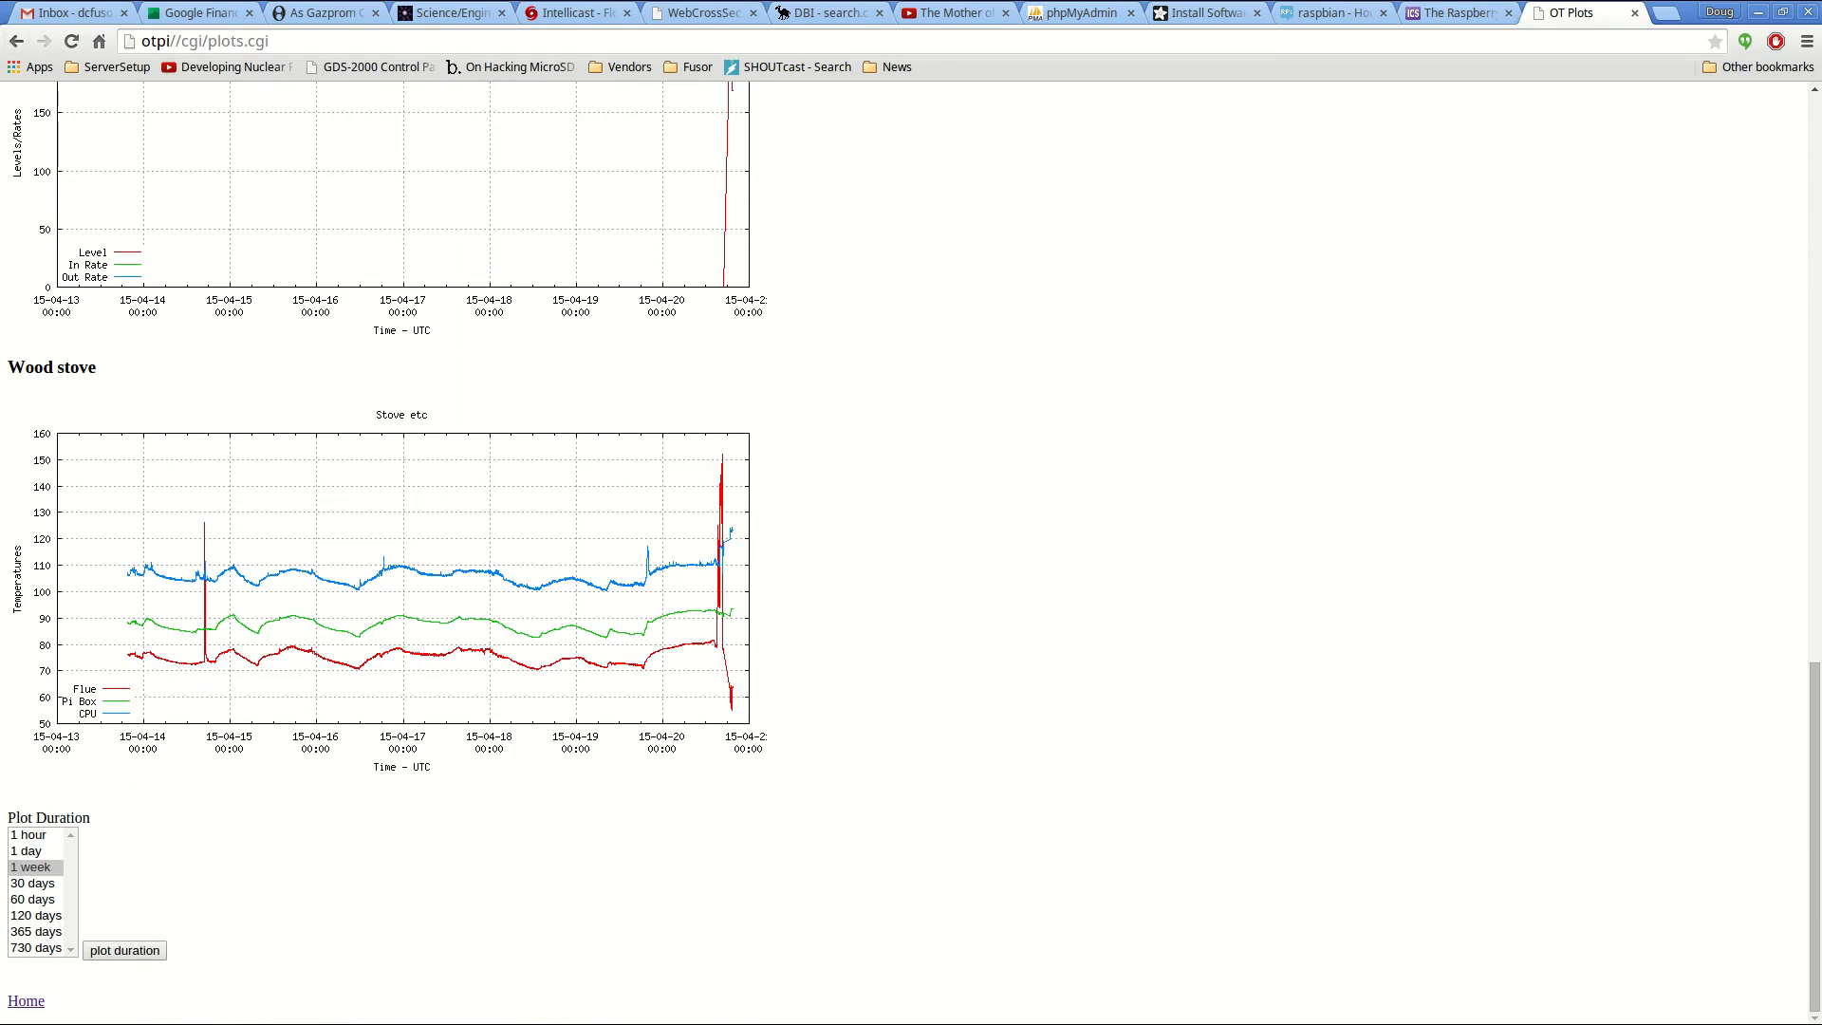
{"action": "left_click", "coordinate": [33, 882]}
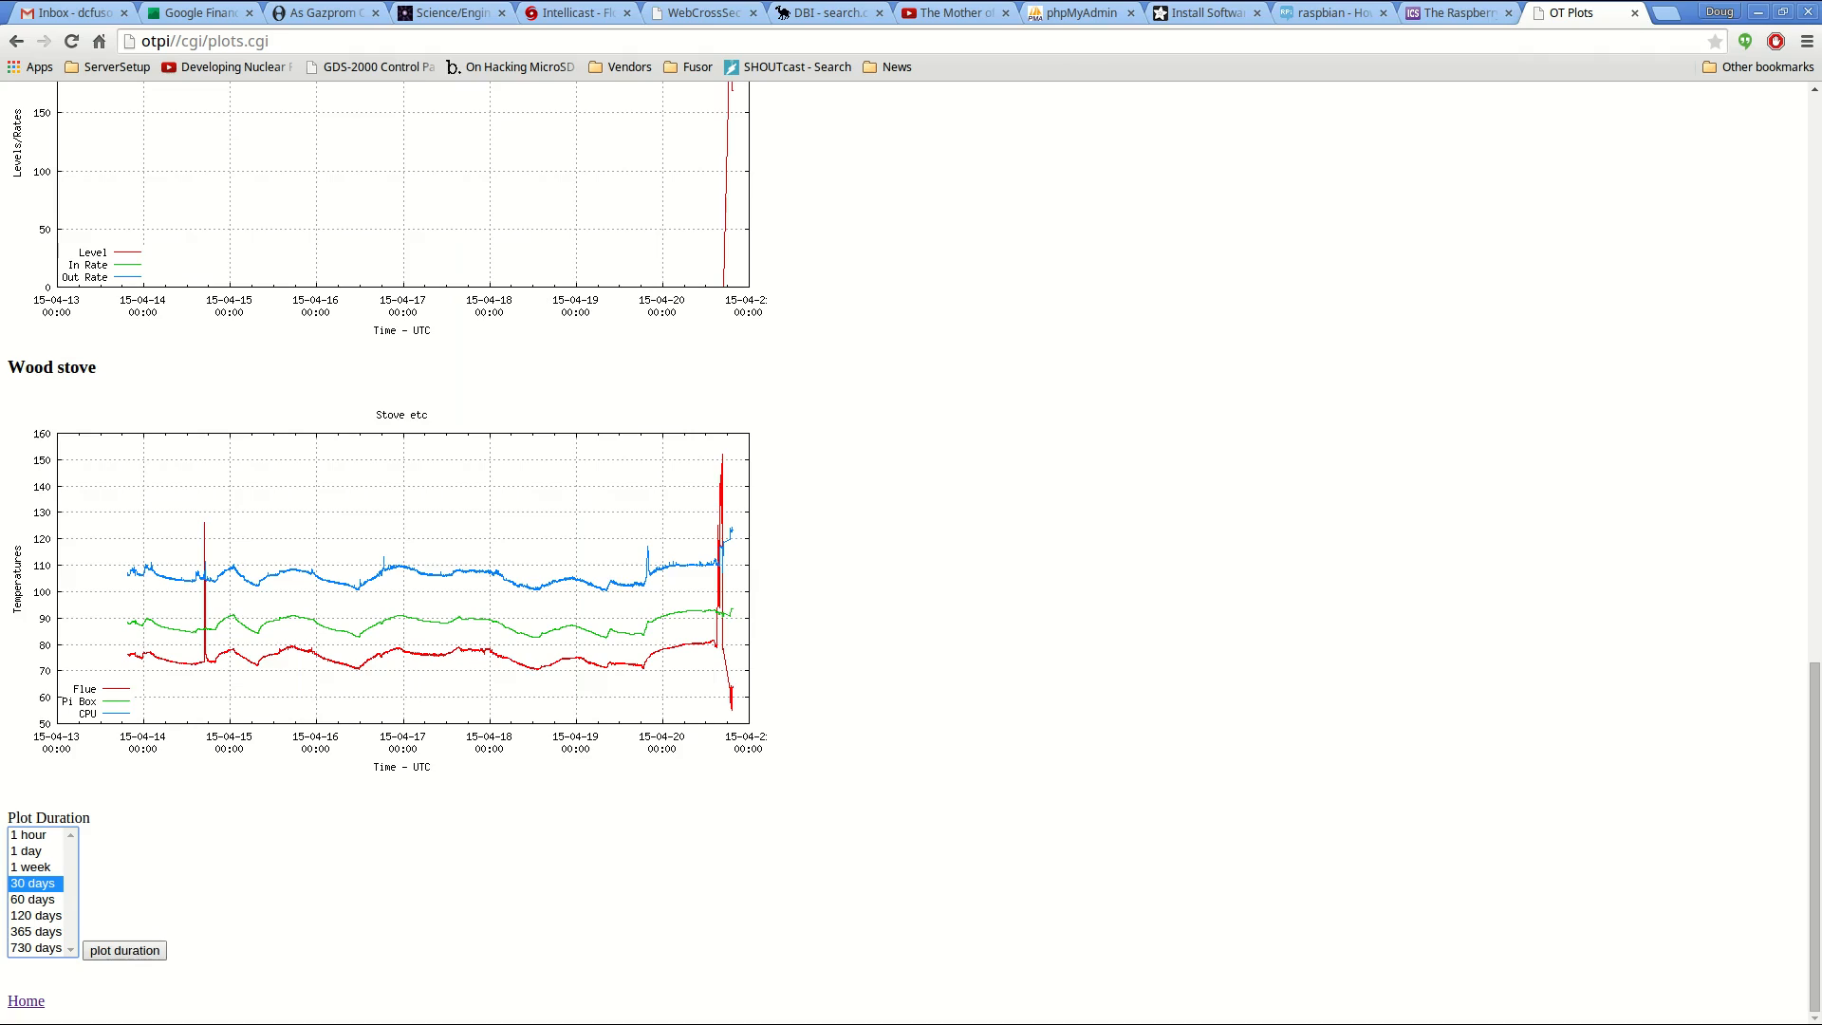
{"action": "left_click", "coordinate": [123, 948]}
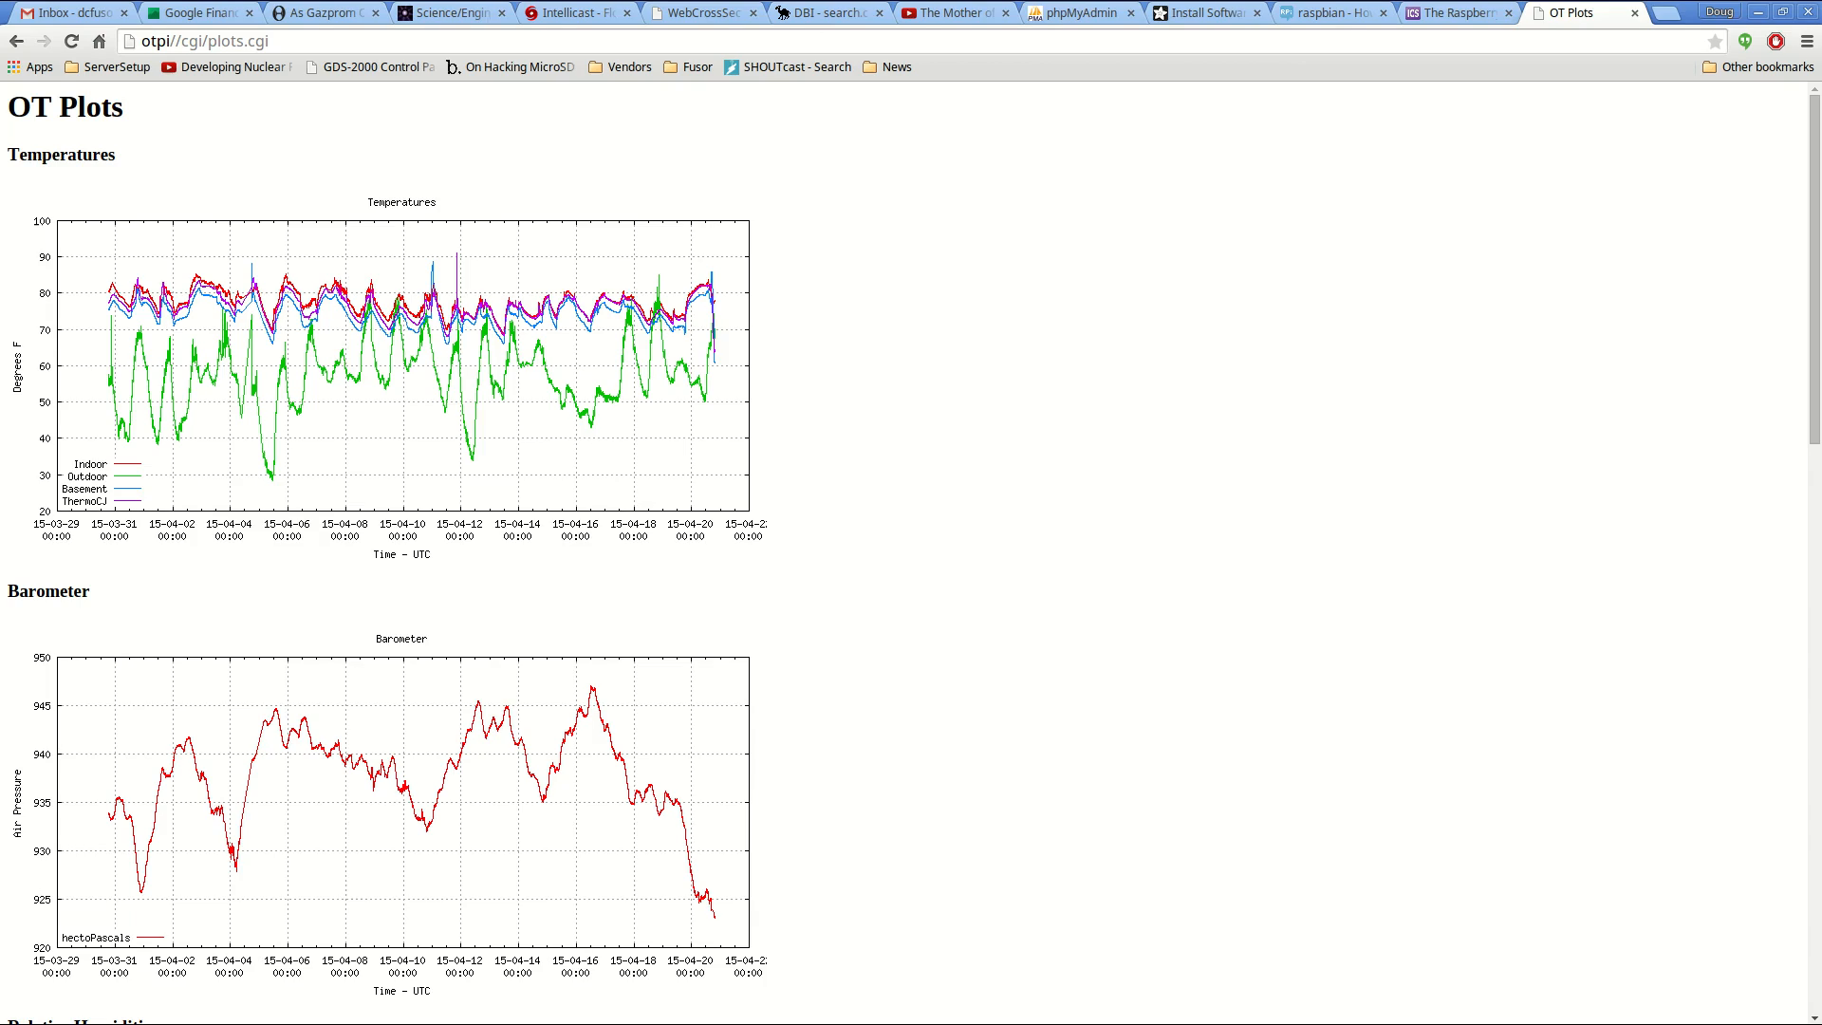
- Review the 30-day charts from Temperatures to Wood stove and pick the shortest duration
{"action": "scroll", "scroll_direction": "down", "scroll_amount": 3}
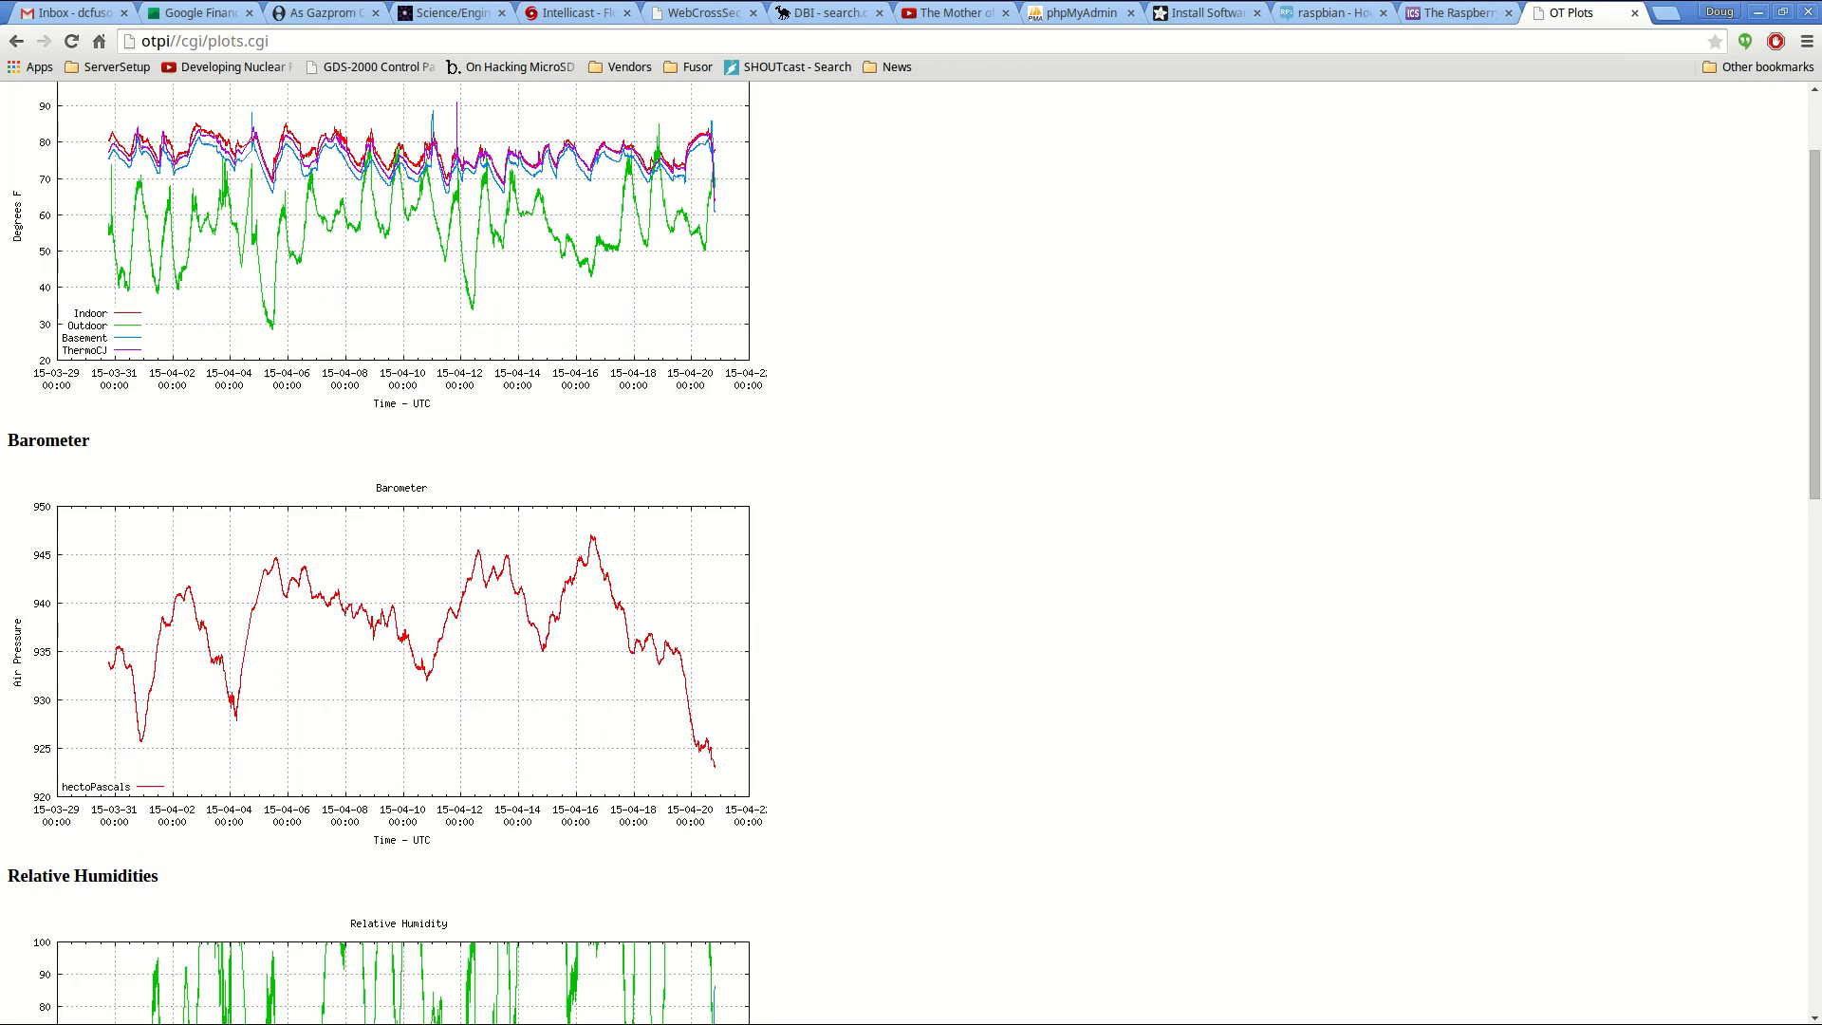
{"action": "scroll", "scroll_direction": "down", "scroll_amount": 3}
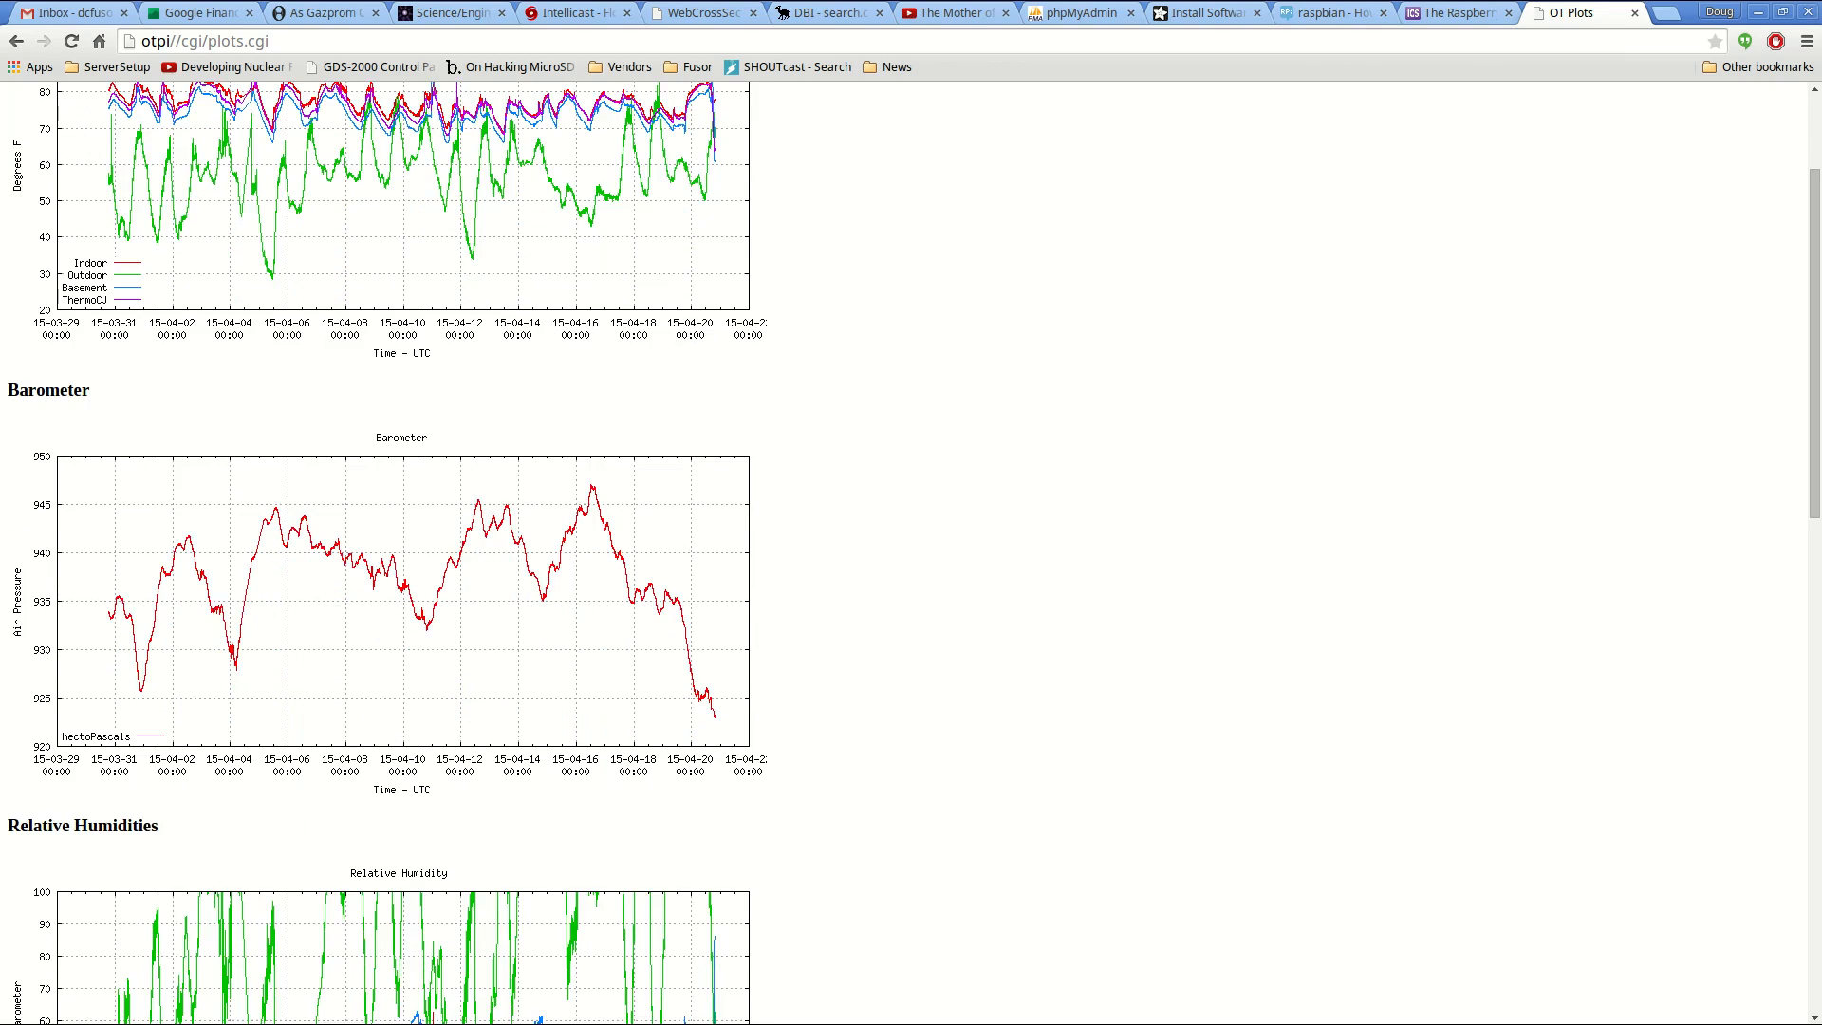
{"action": "scroll", "scroll_direction": "down", "scroll_amount": 3}
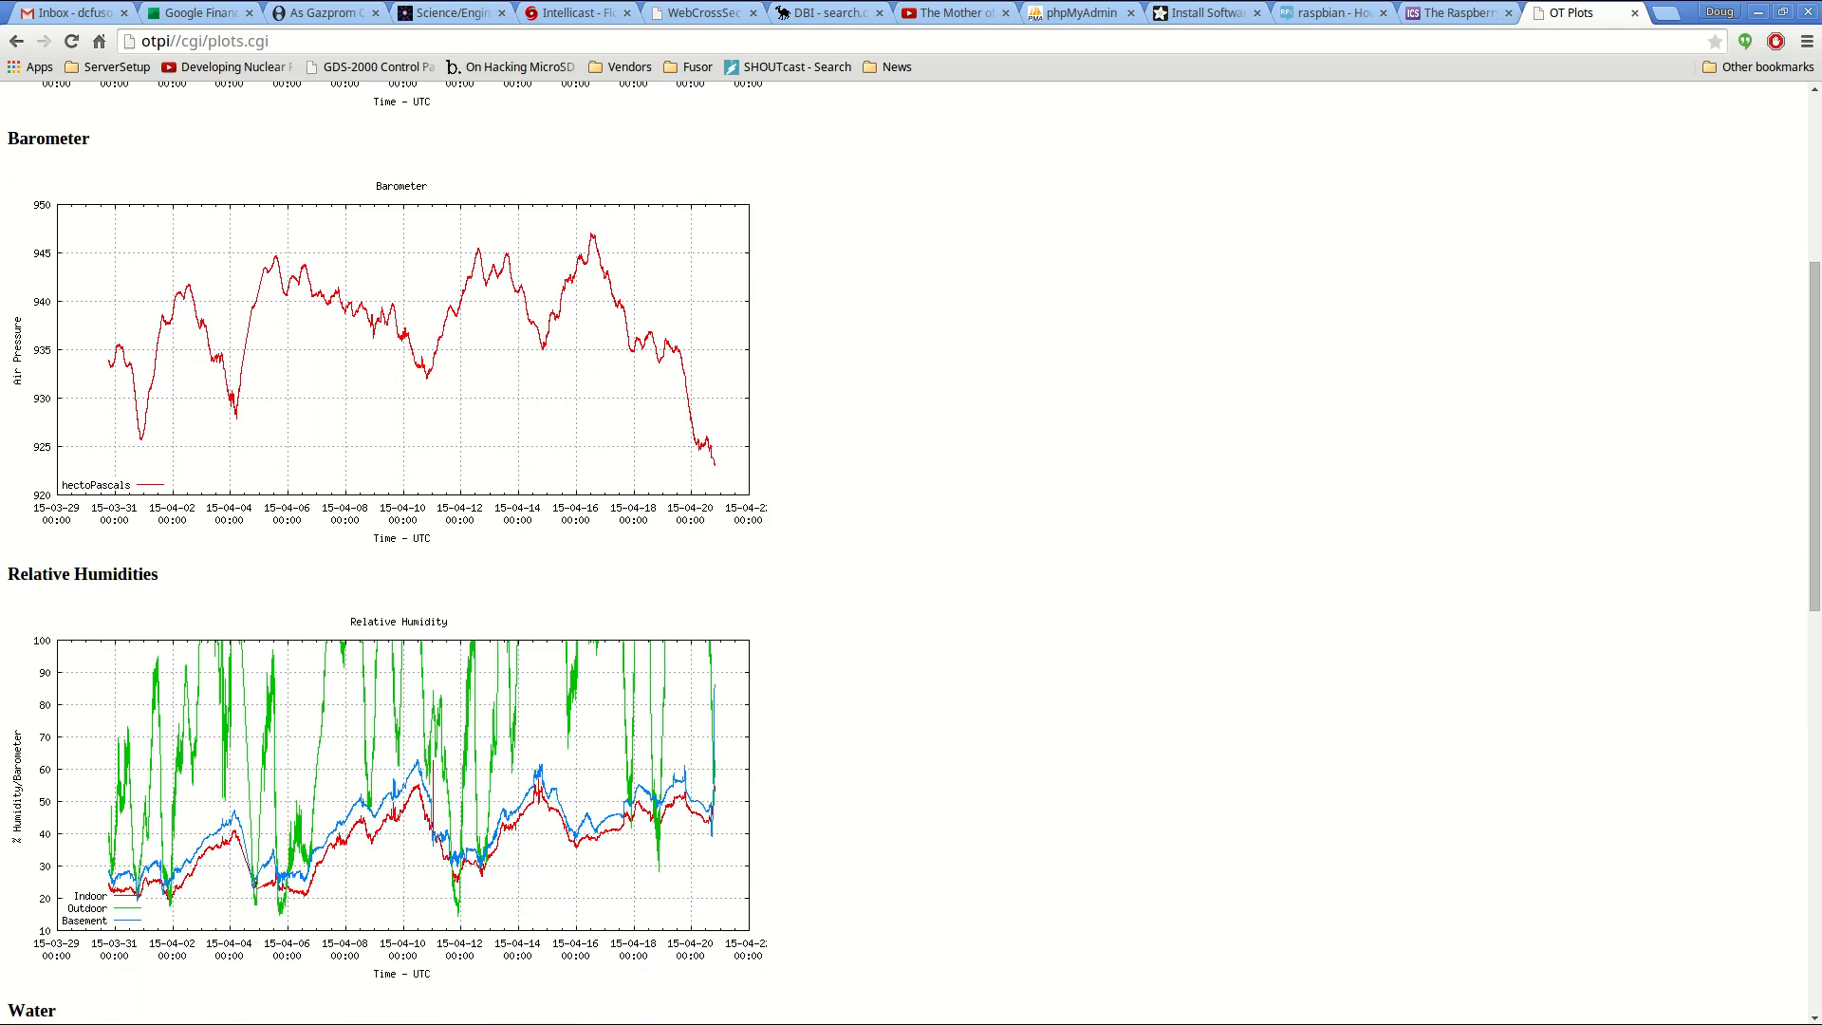
{"action": "scroll", "scroll_direction": "down", "scroll_amount": 3}
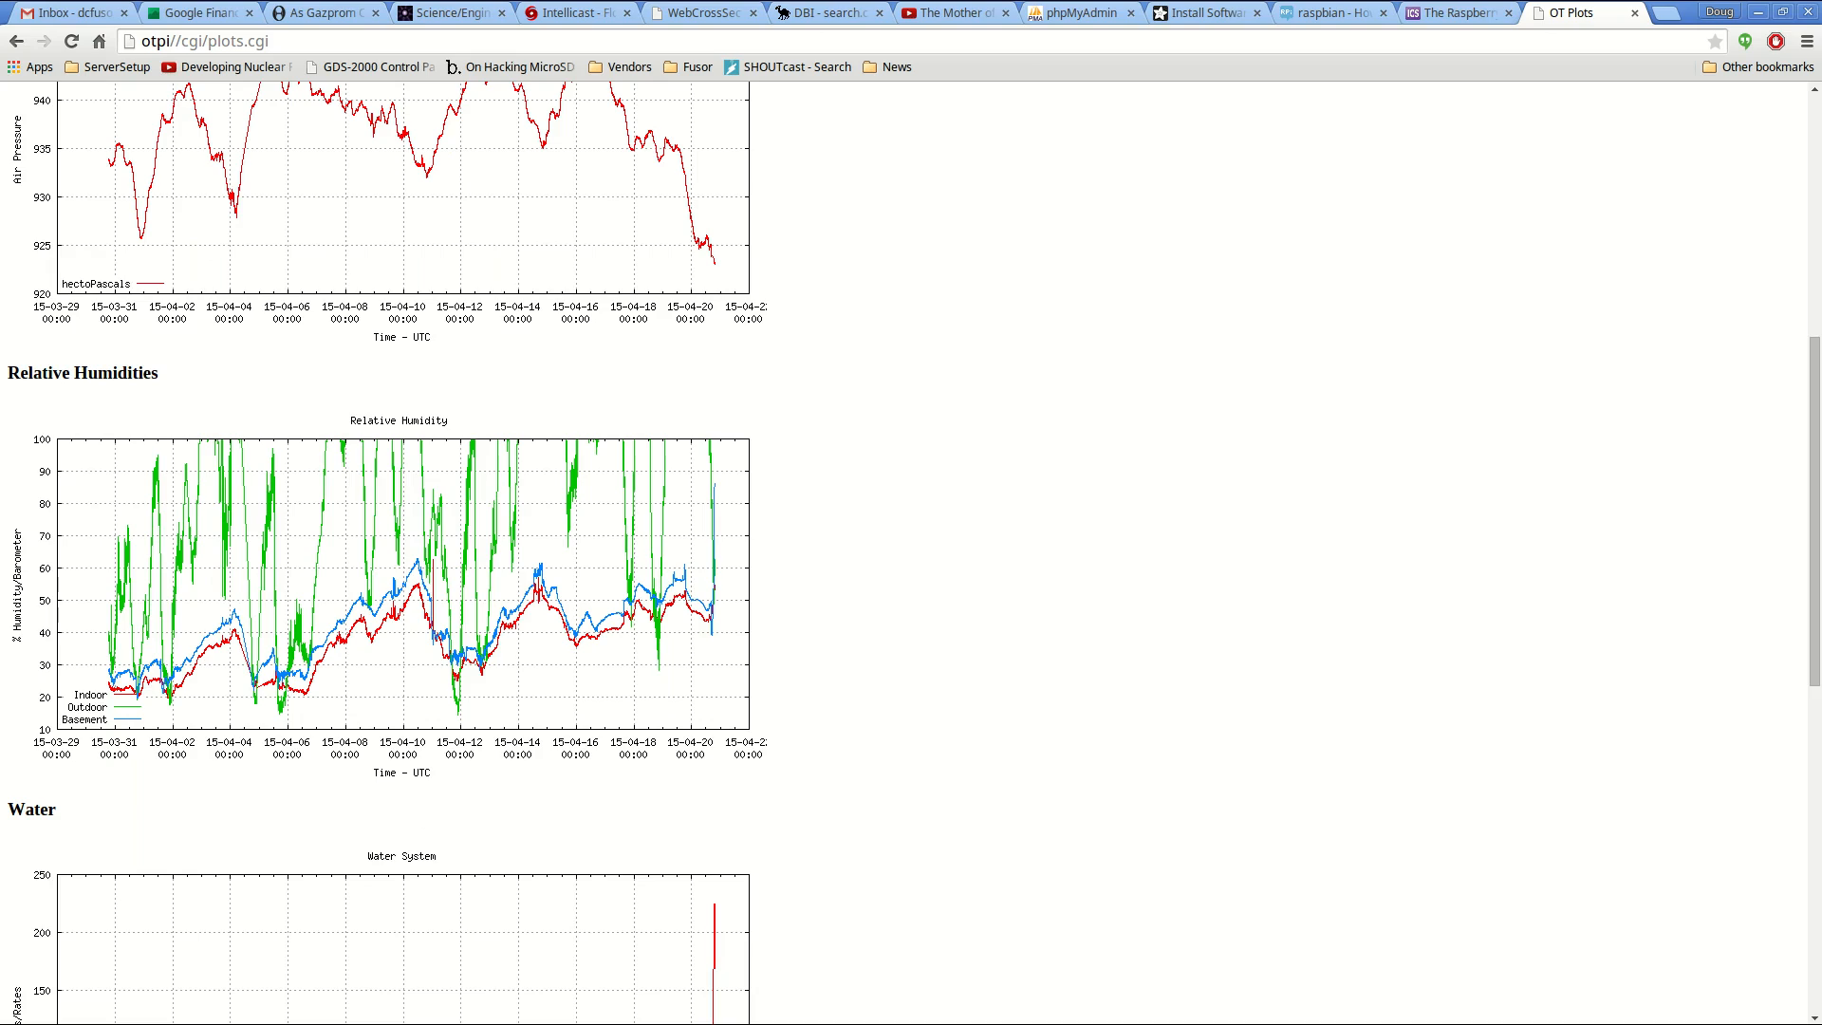
{"action": "scroll", "scroll_direction": "down", "scroll_amount": 3}
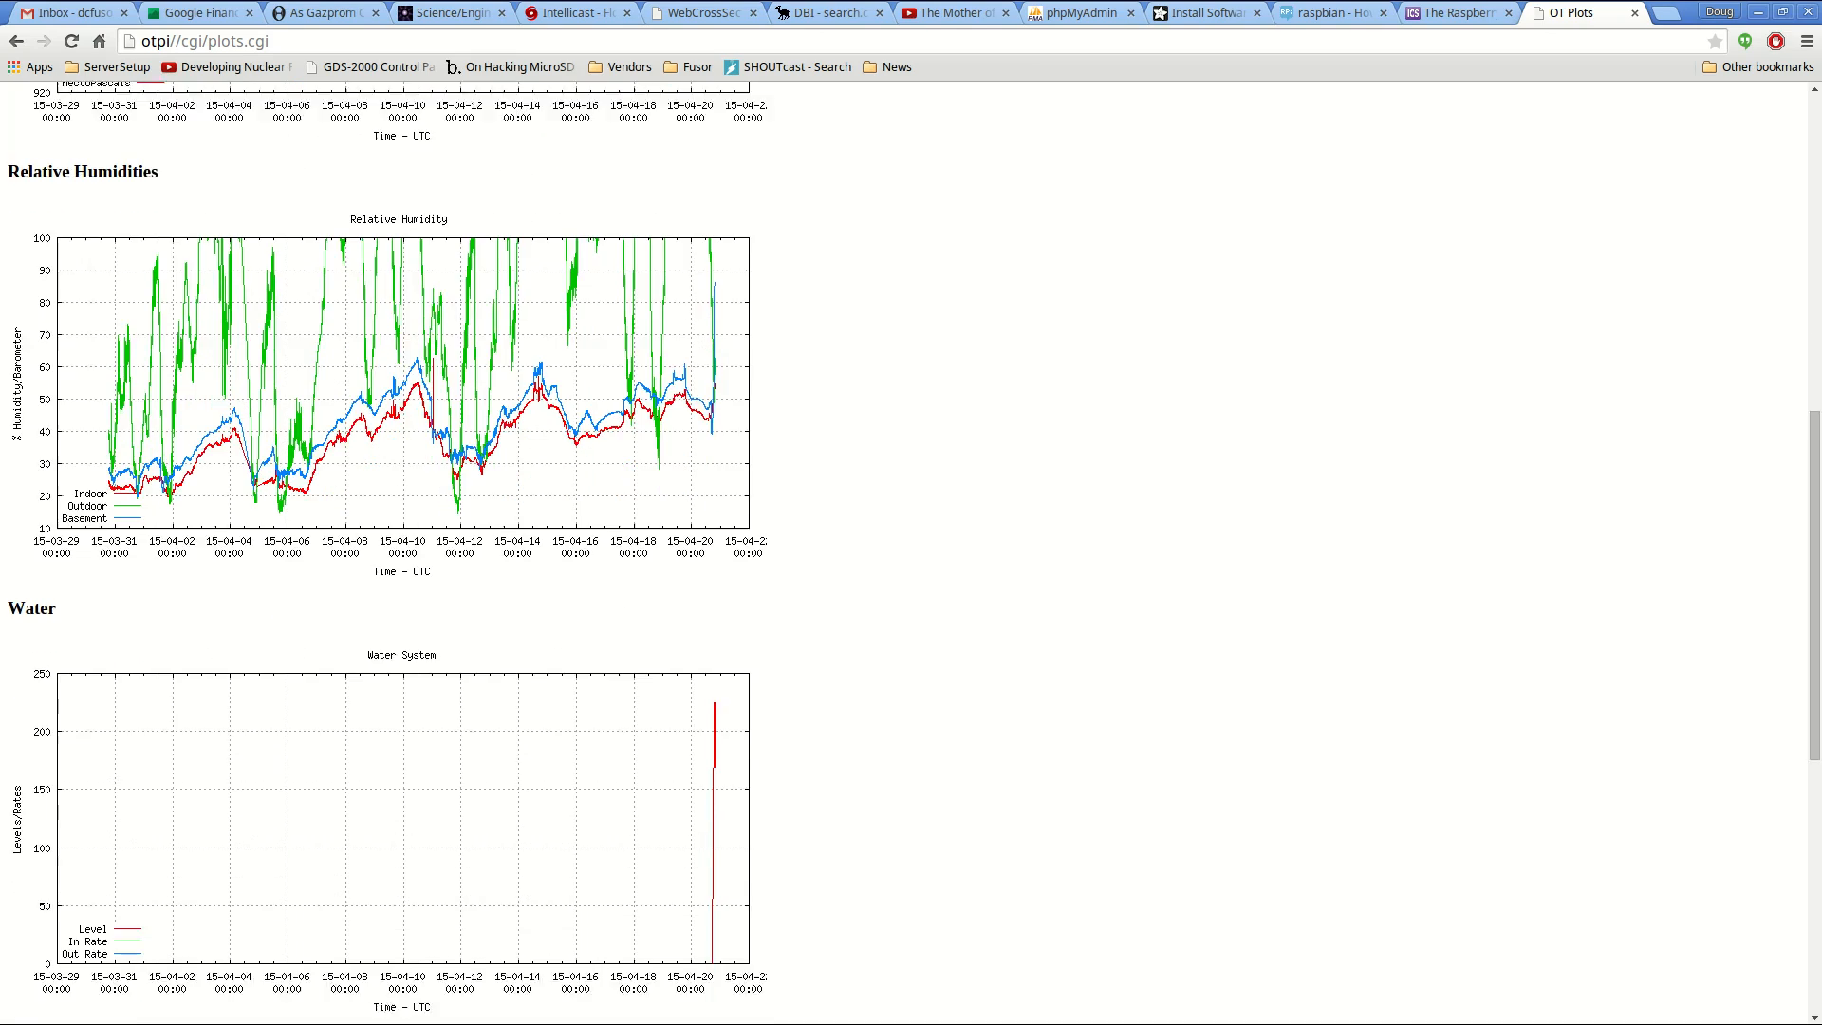
{"action": "scroll", "scroll_direction": "down", "scroll_amount": 3}
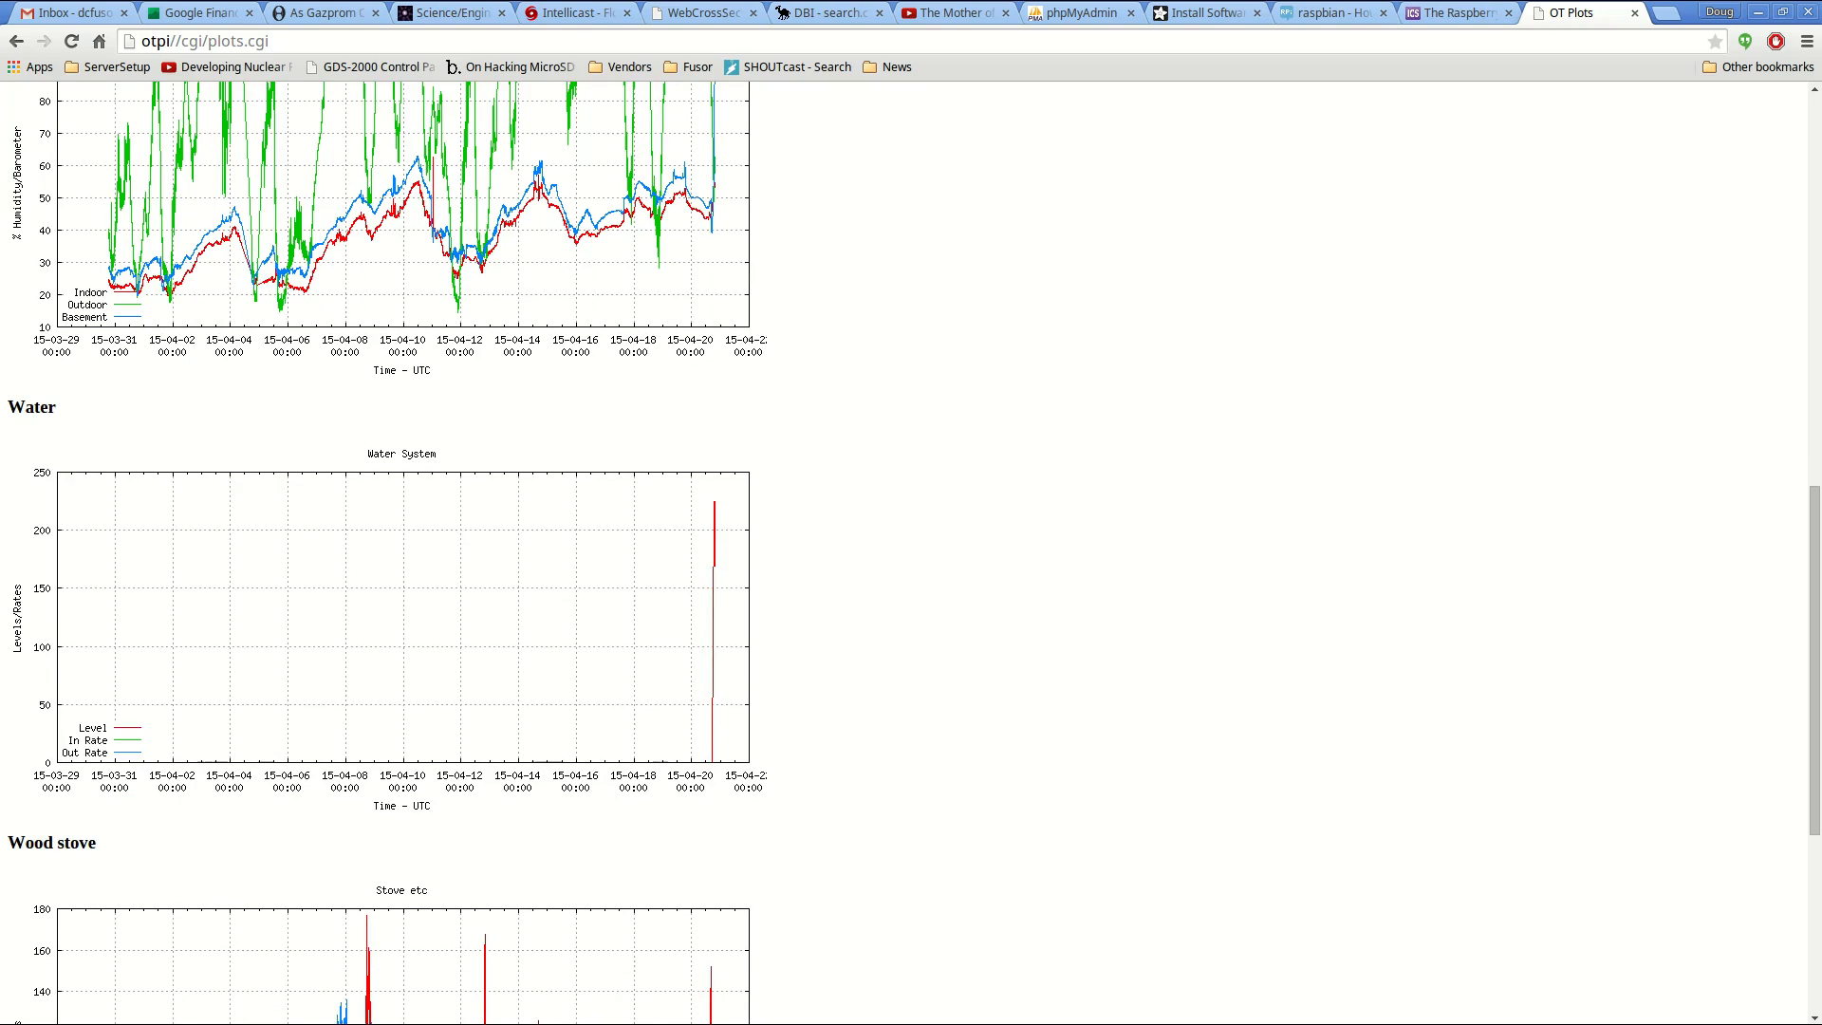
{"action": "scroll", "scroll_direction": "down", "scroll_amount": 3}
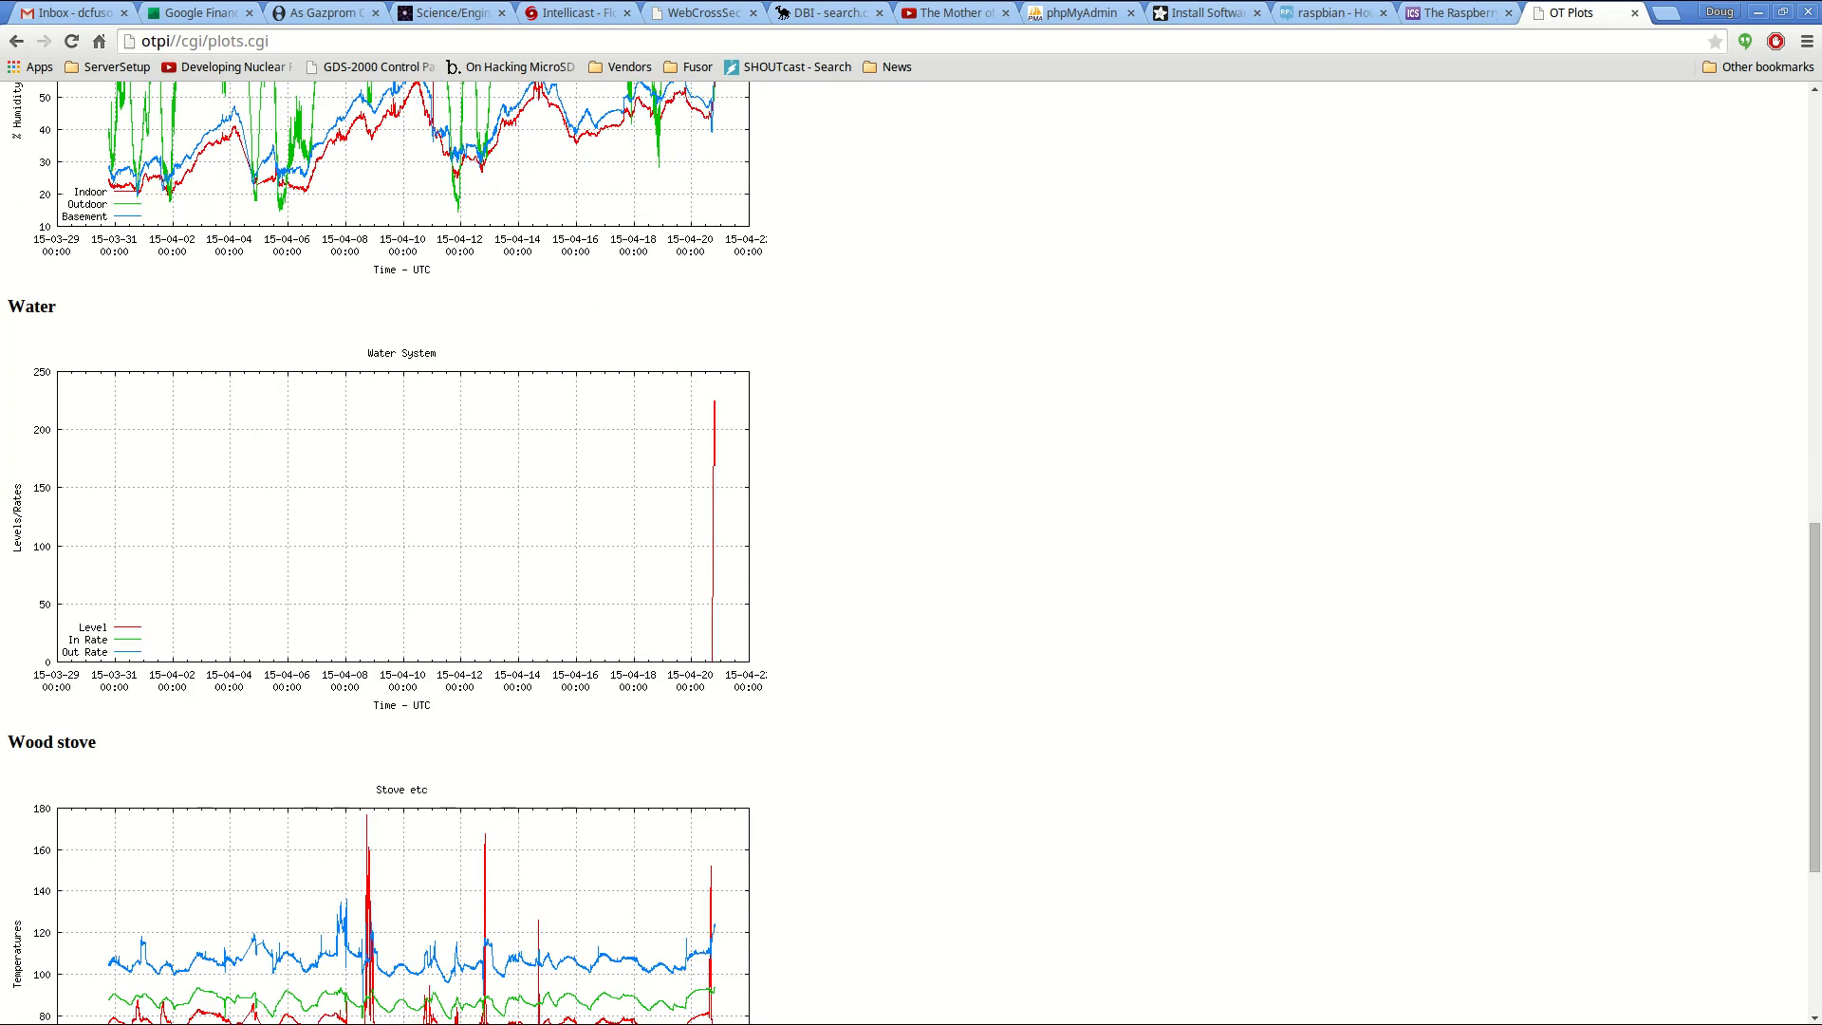
{"action": "scroll", "scroll_direction": "down", "scroll_amount": 3}
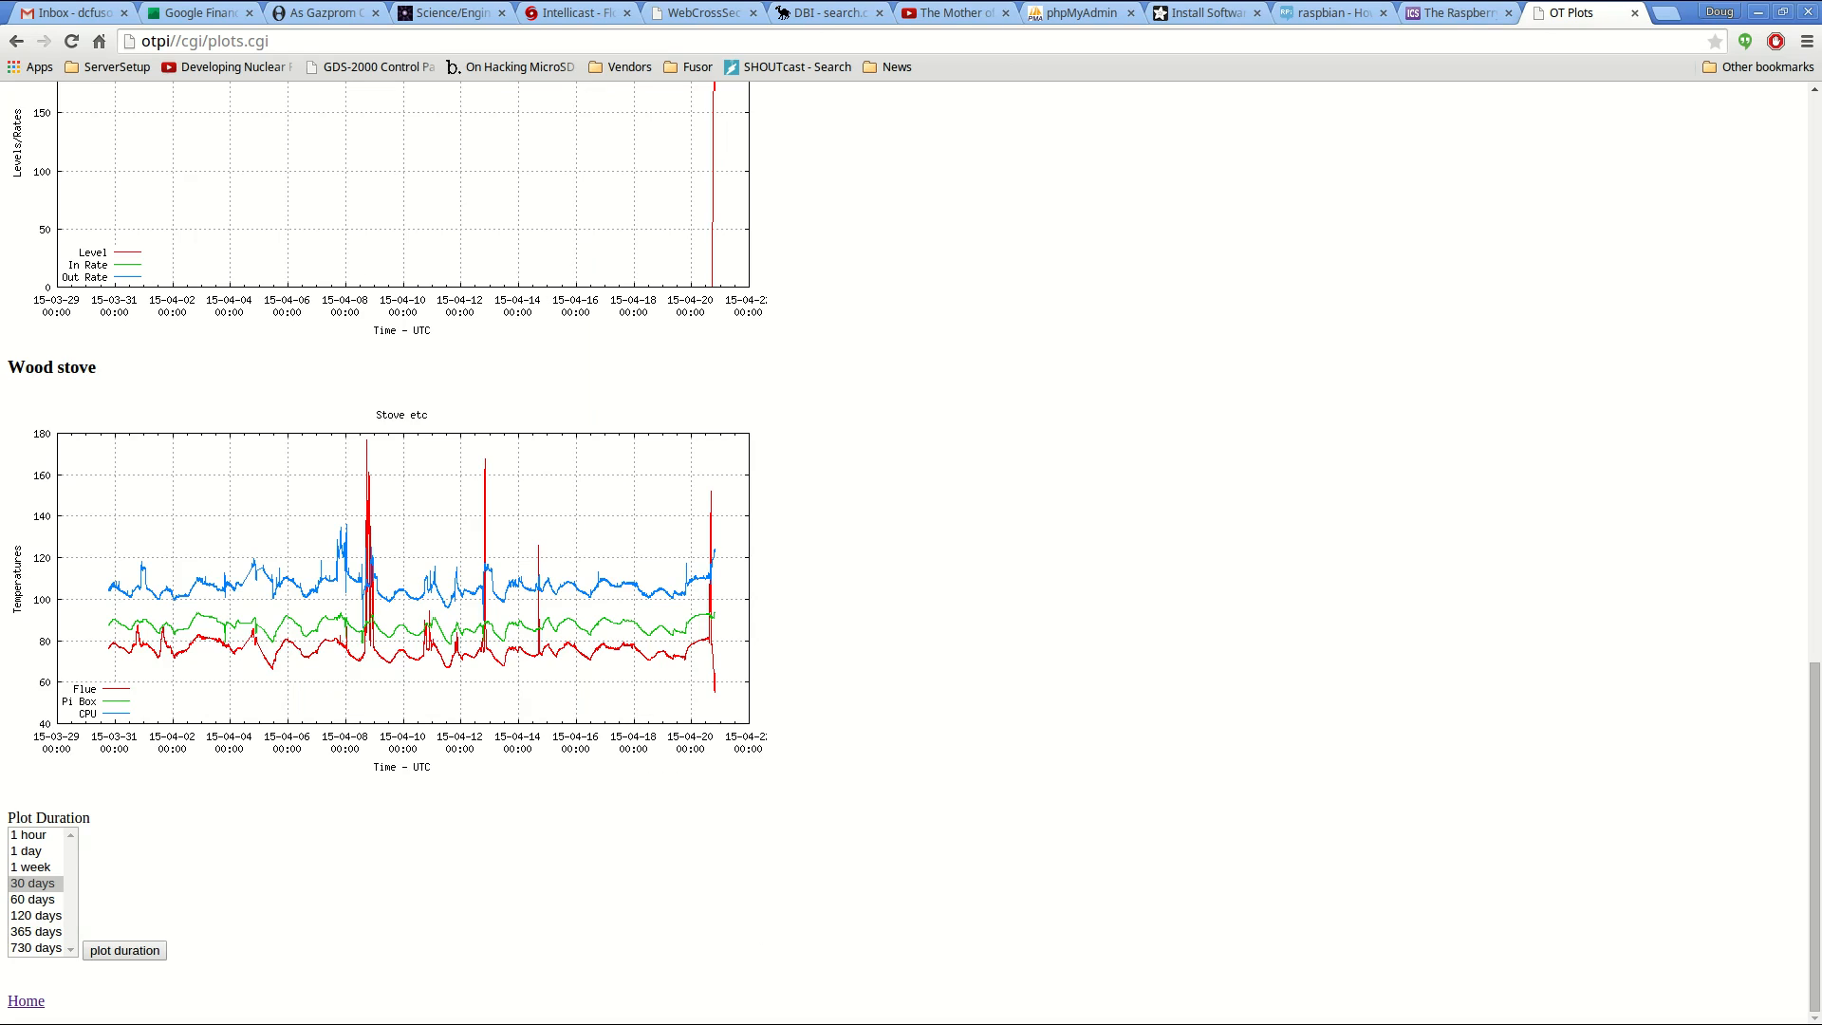
{"action": "left_click", "coordinate": [31, 833]}
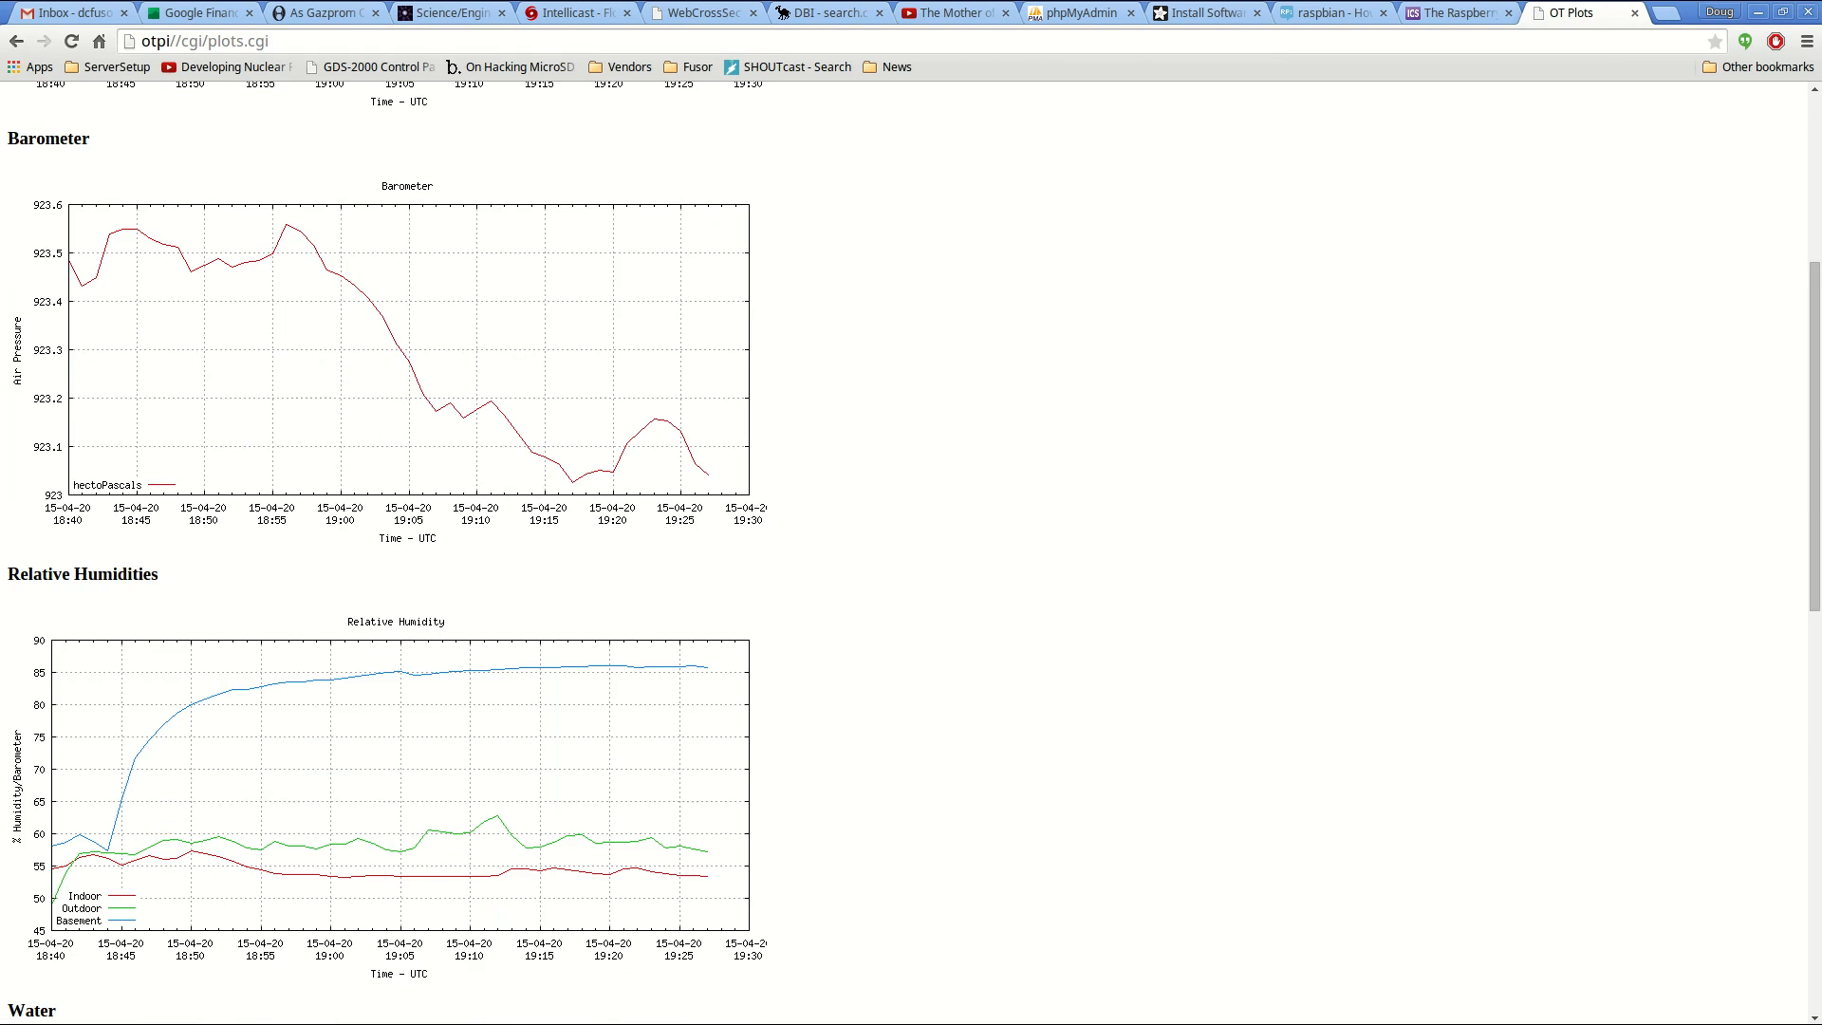
- Scroll down through the redrawn one-hour sensor charts
{"action": "scroll", "scroll_direction": "down", "scroll_amount": 3}
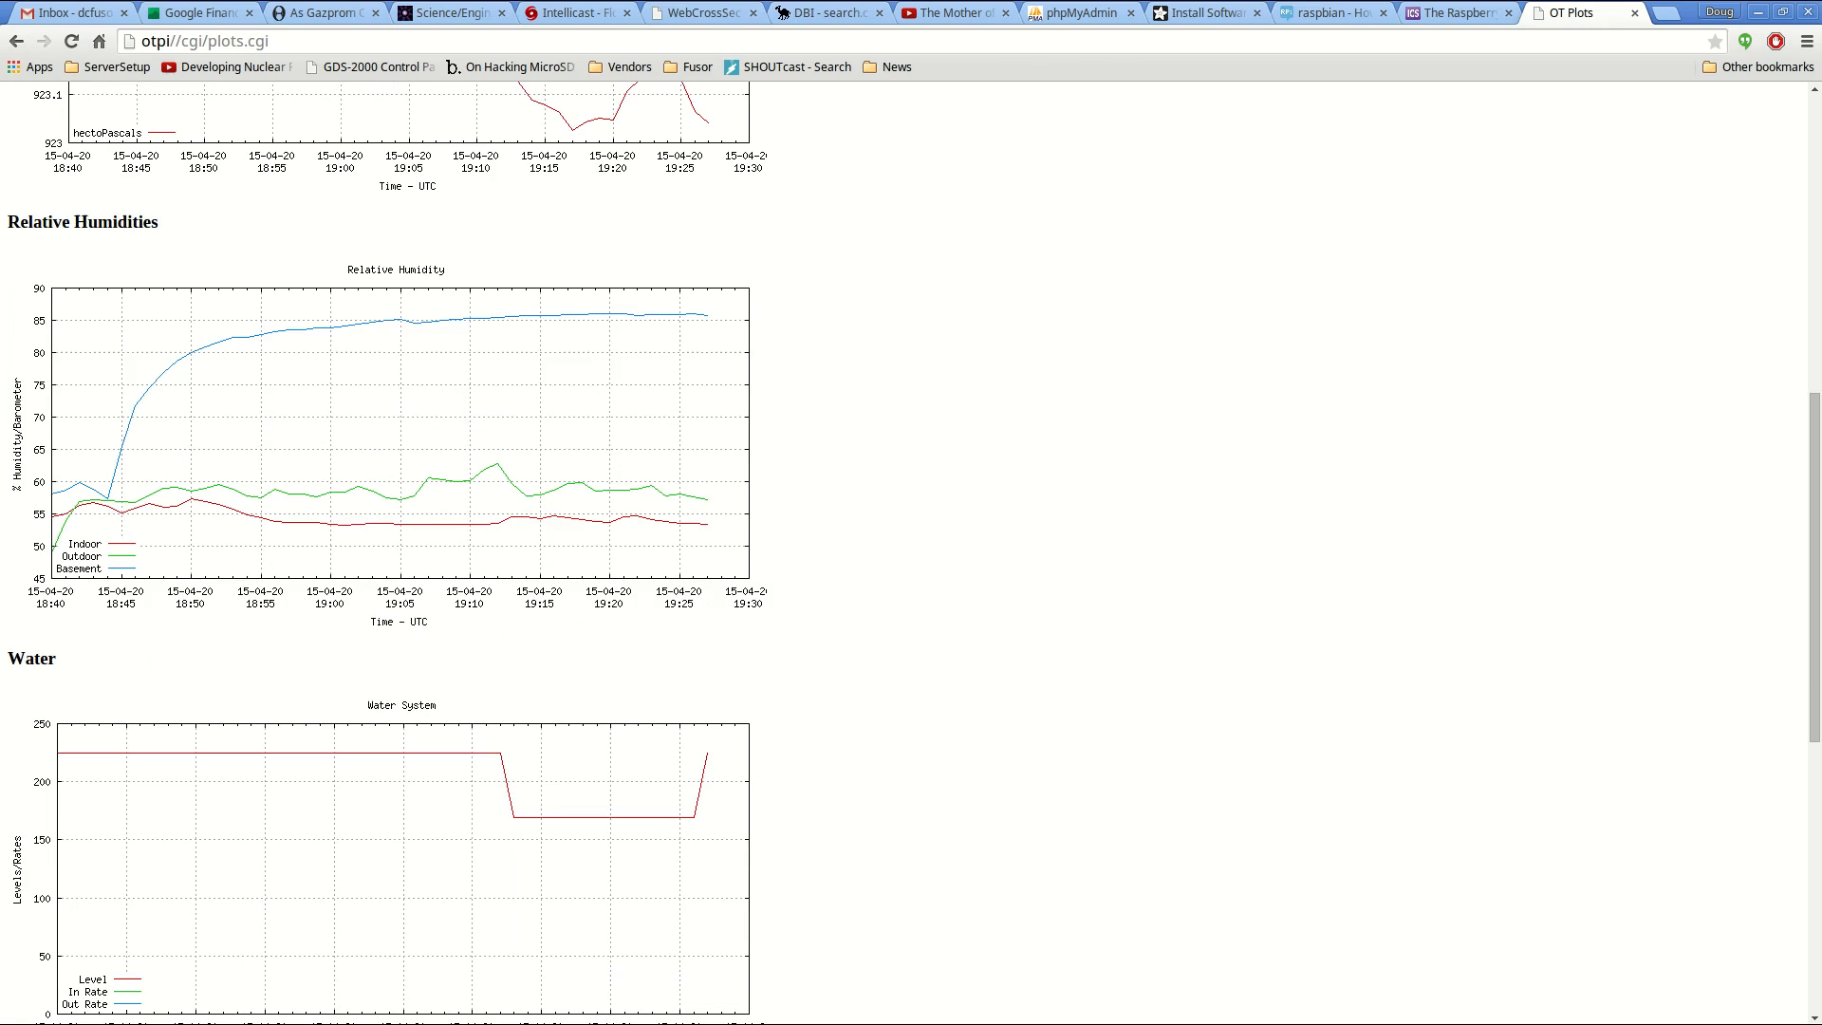
{"action": "scroll", "scroll_direction": "down", "scroll_amount": 3}
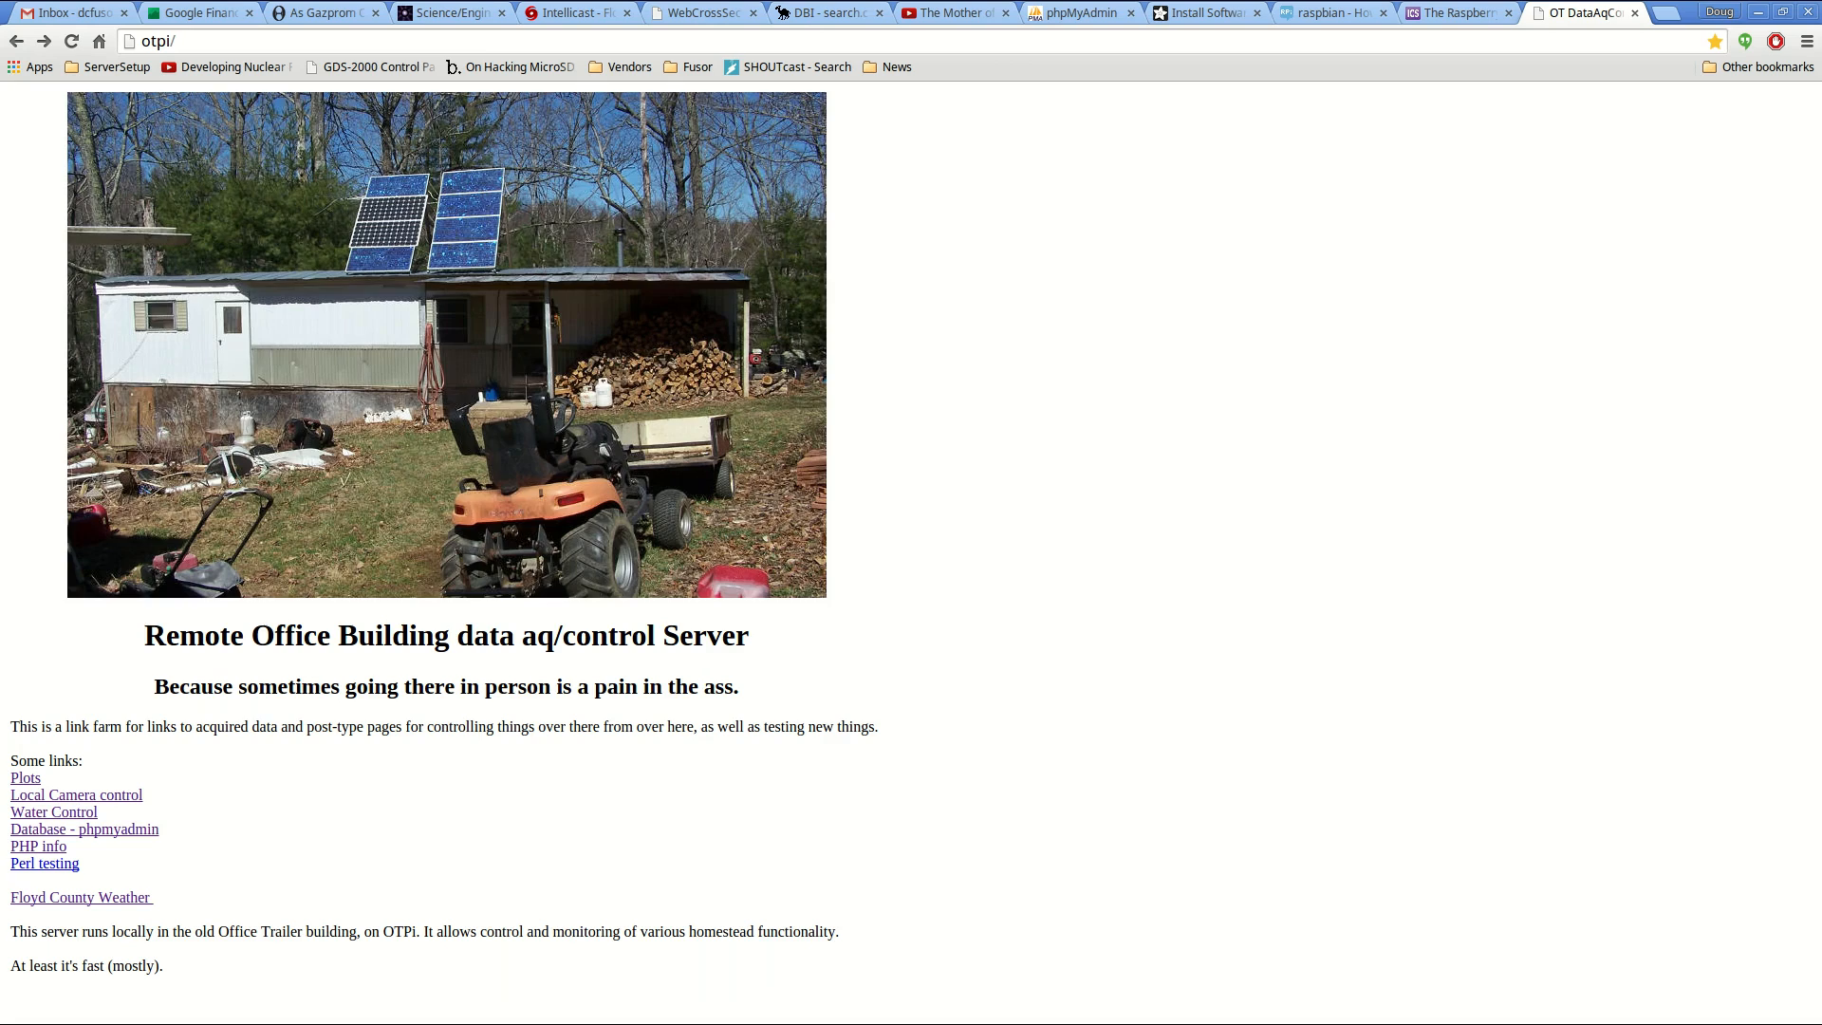
{"action": "mouse_move", "coordinate": [53, 812]}
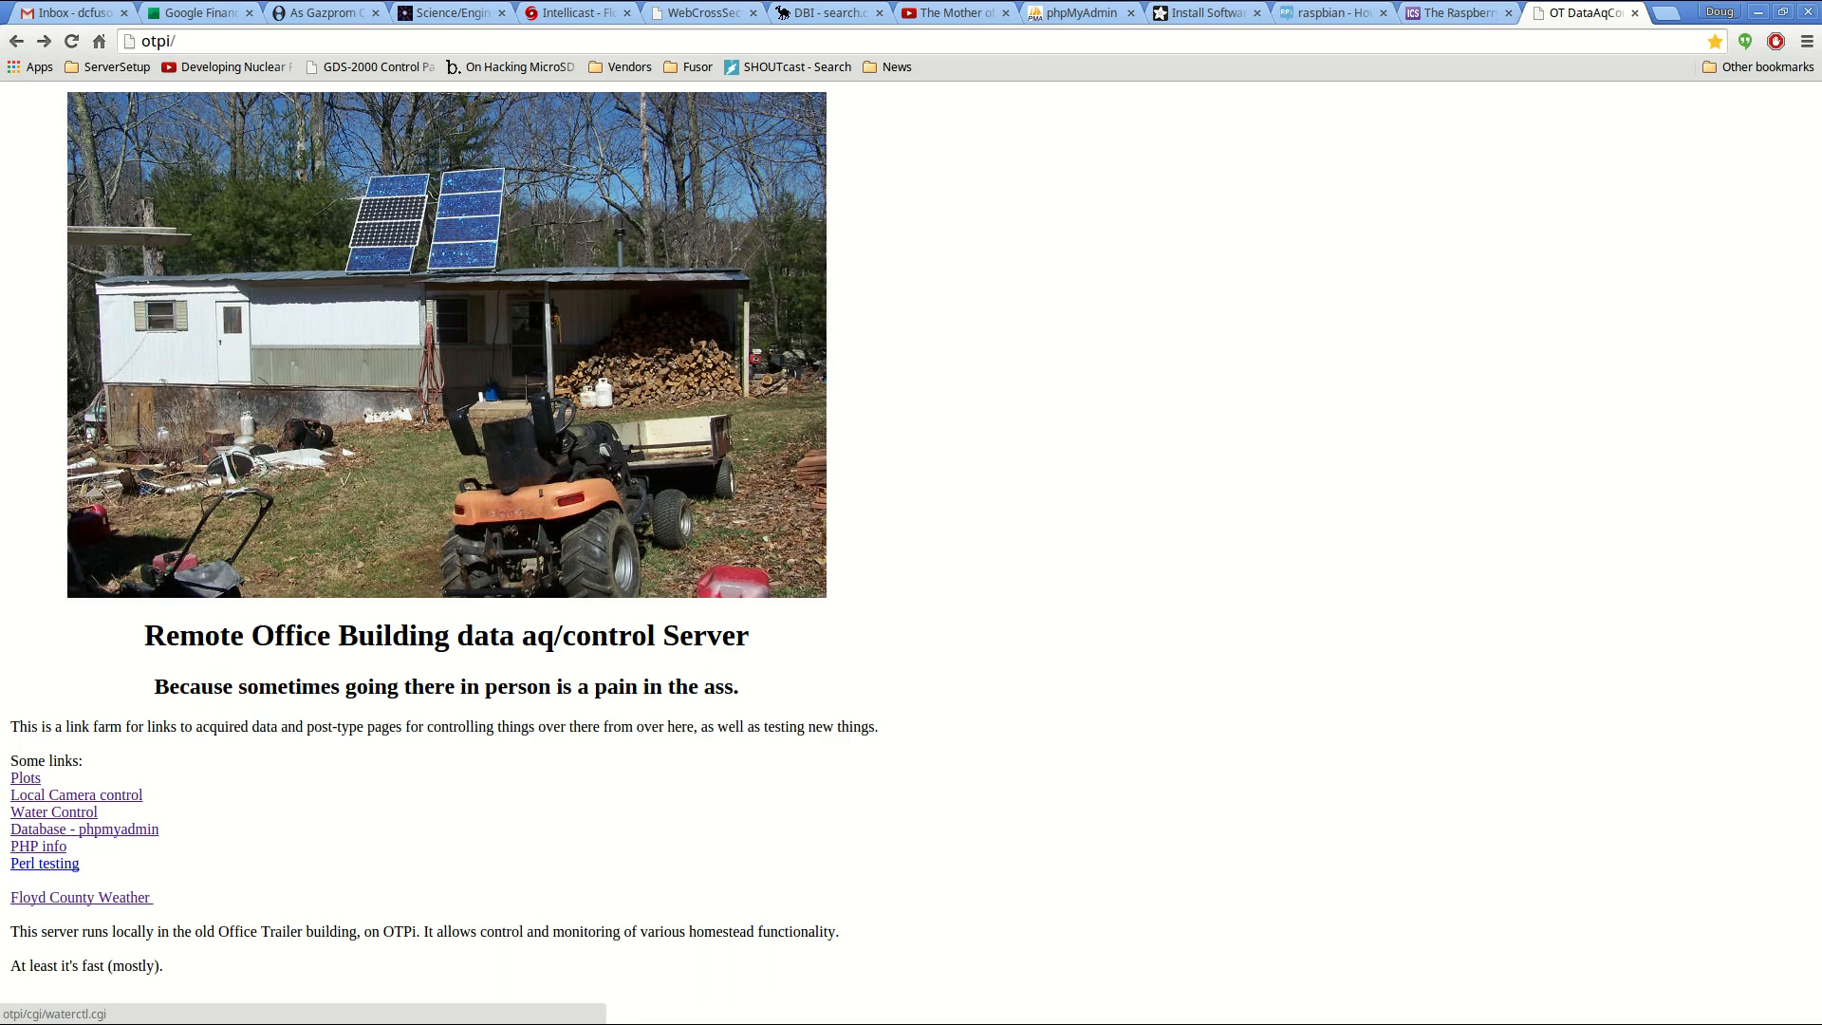
{"action": "left_click", "coordinate": [54, 812]}
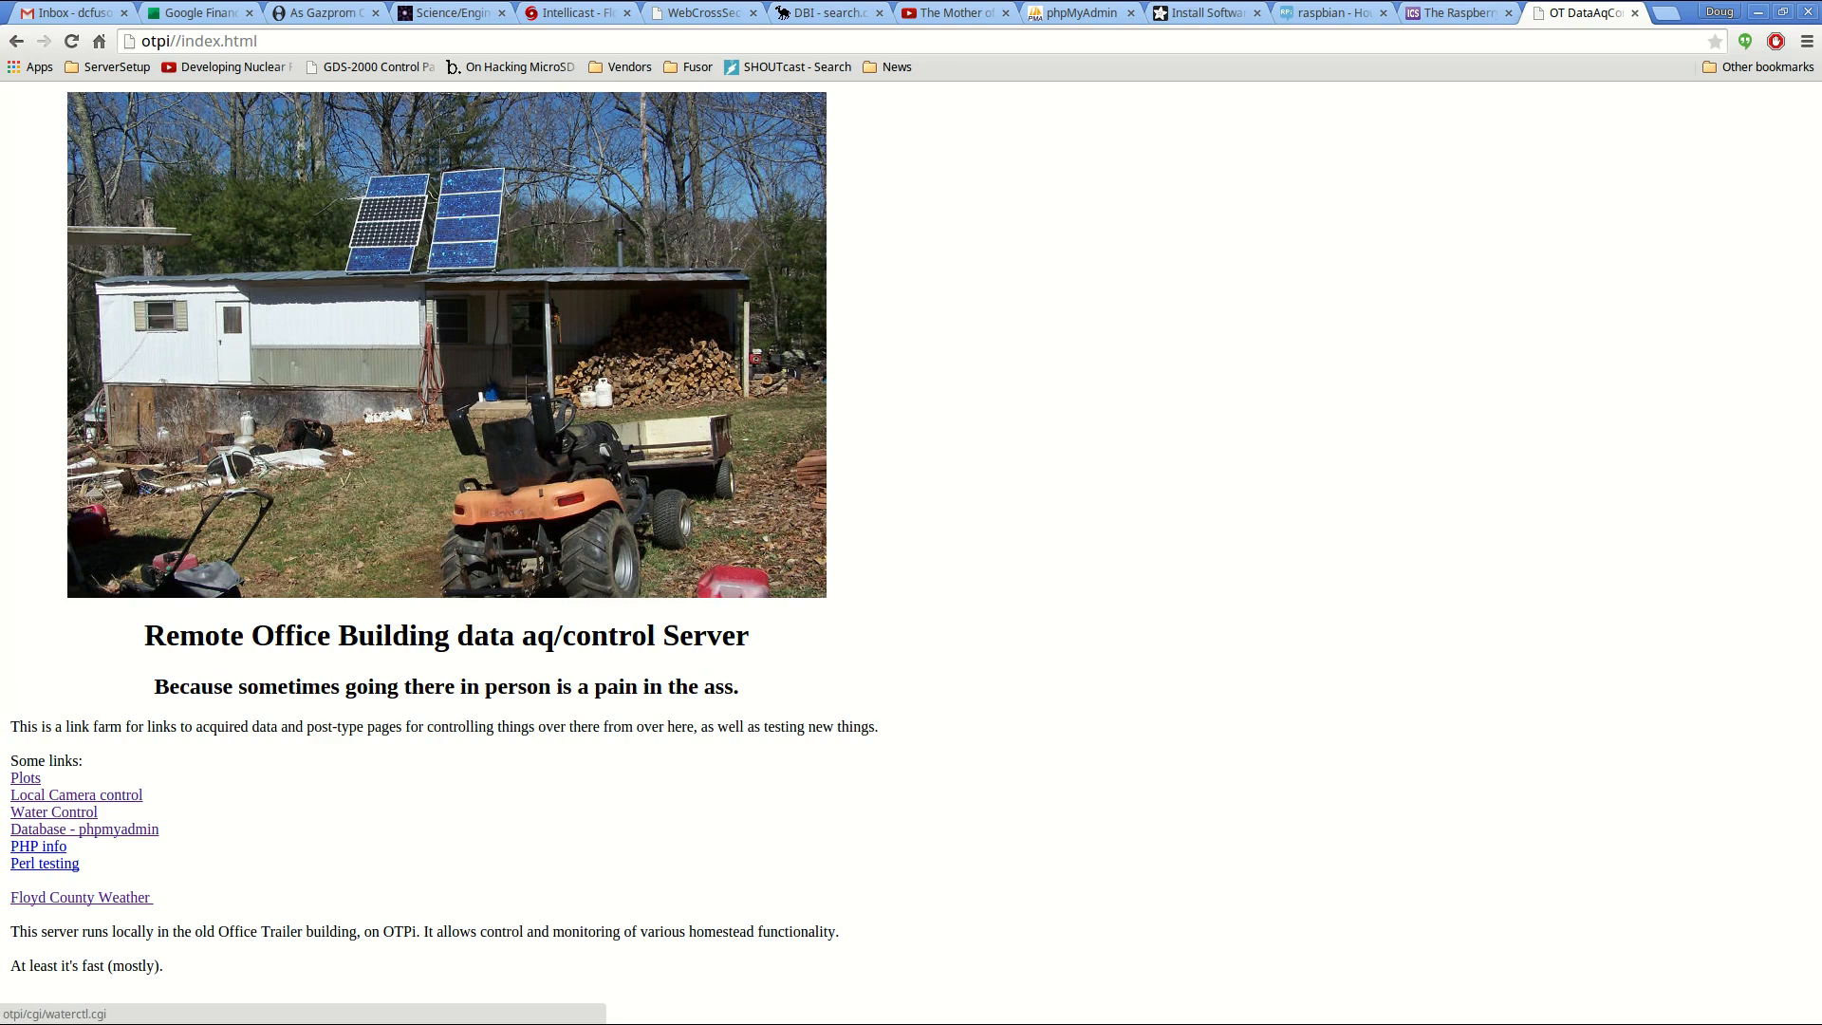
{"action": "left_click", "coordinate": [52, 811]}
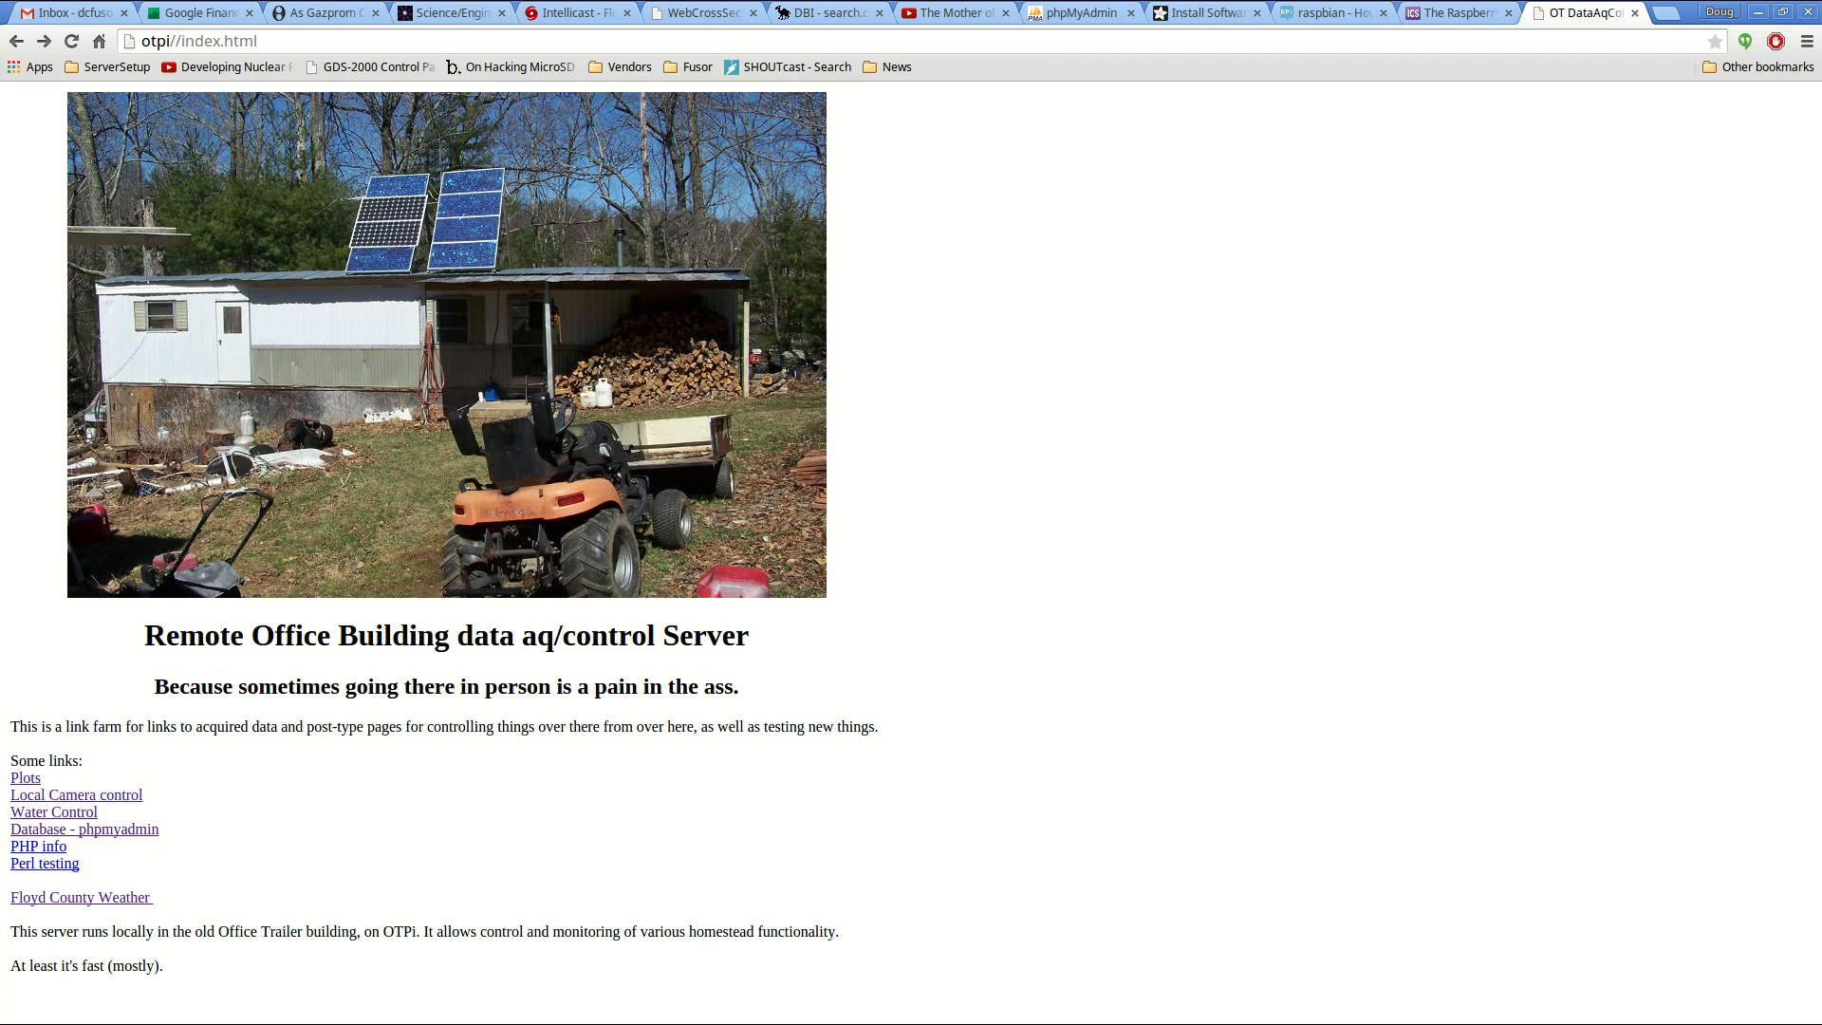
{"action": "mouse_move", "coordinate": [53, 811]}
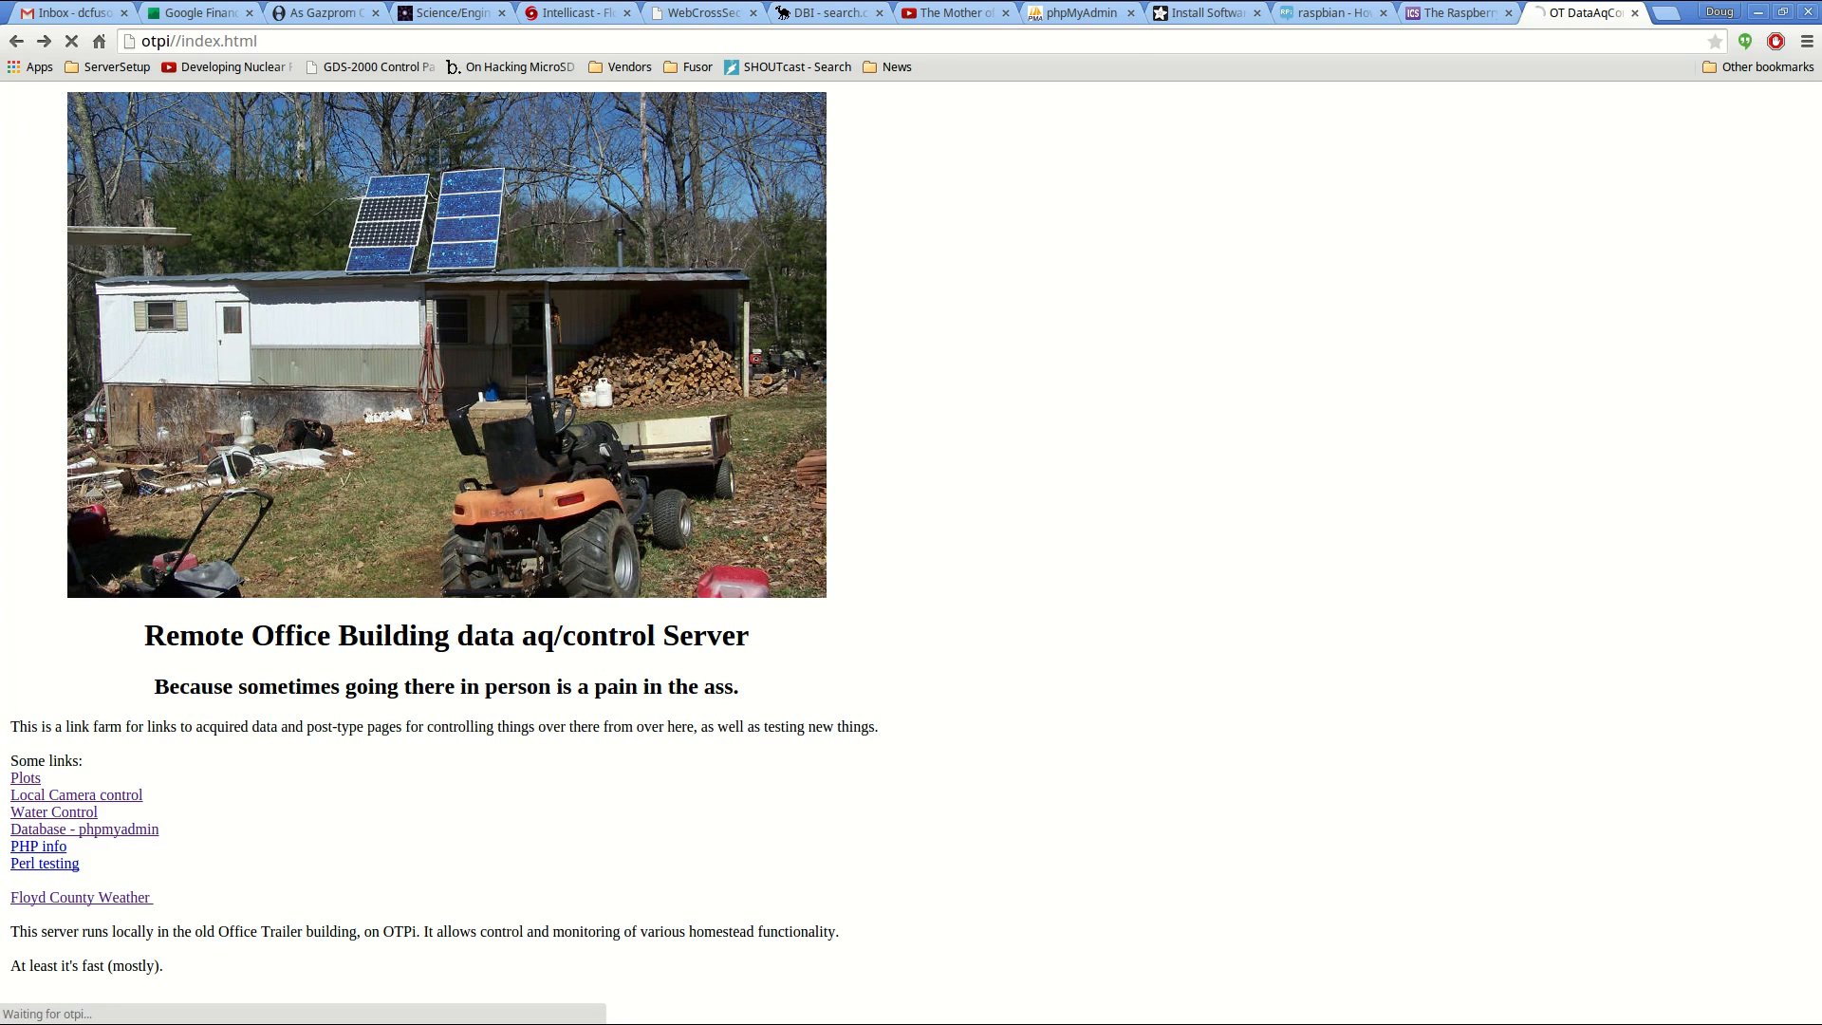
- Load the Plots page, scroll the hourly charts down to Wood stove, then back up to Temperatures
{"action": "left_click", "coordinate": [23, 777]}
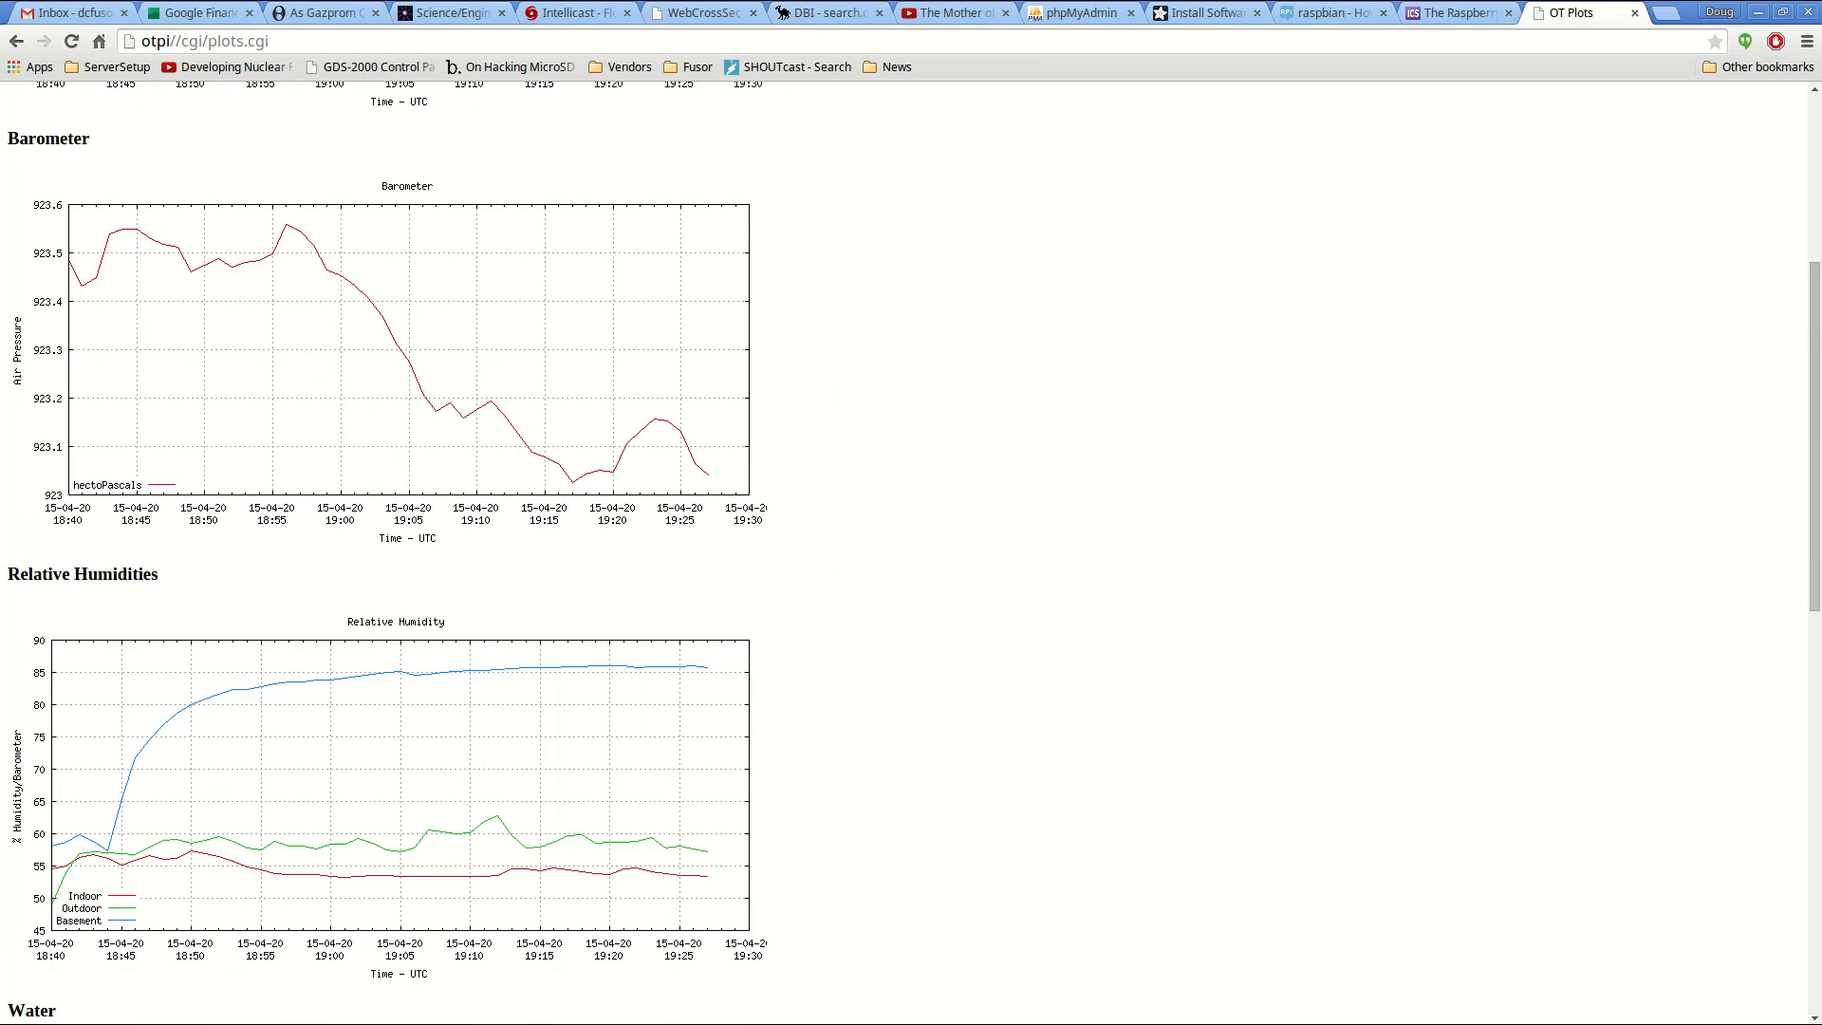
{"action": "scroll", "scroll_direction": "down", "scroll_amount": 3}
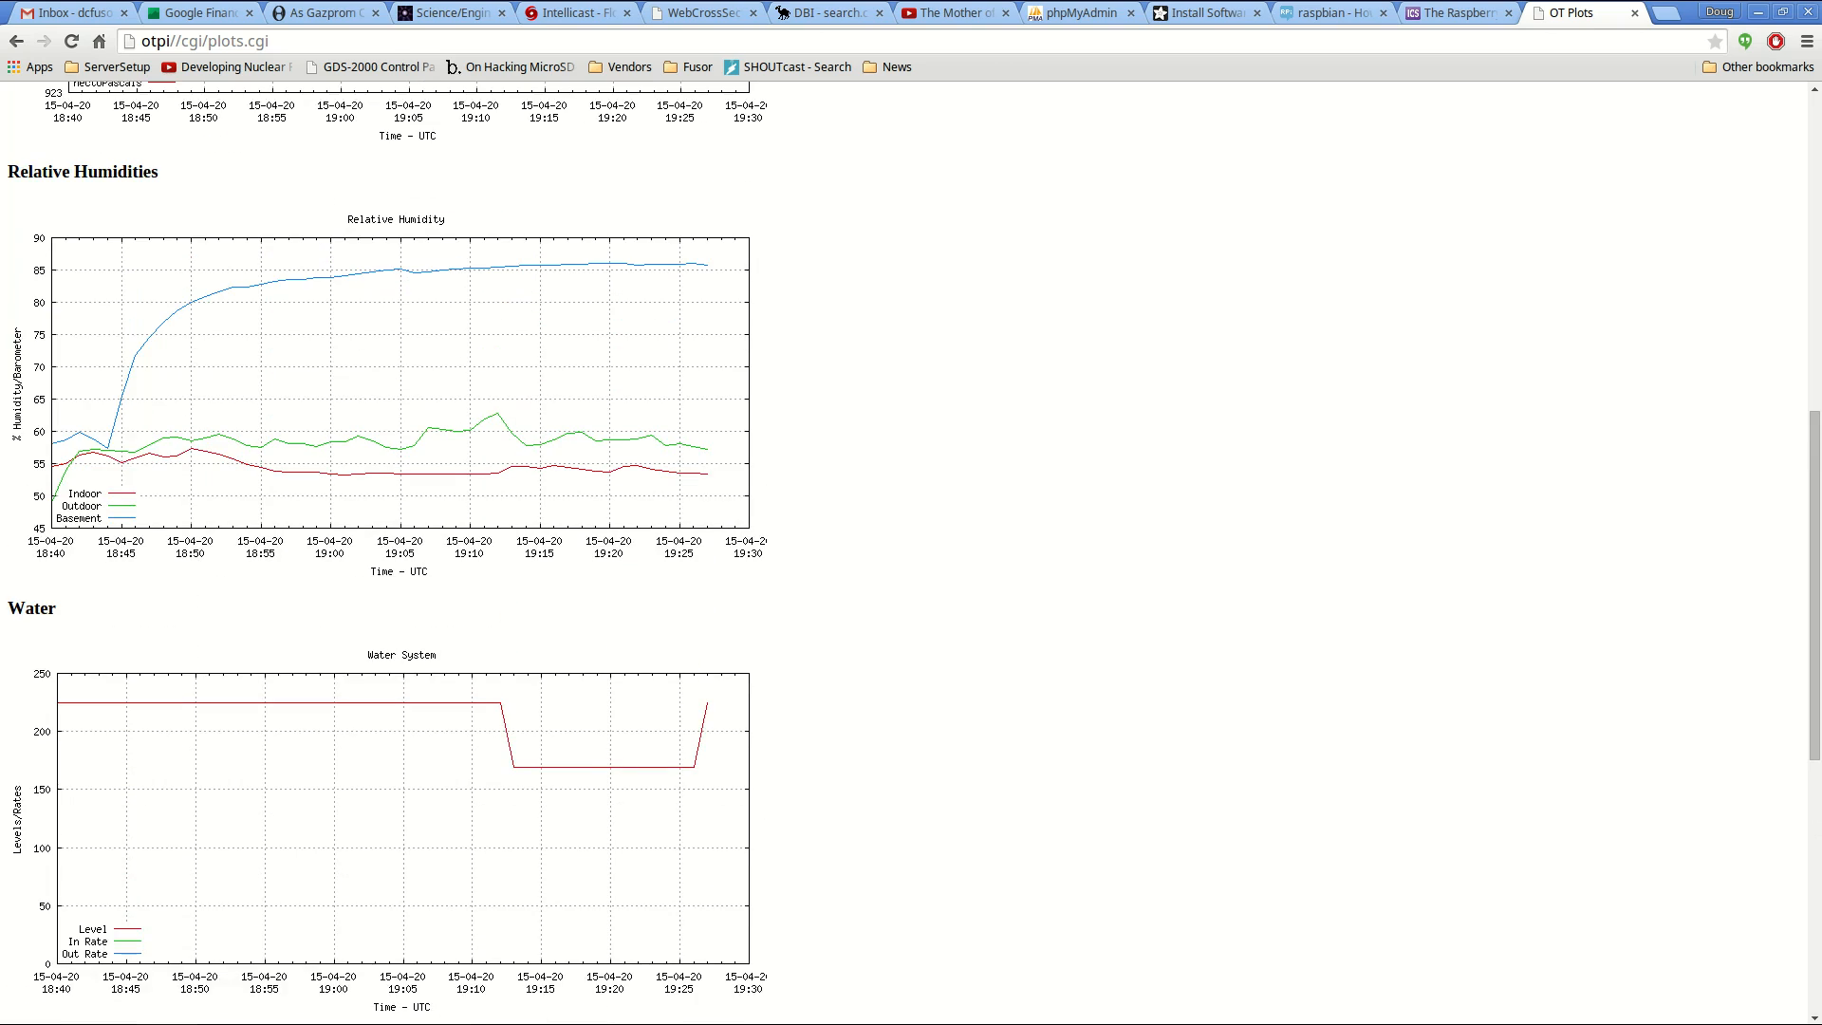
{"action": "scroll", "scroll_direction": "up", "scroll_amount": 3}
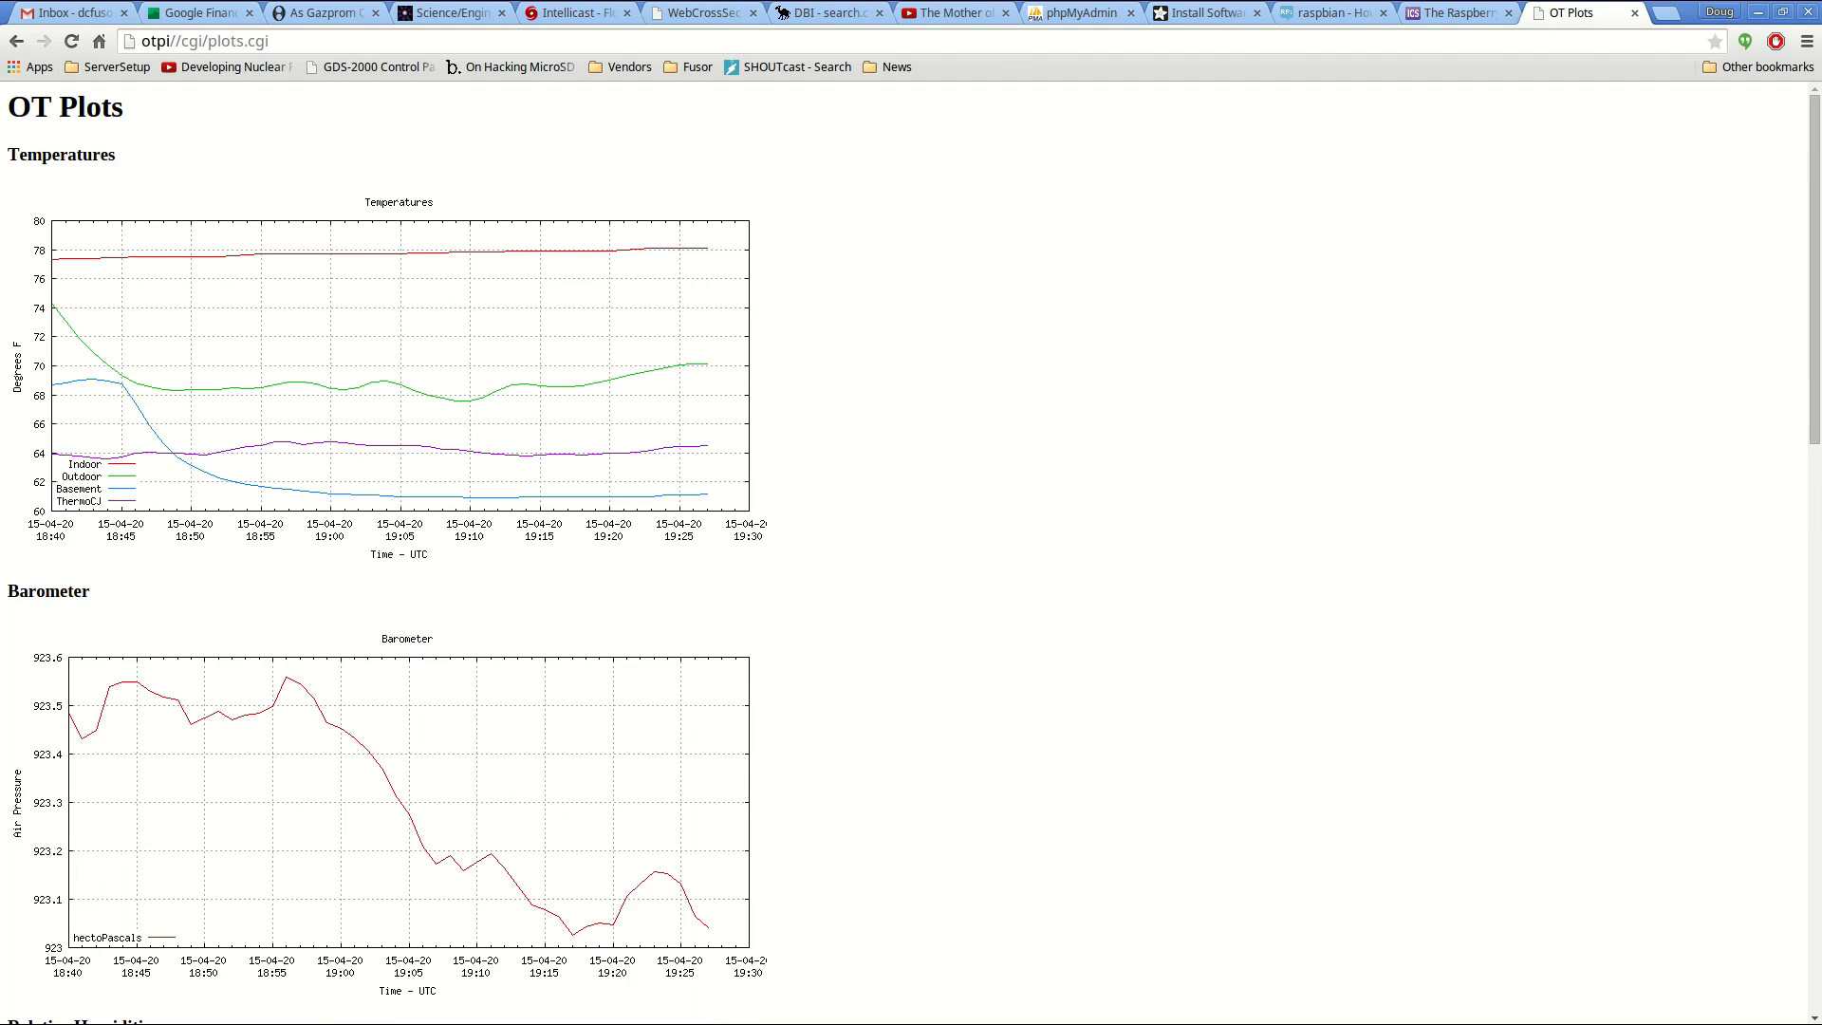
{"action": "scroll", "scroll_direction": "down", "scroll_amount": 3}
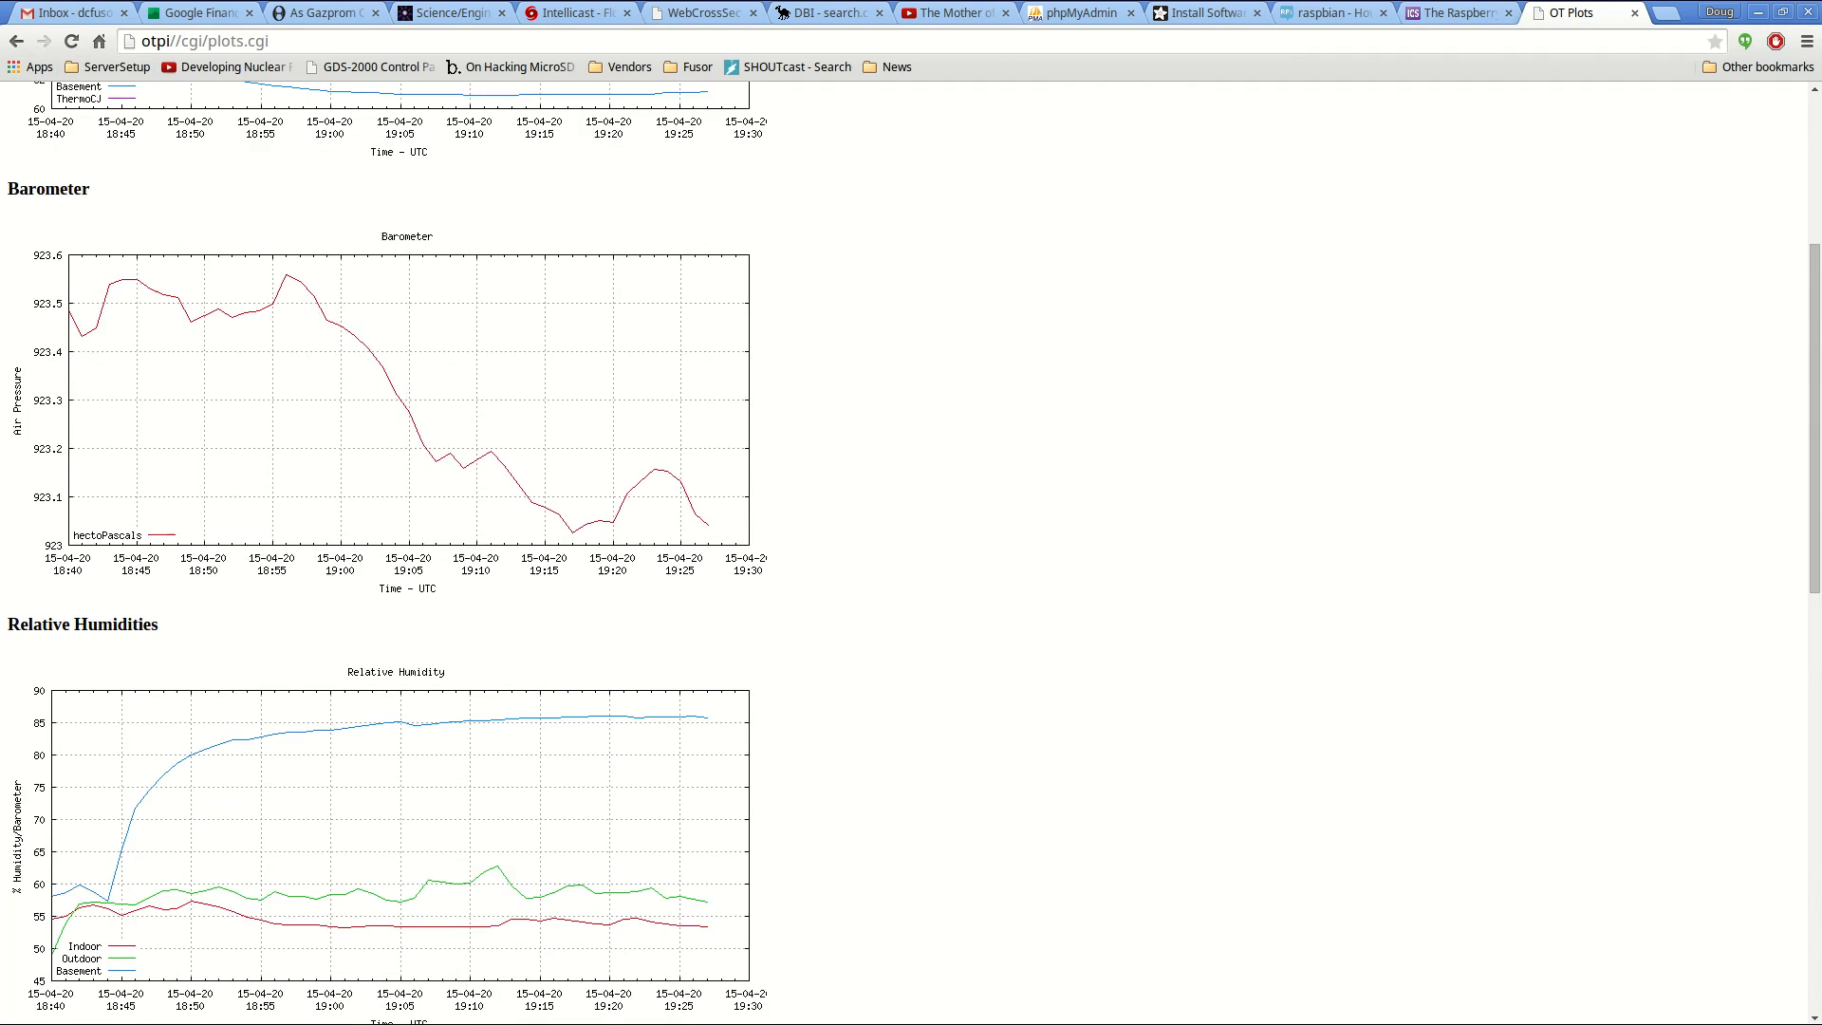
{"action": "scroll", "scroll_direction": "down", "scroll_amount": 3}
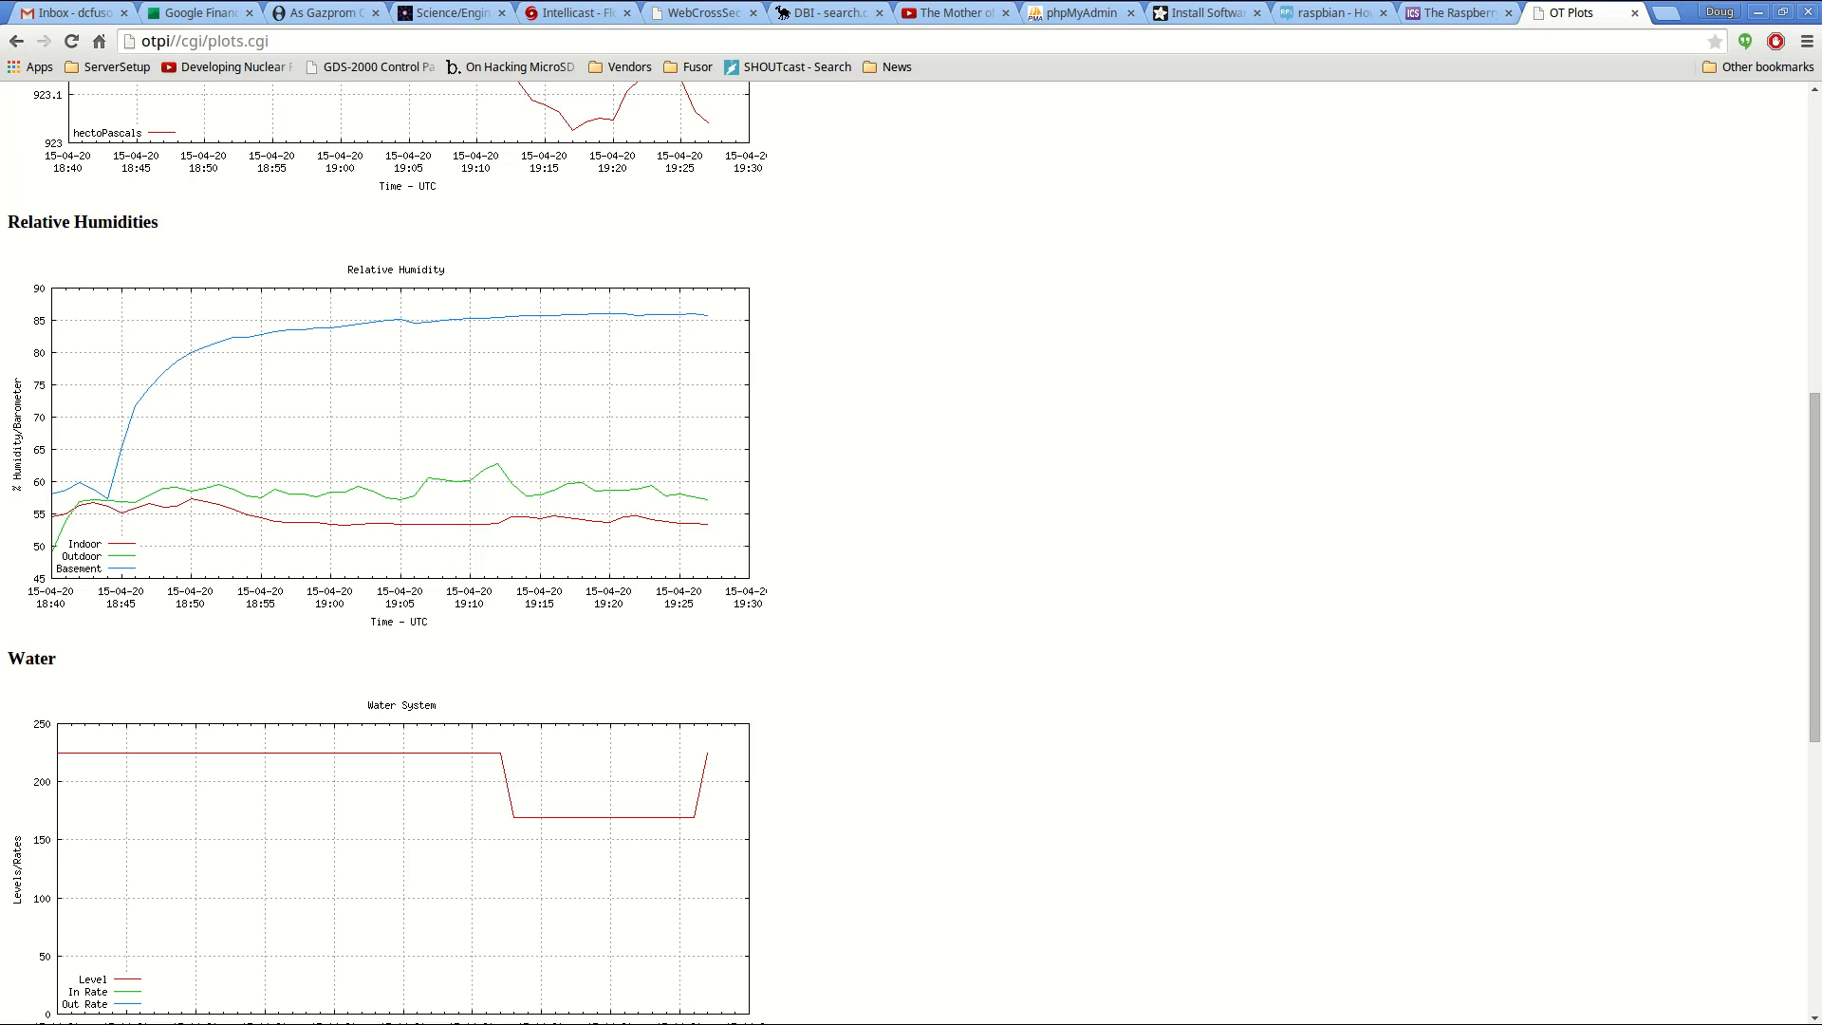
{"action": "scroll", "scroll_direction": "down", "scroll_amount": 3}
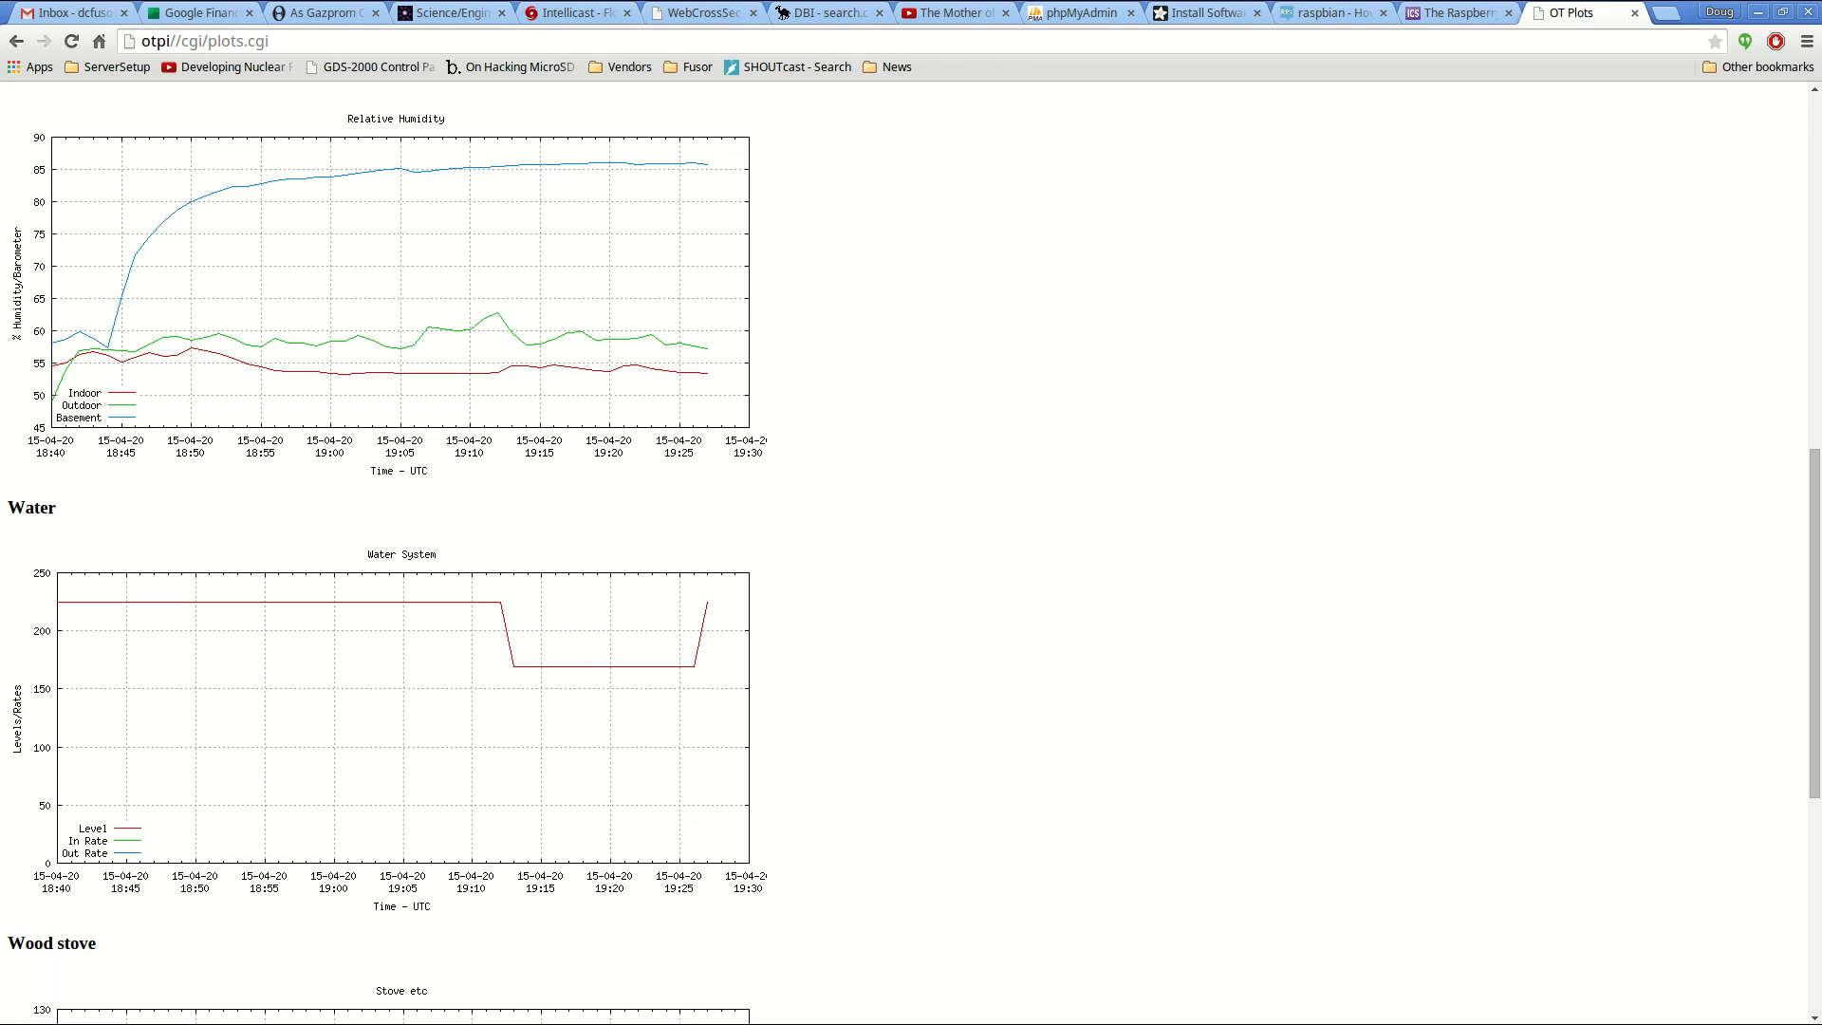
{"action": "scroll", "scroll_direction": "down", "scroll_amount": 3}
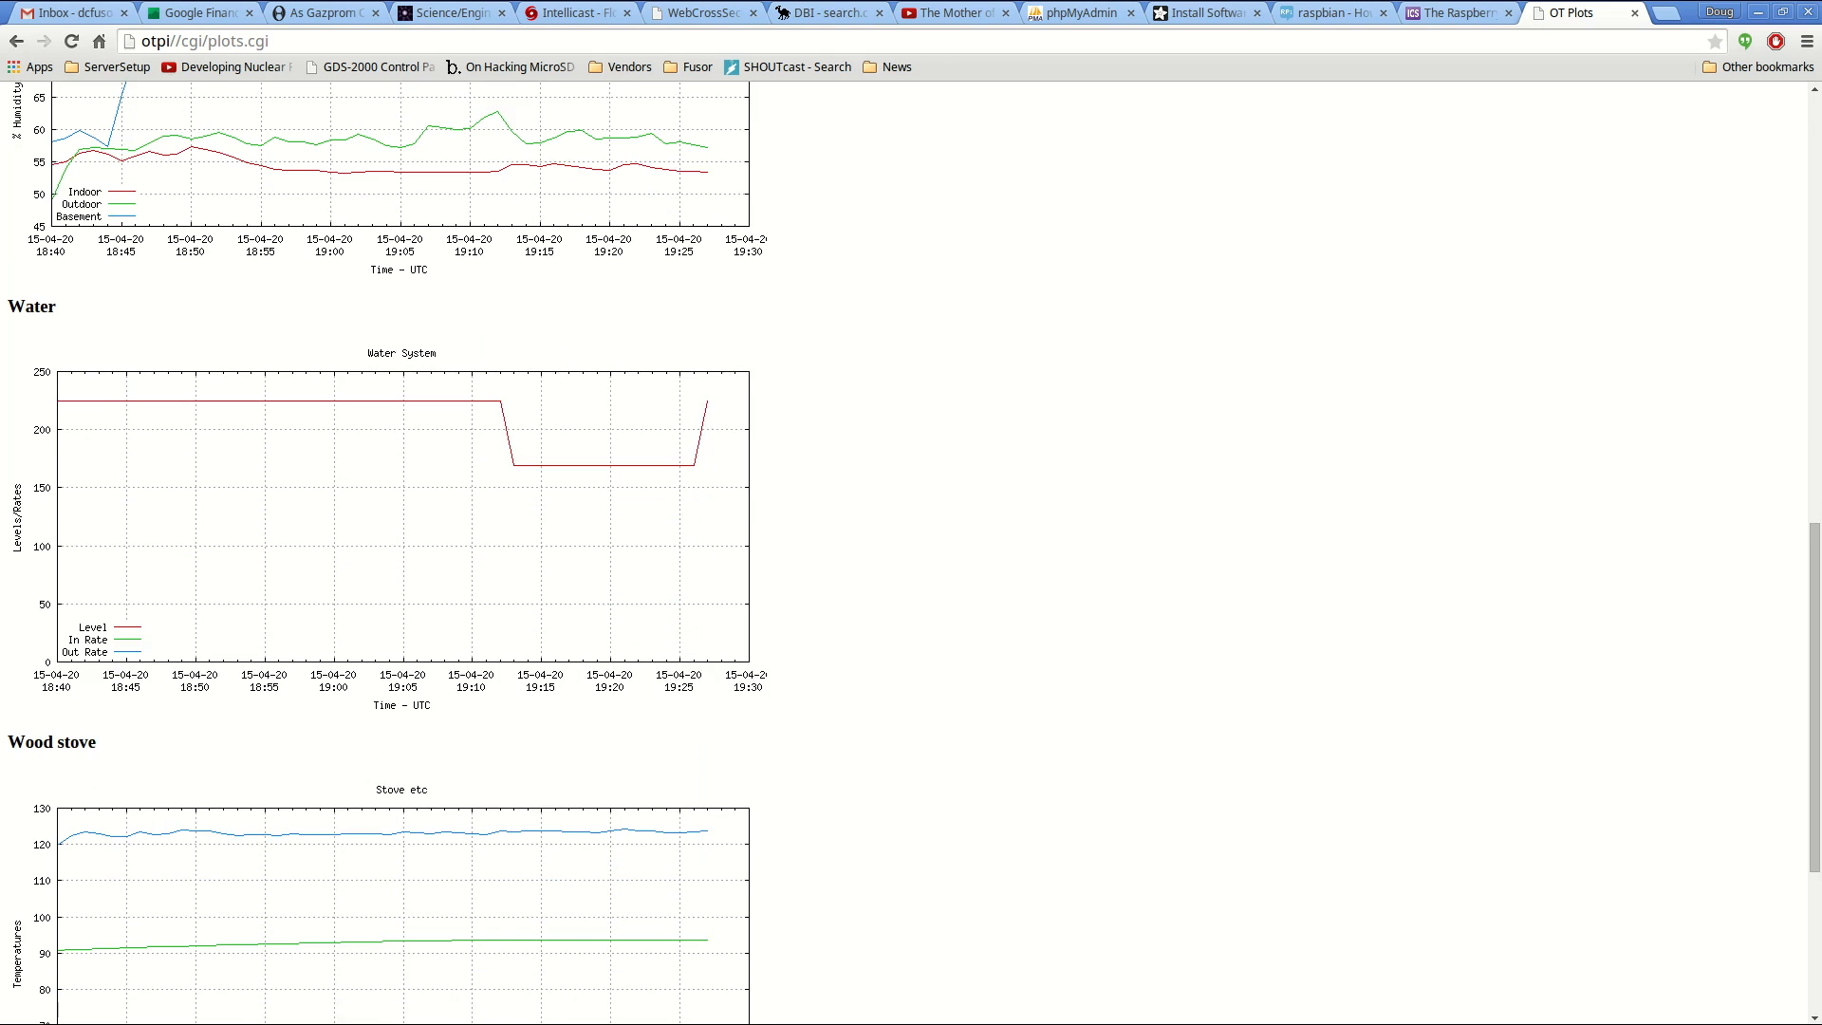
{"action": "scroll", "scroll_direction": "down", "scroll_amount": 3}
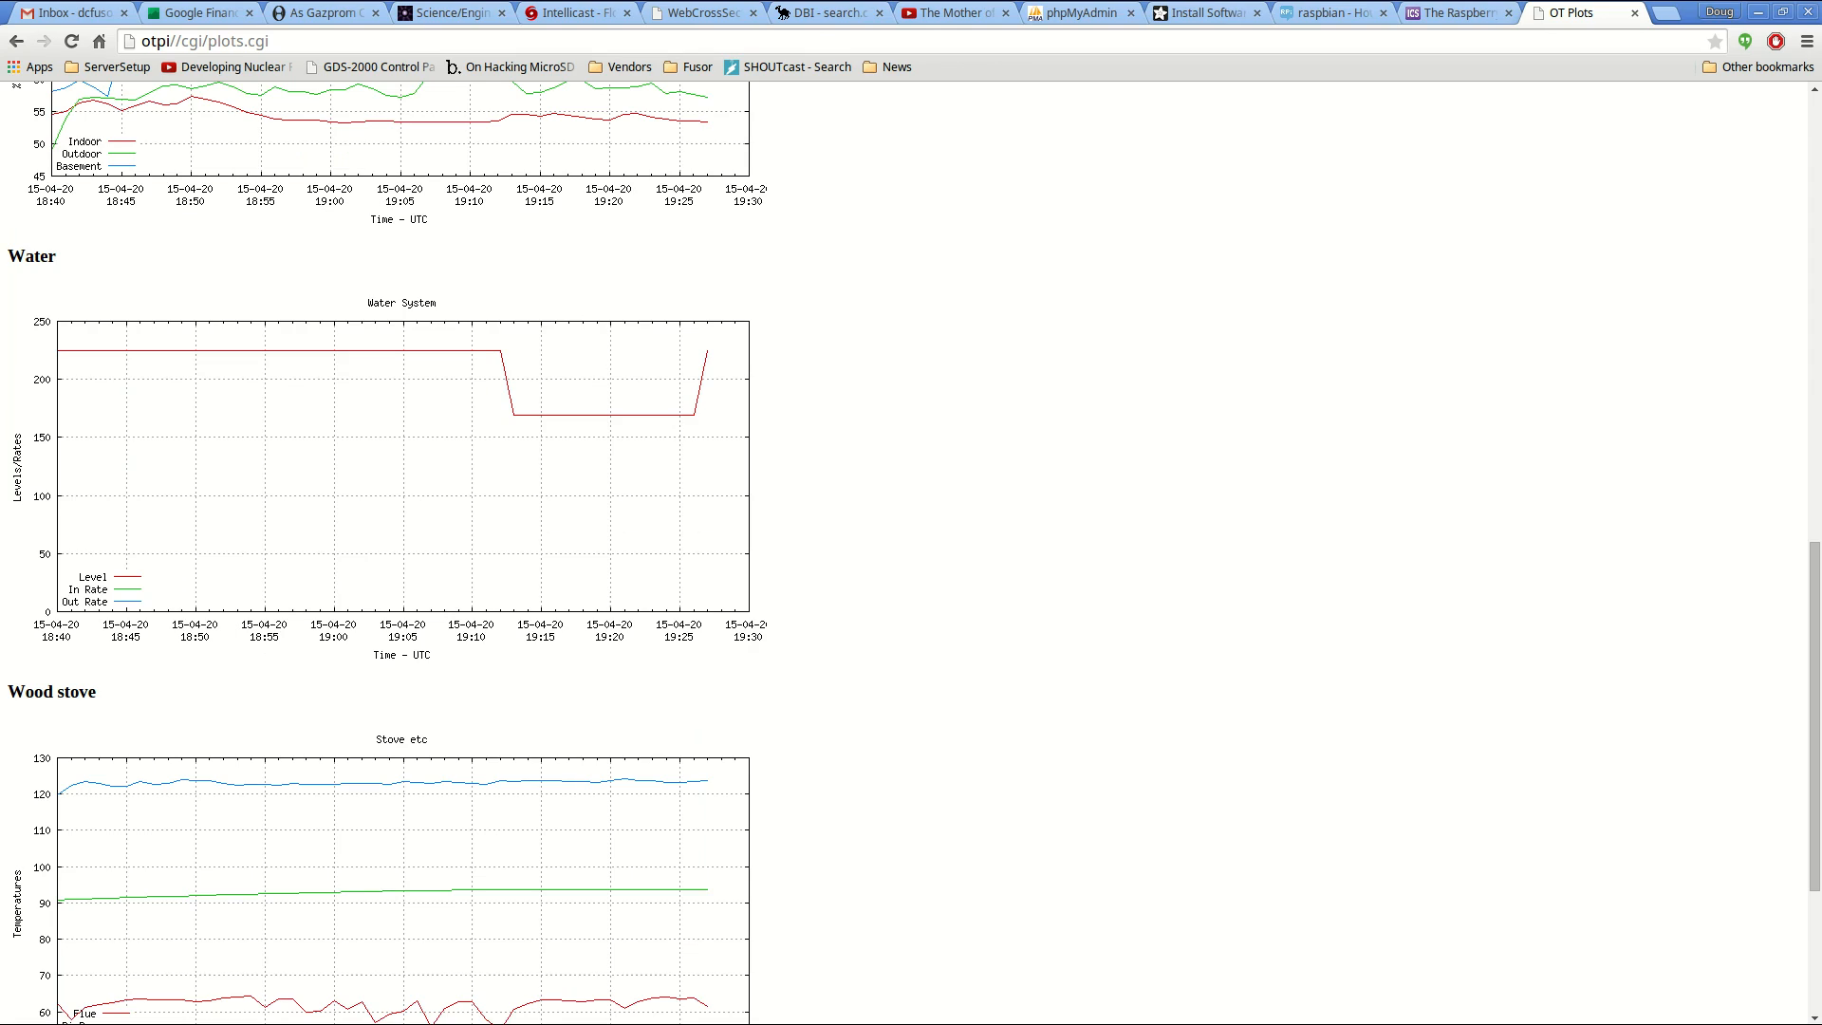
{"action": "scroll", "scroll_direction": "down", "scroll_amount": 3}
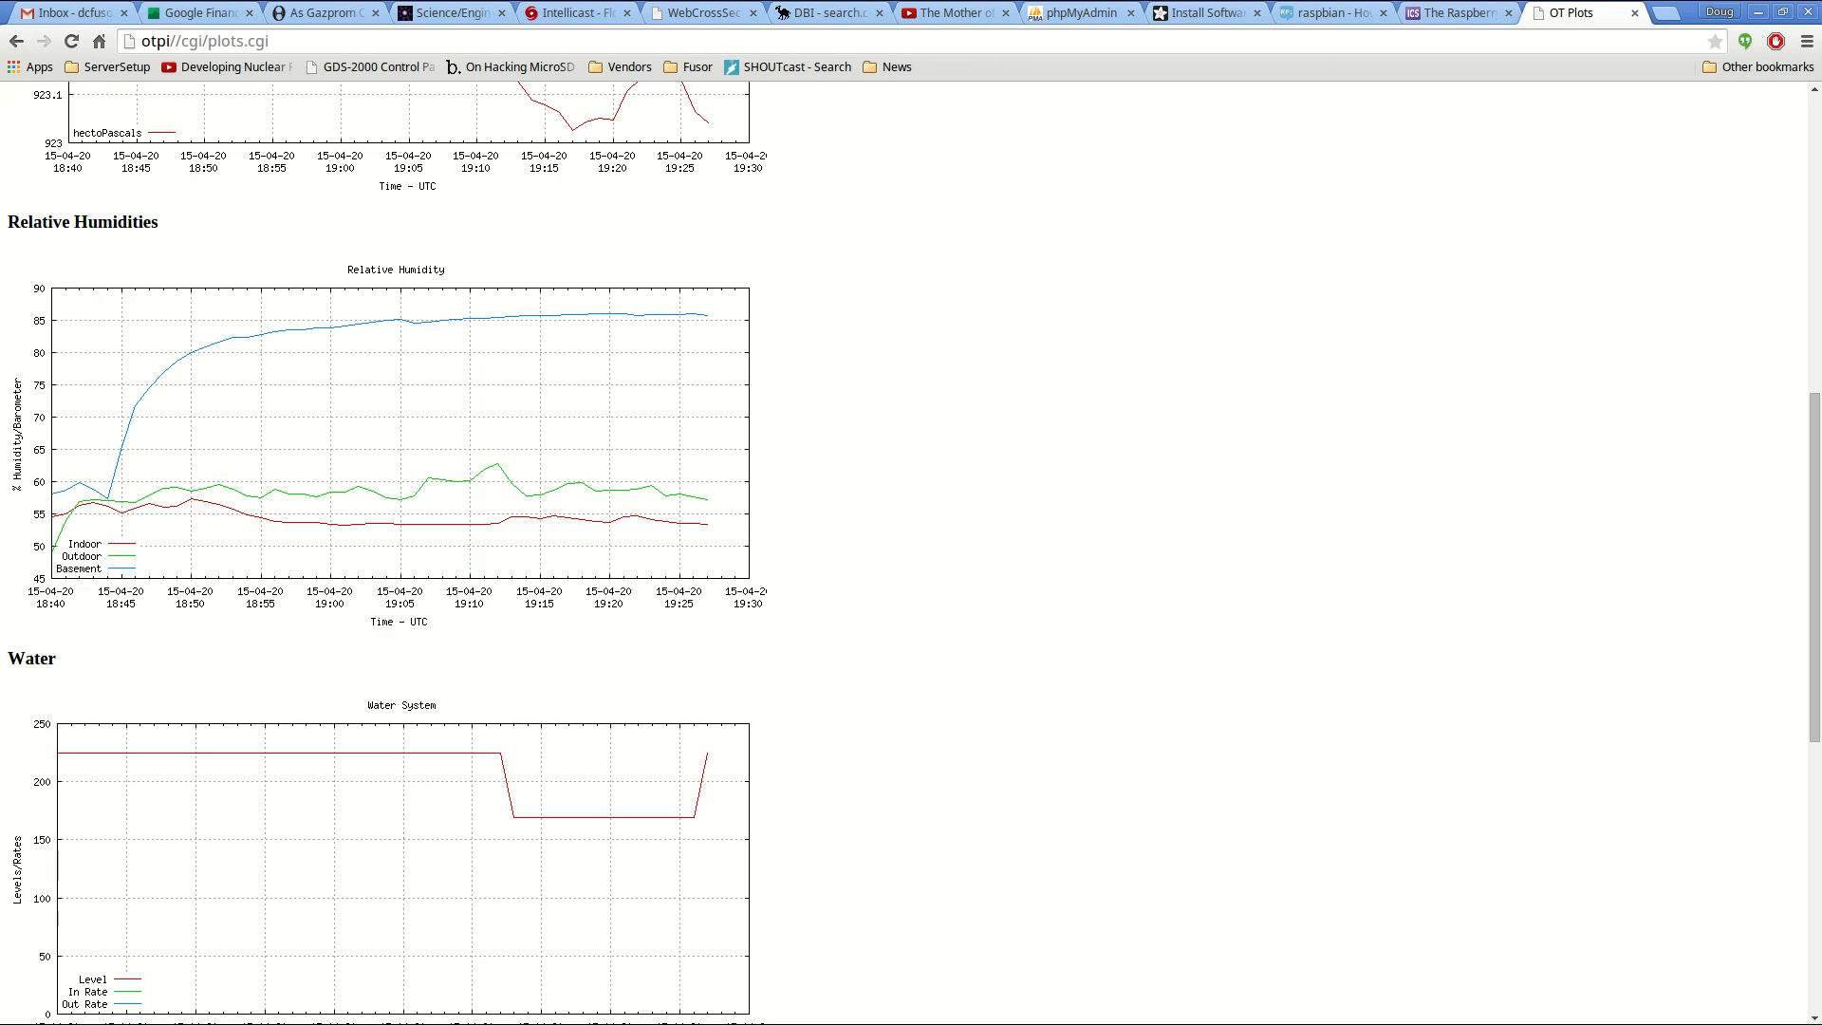
{"action": "scroll", "scroll_direction": "up", "scroll_amount": 3}
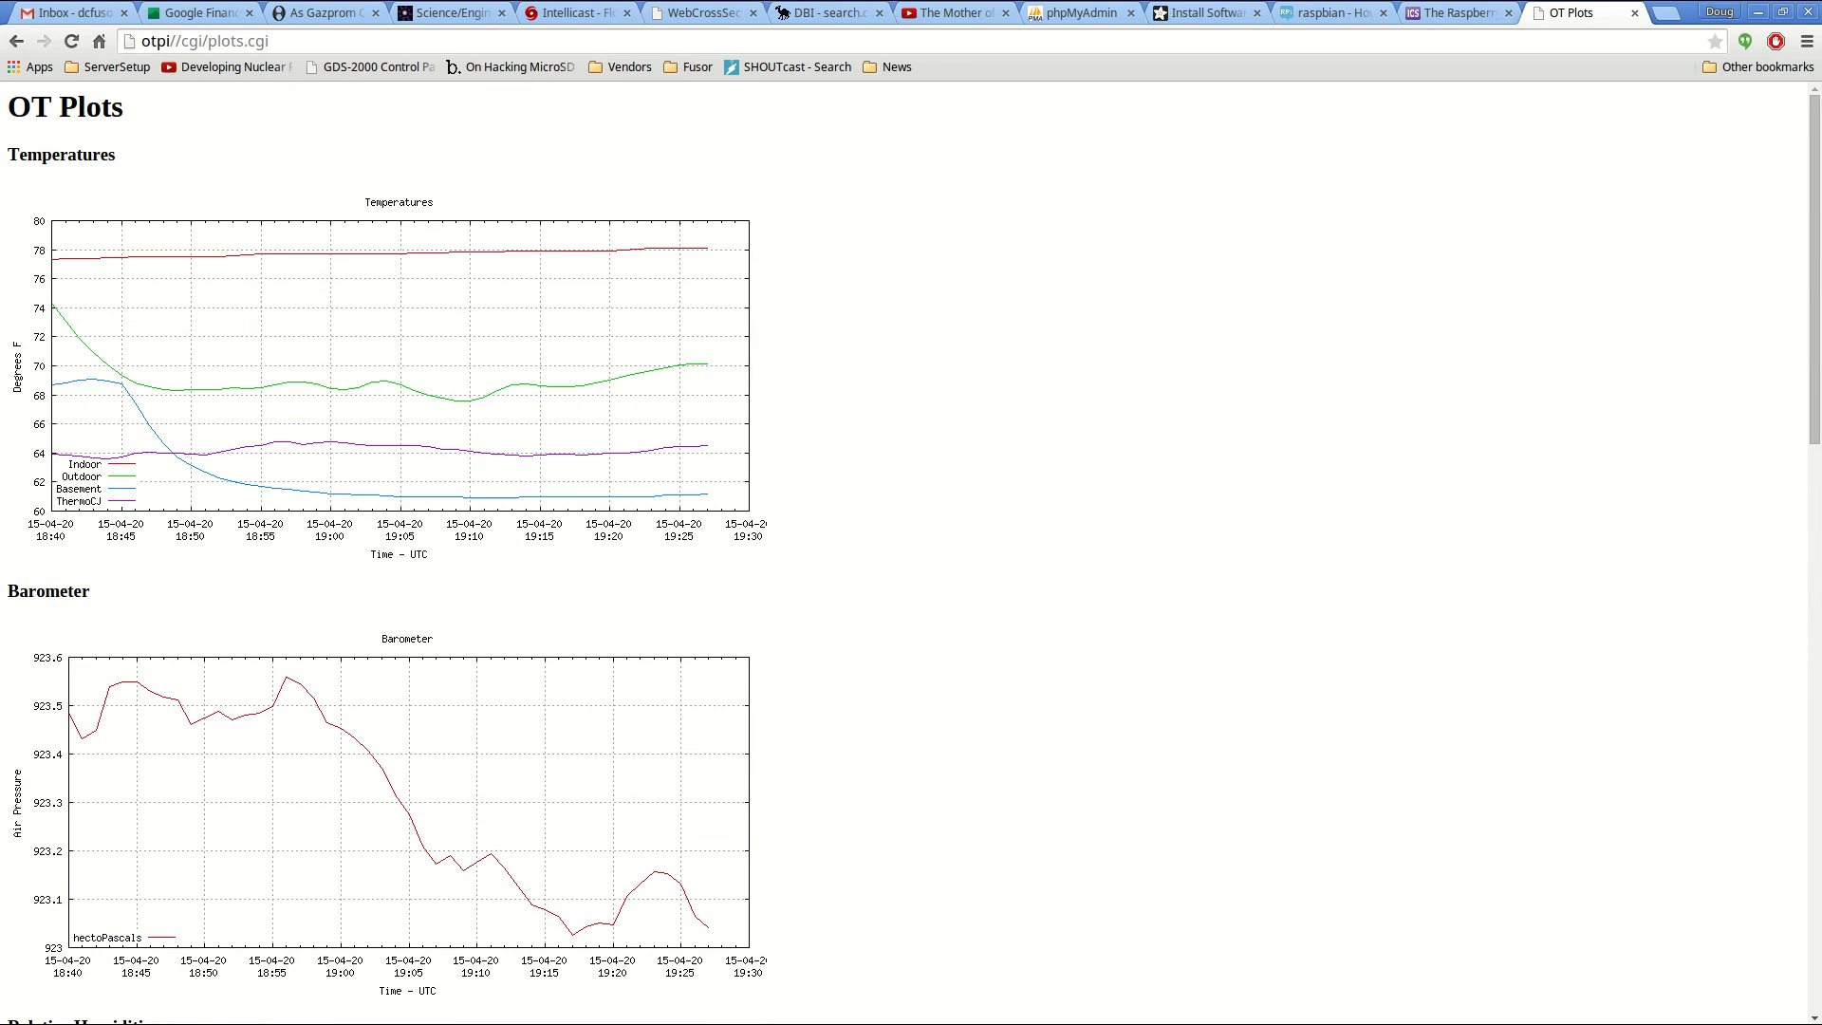